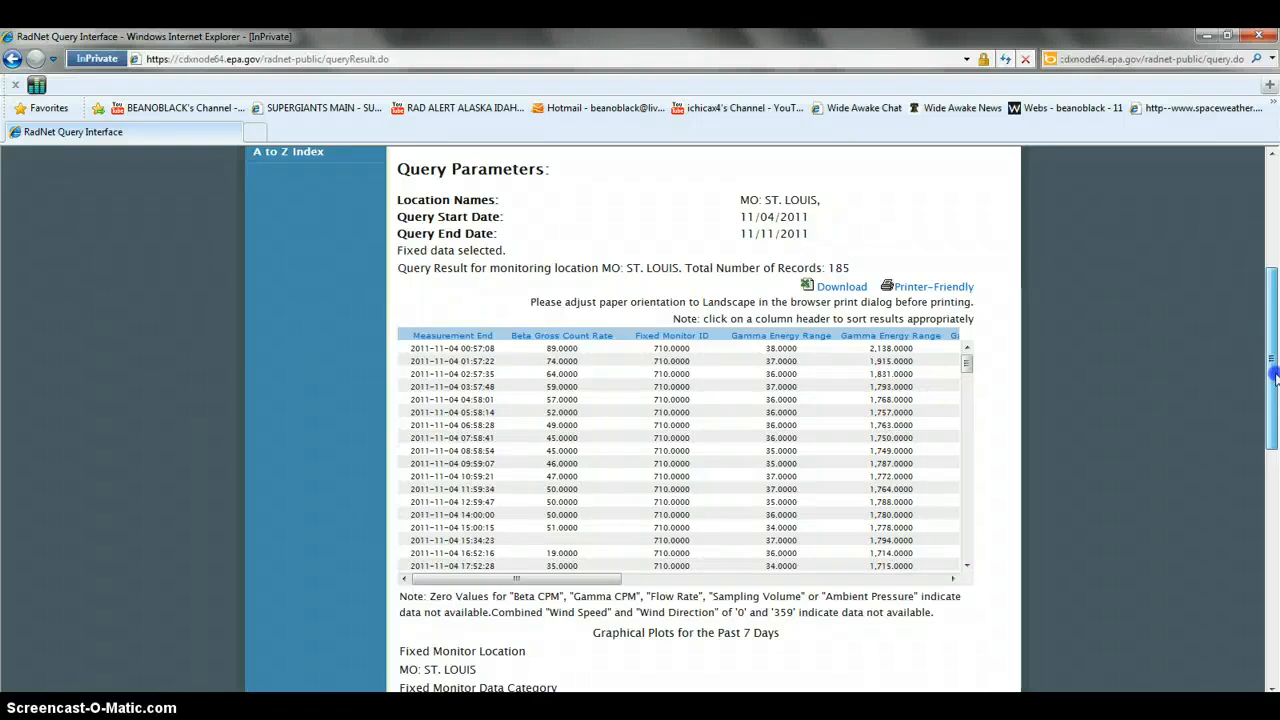
Step: Switch to the Supergiants Main Sequence site after scrolling around the current page
scroll(up, 3)
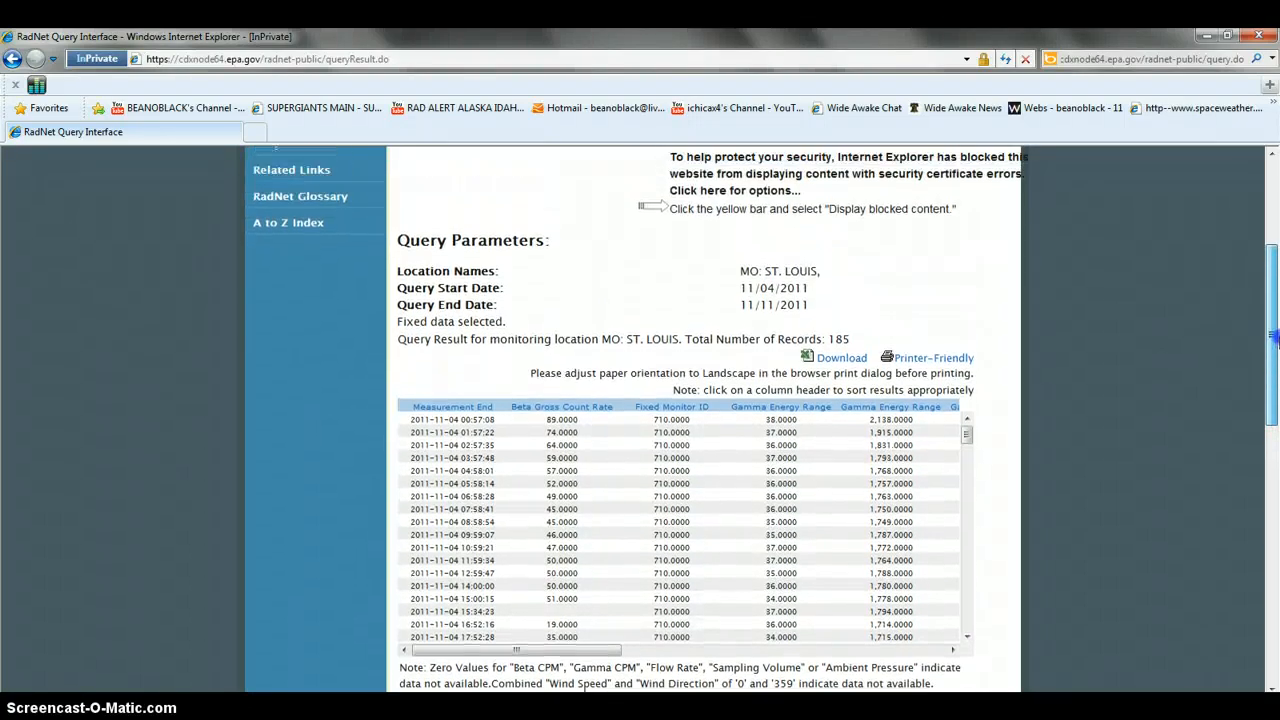
scroll(up, 3)
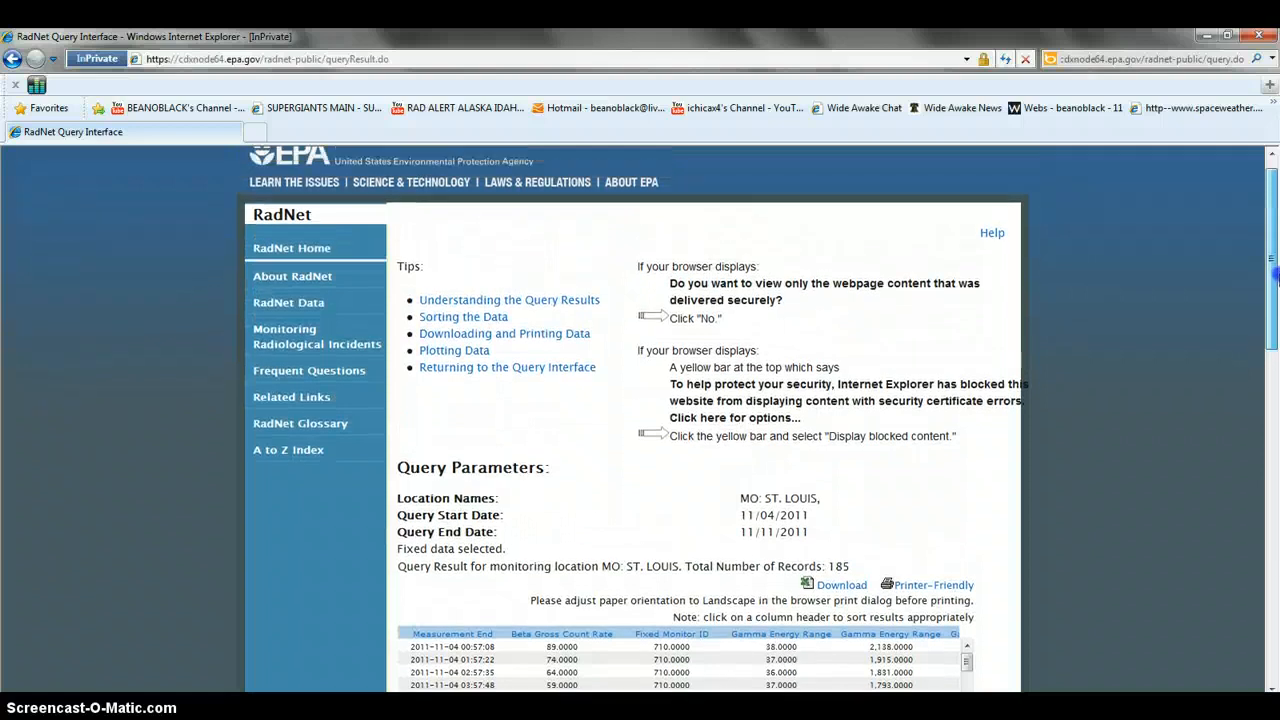
scroll(up, 3)
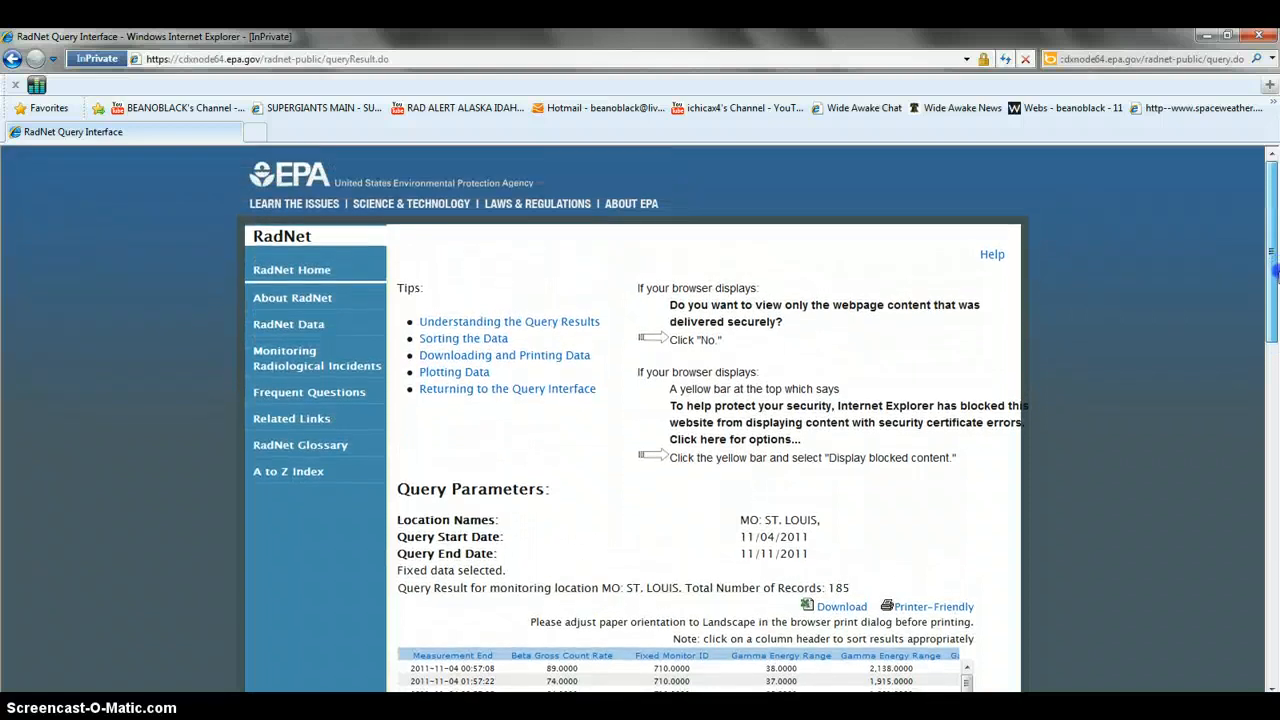
scroll(down, 3)
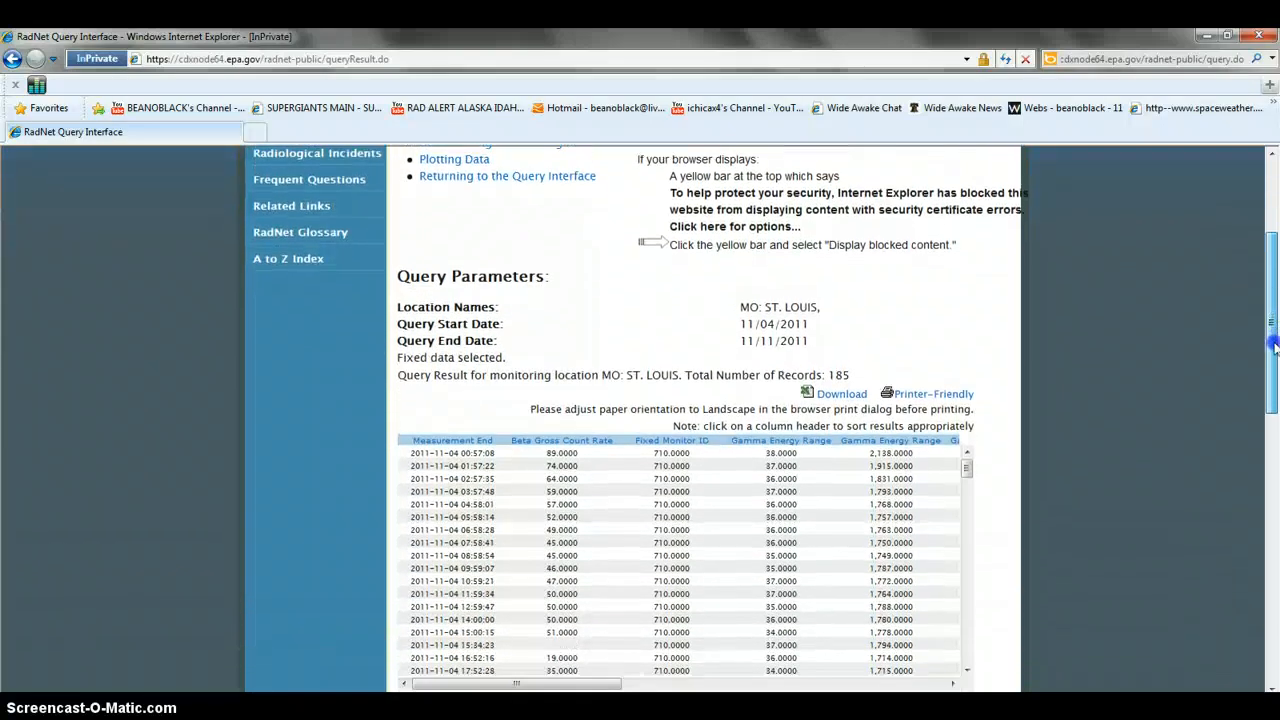
scroll(down, 3)
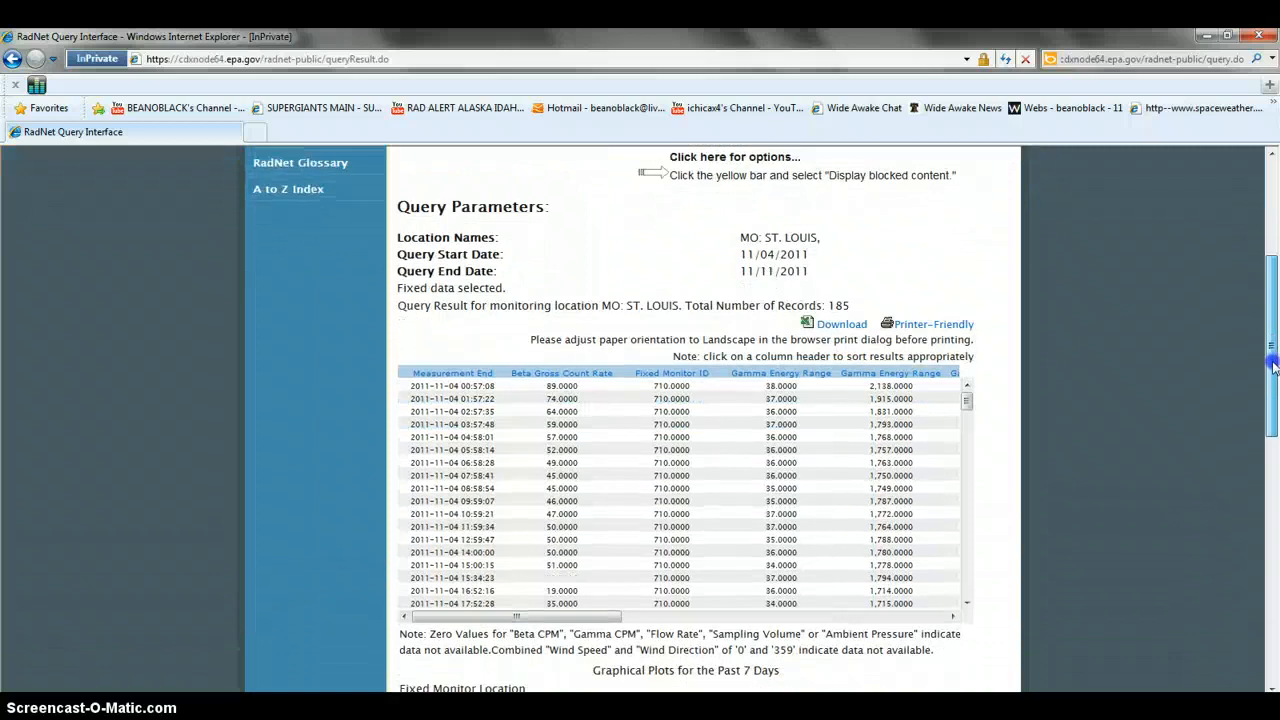
scroll(down, 3)
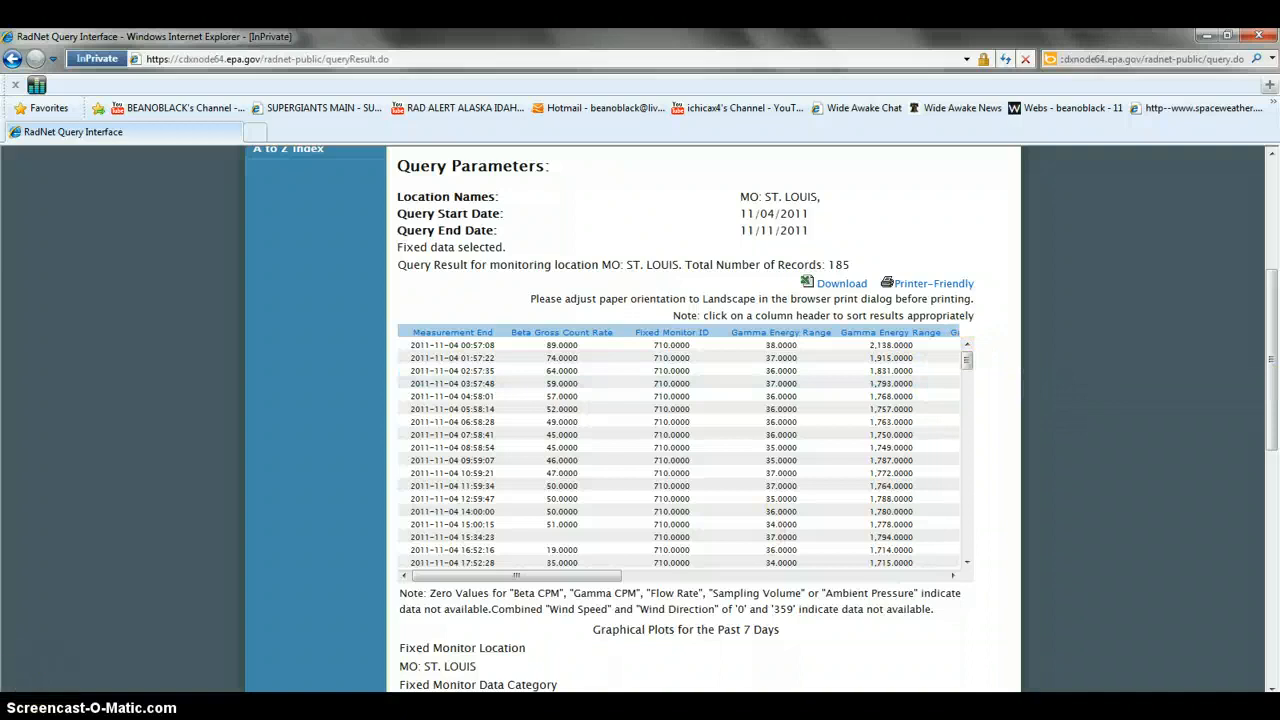
click(318, 108)
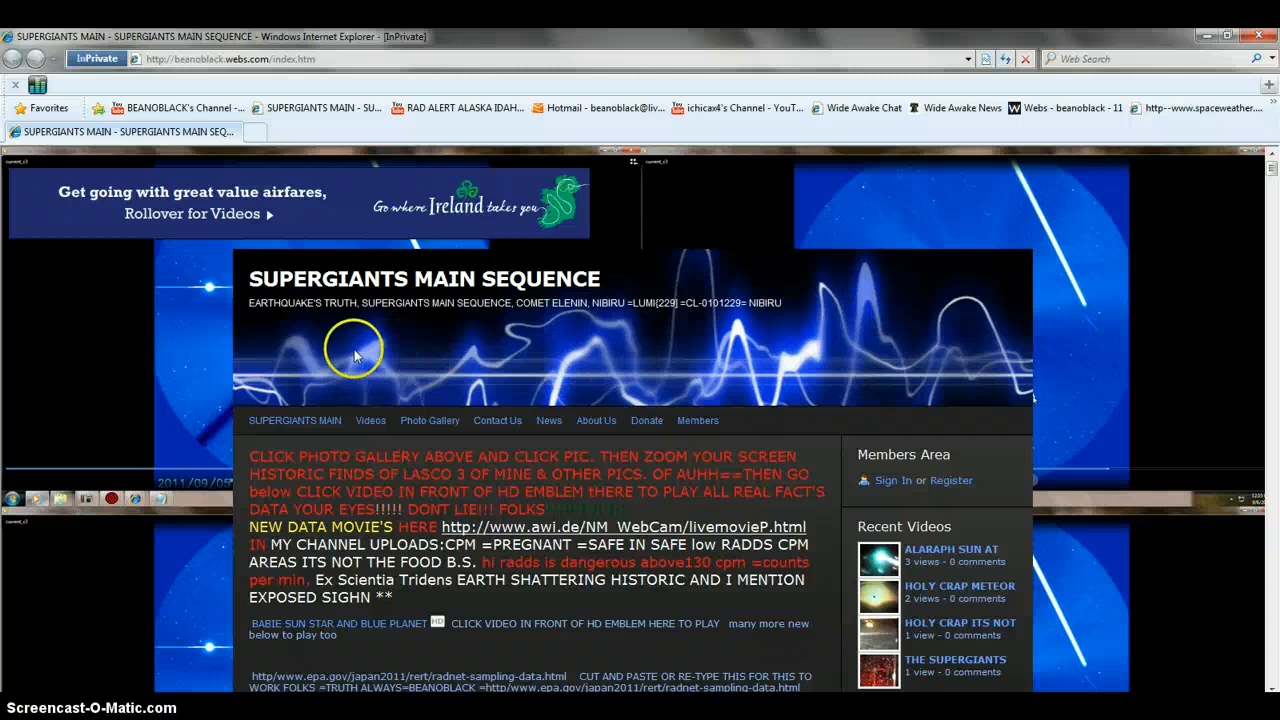
mouse_move(810, 276)
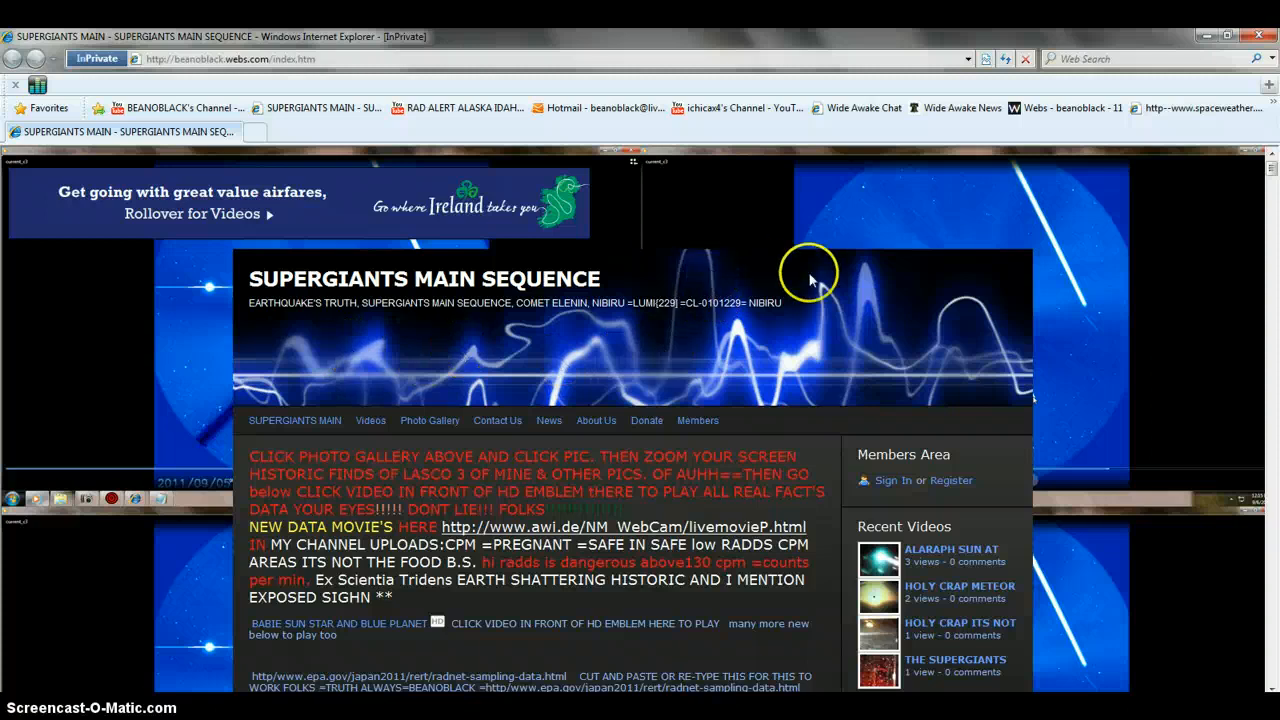
mouse_move(684, 284)
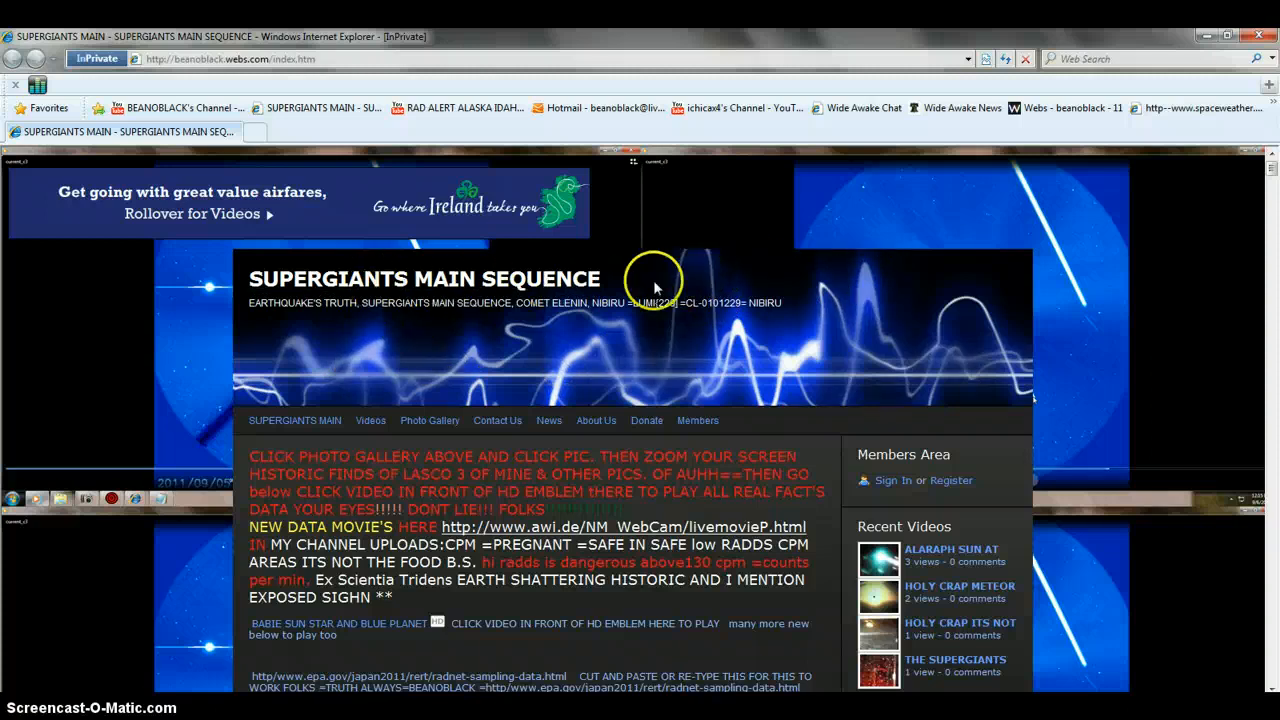
mouse_move(1216, 356)
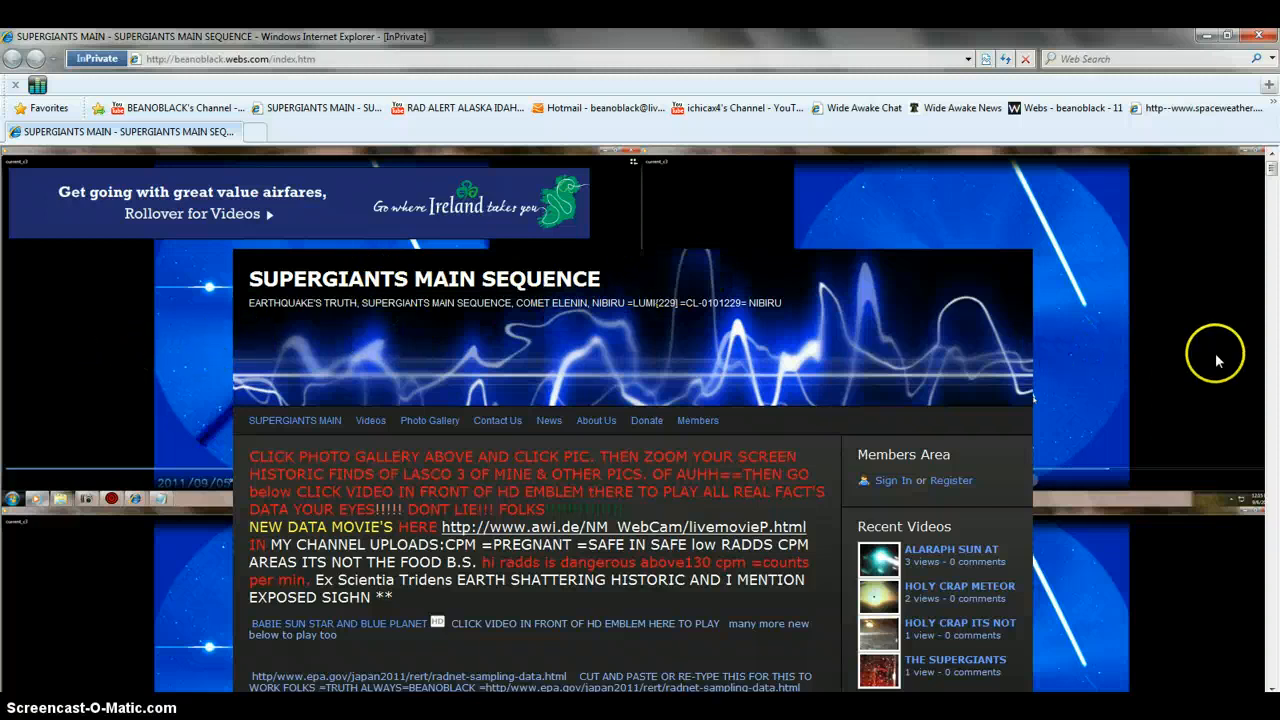
mouse_move(1270, 168)
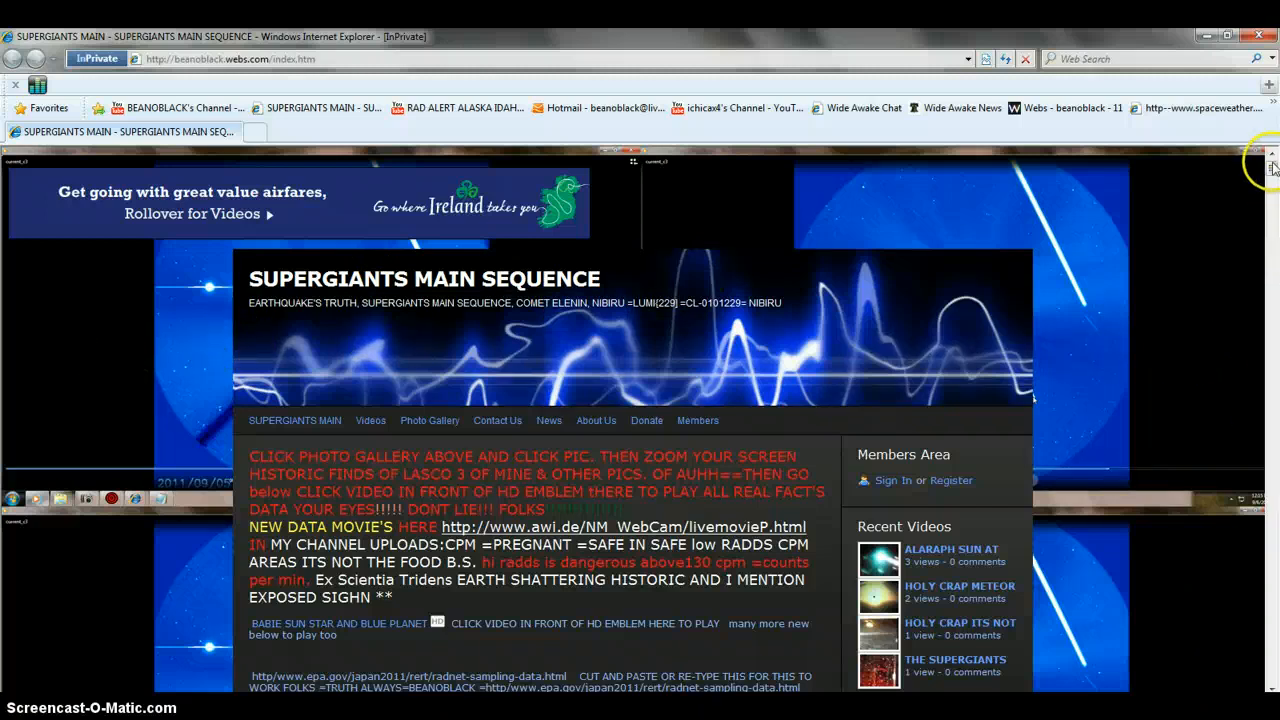
mouse_move(970, 380)
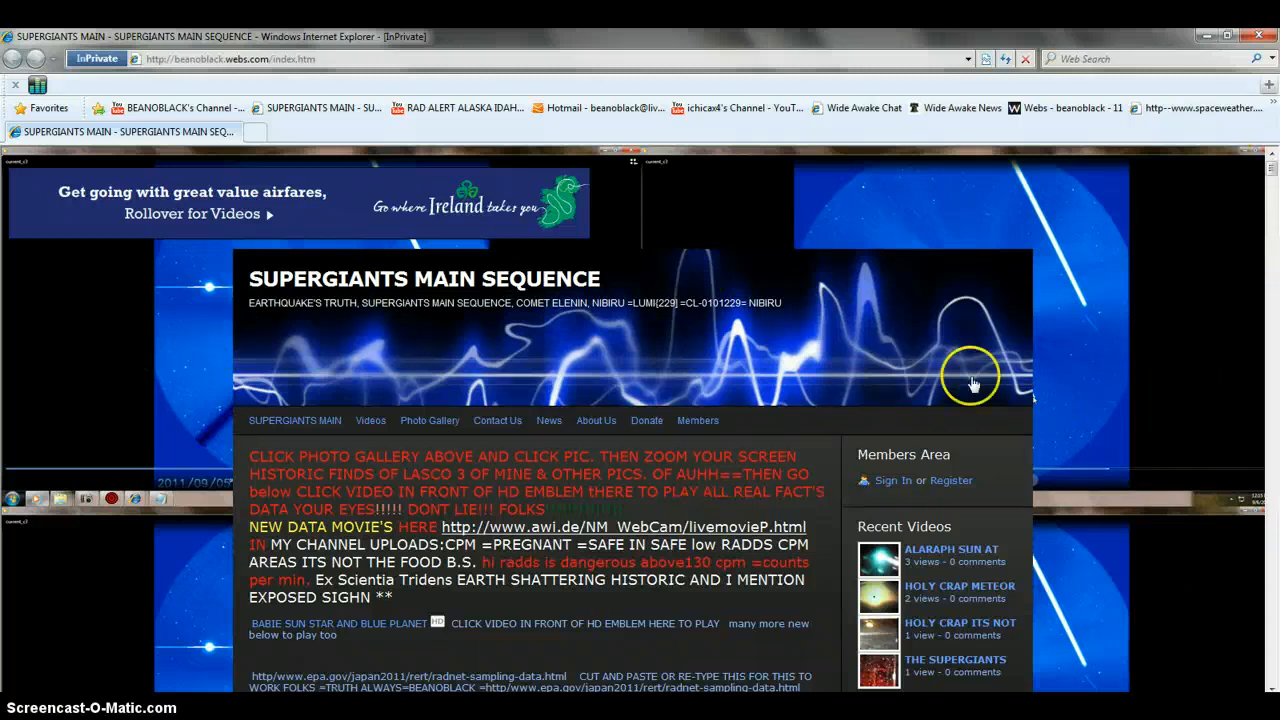
Step: Scroll down to the video links list and open a linked video on YouTube
scroll(down, 3)
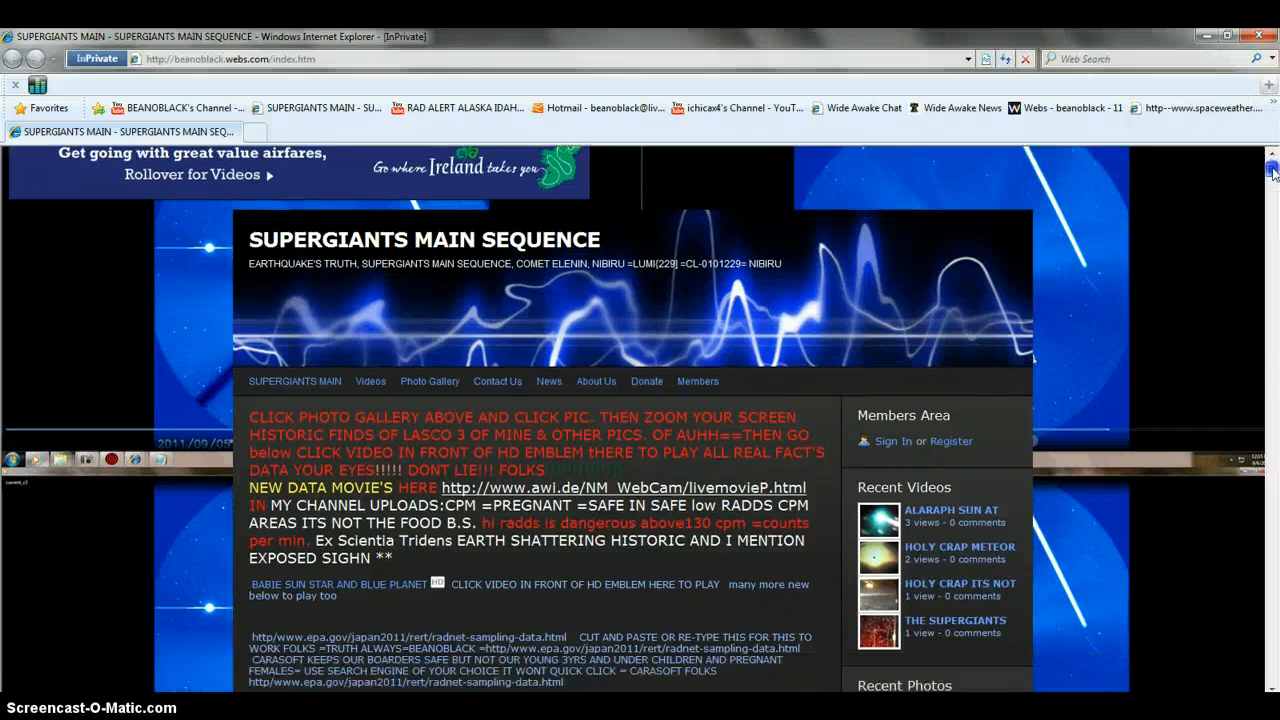
scroll(down, 3)
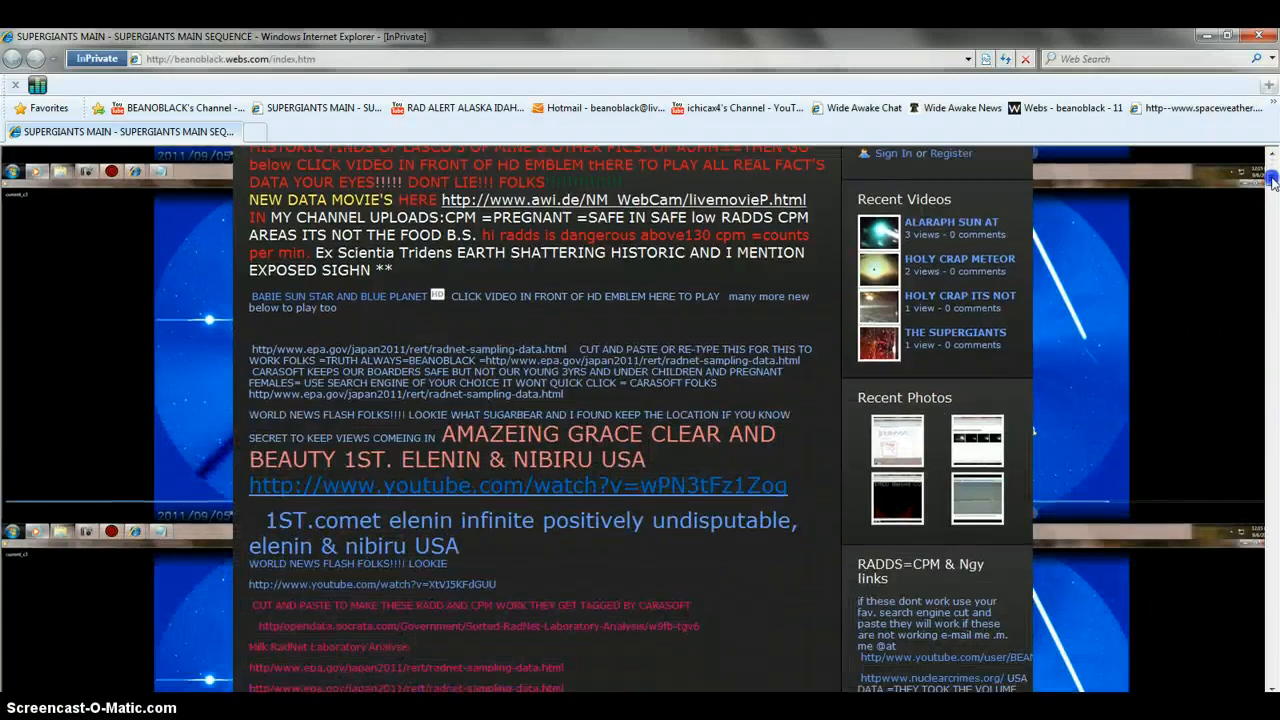
scroll(up, 3)
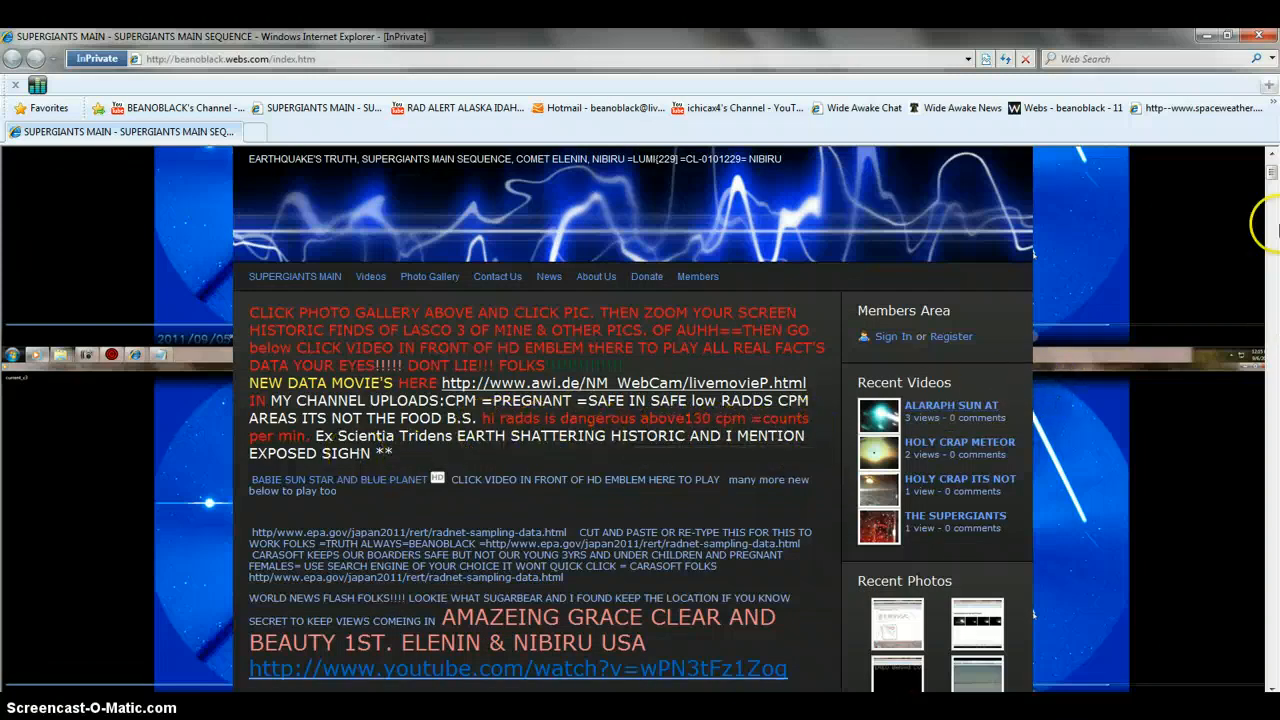
scroll(down, 3)
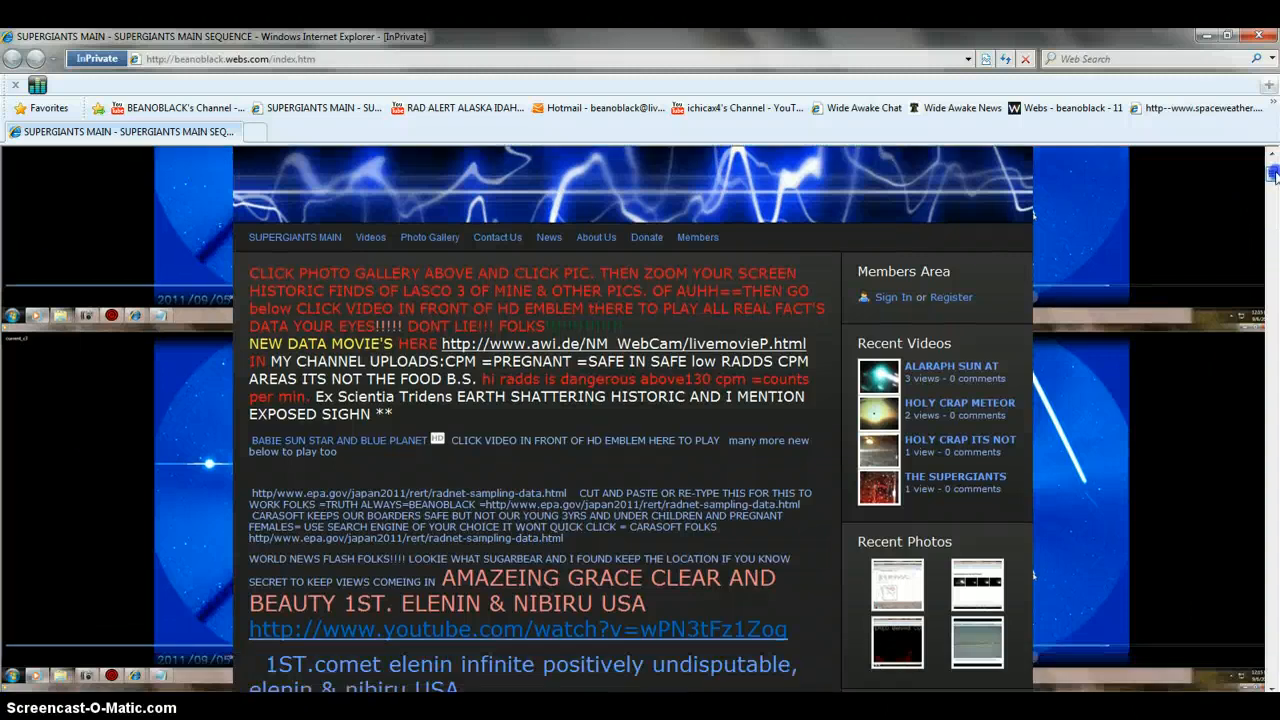
scroll(down, 3)
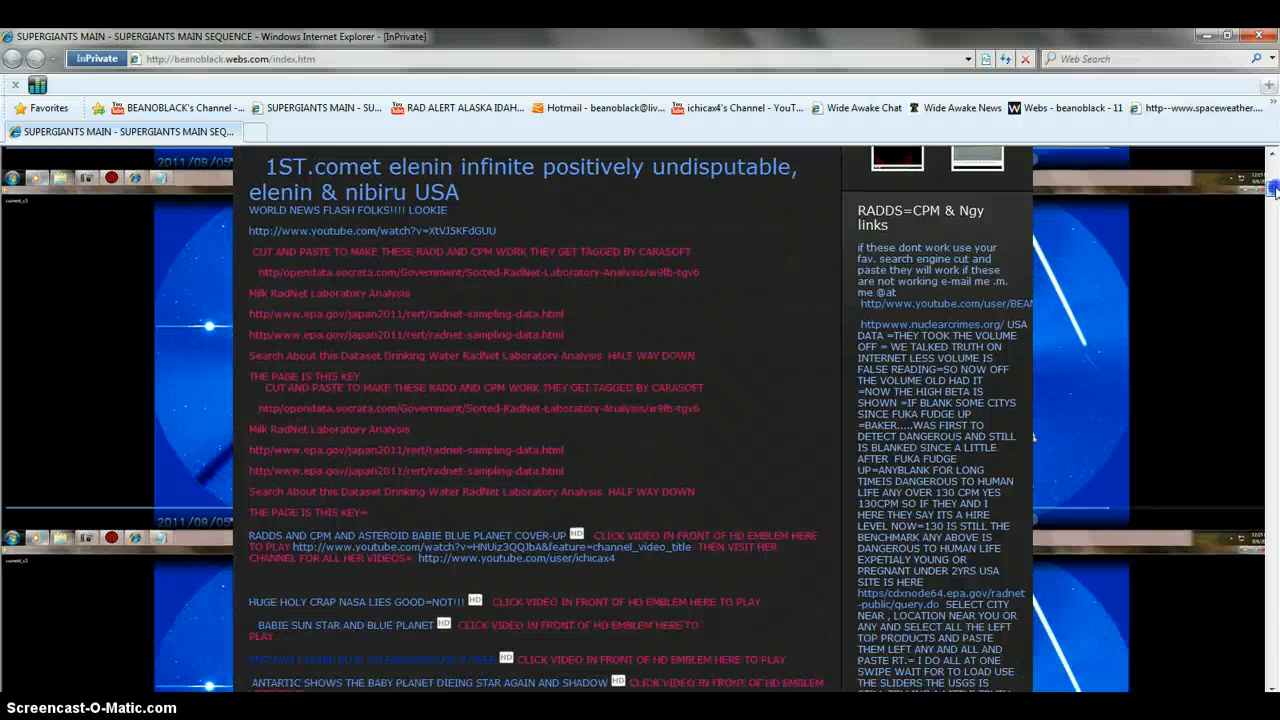
mouse_move(1088, 268)
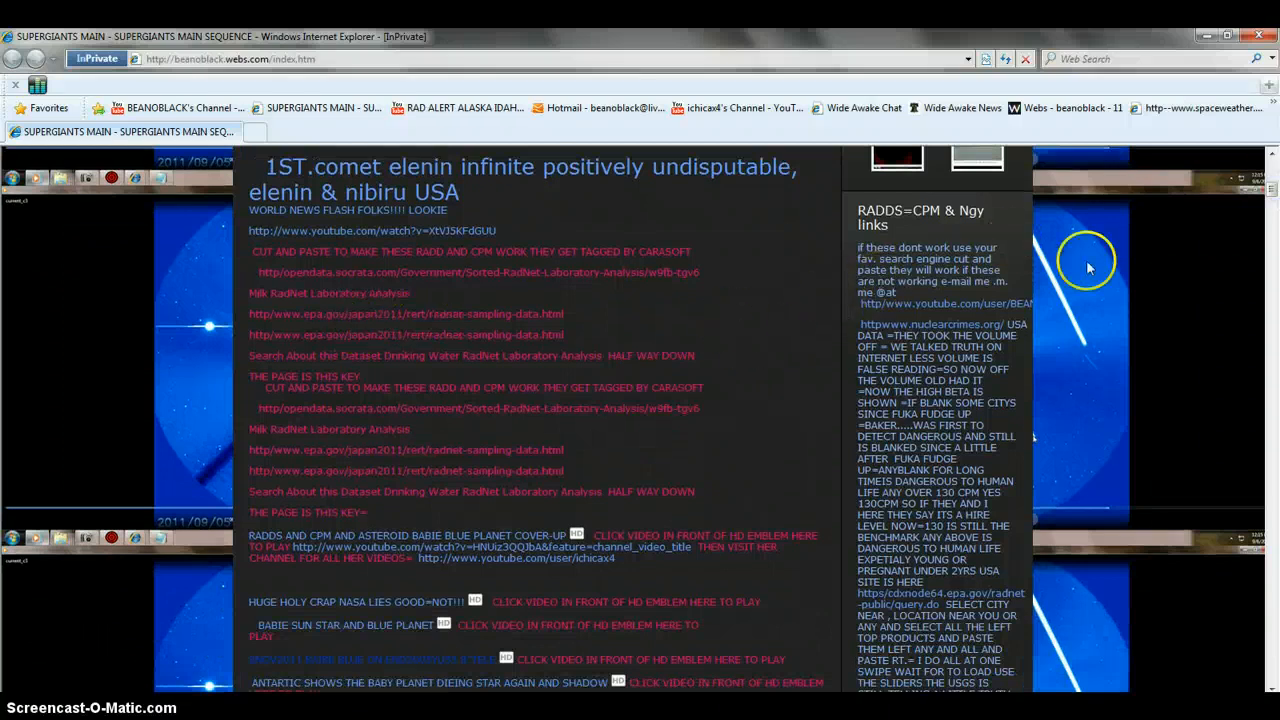
scroll(down, 3)
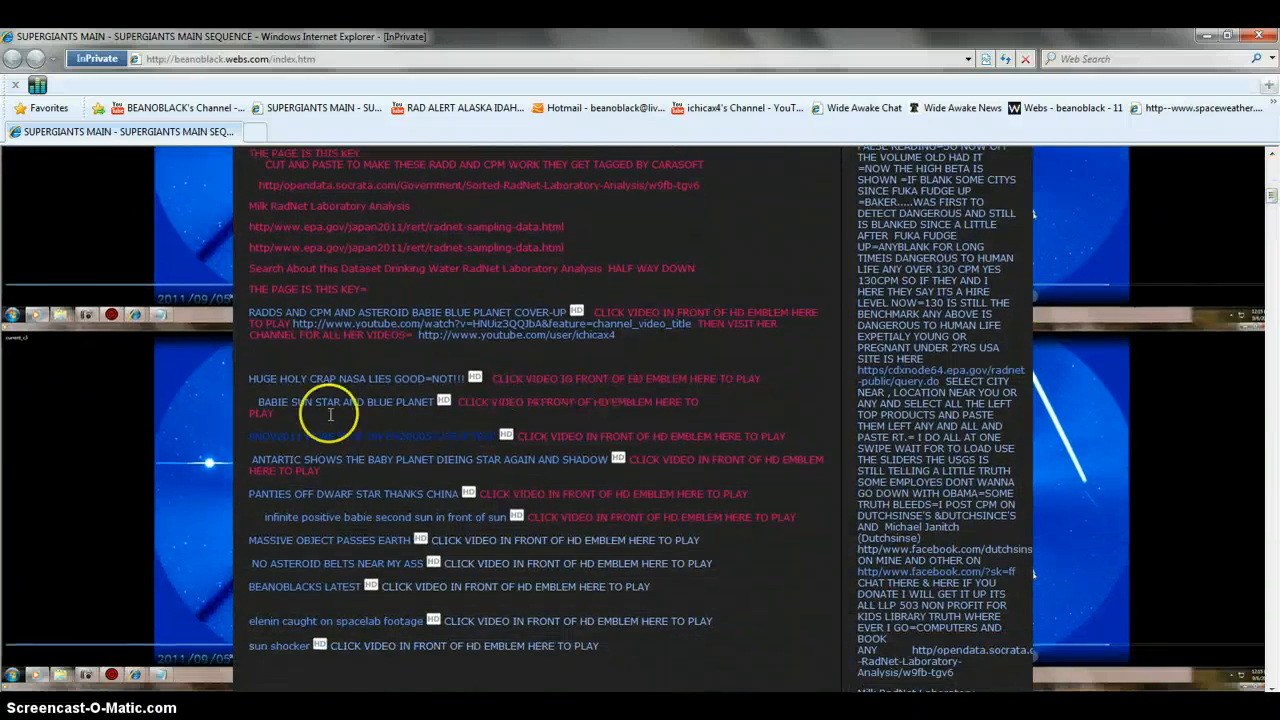
mouse_move(310, 588)
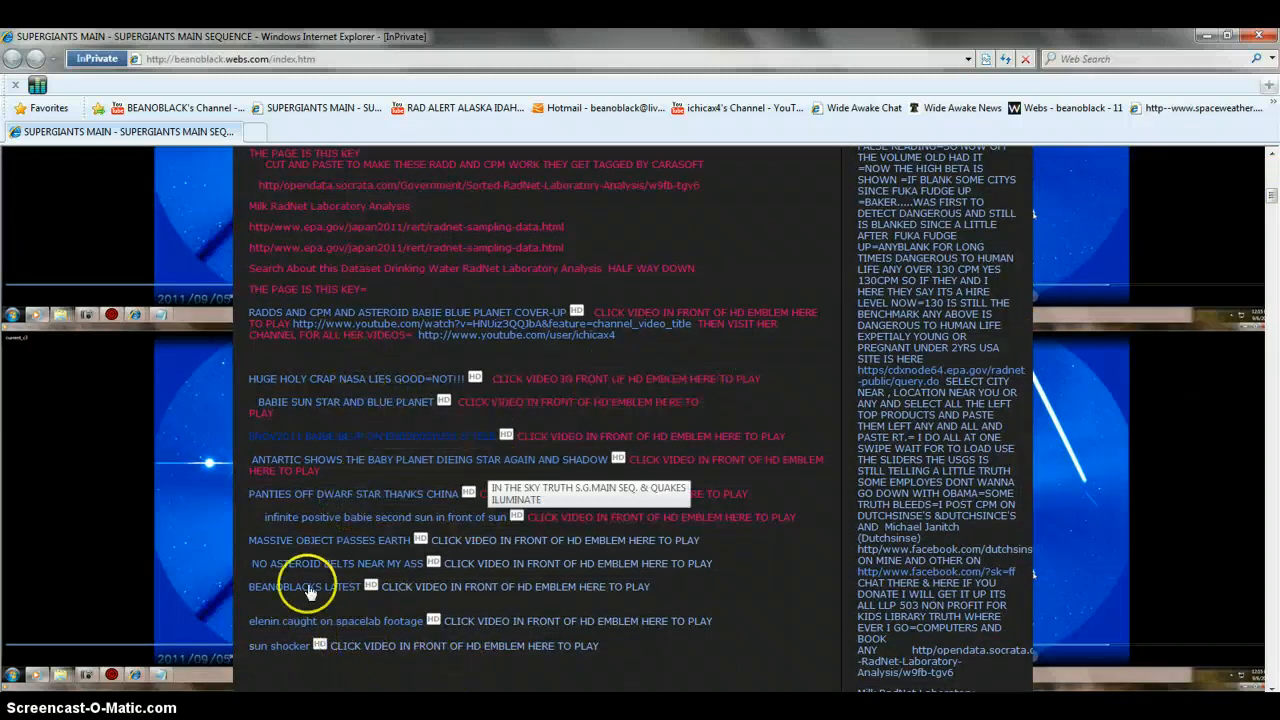
mouse_move(340, 500)
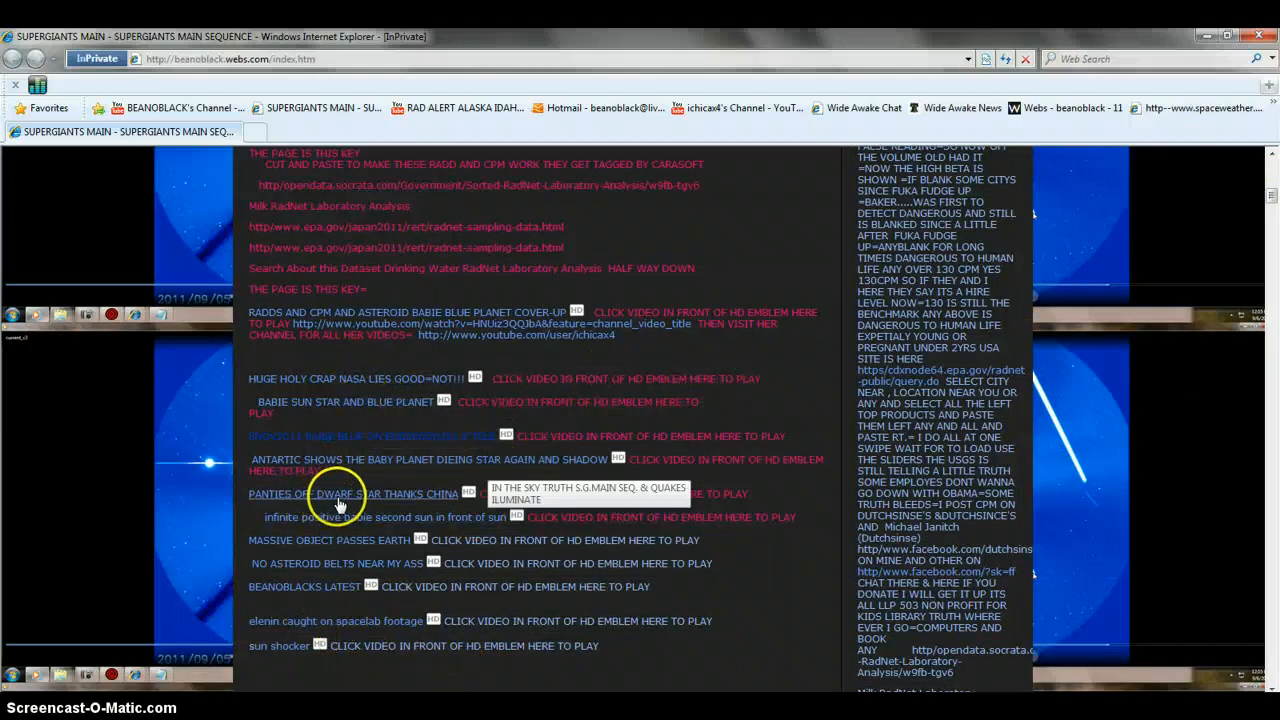
click(344, 400)
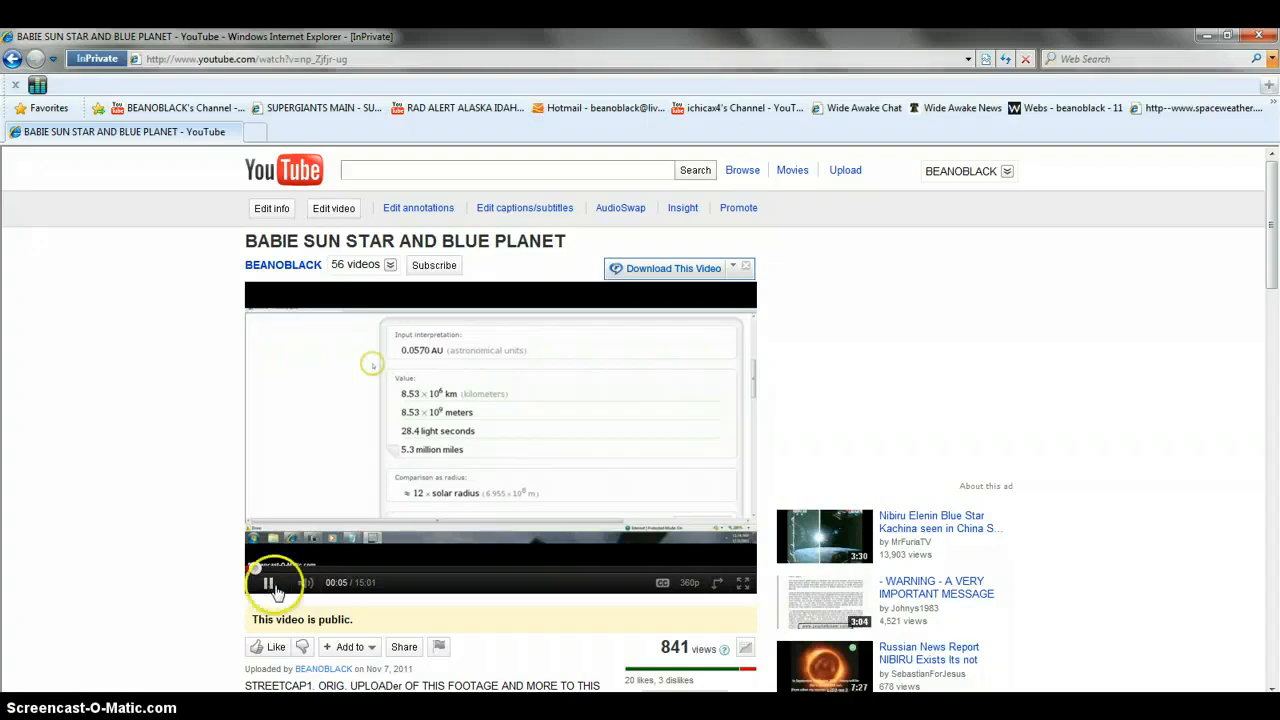
Step: Pause the BABIE SUN STAR AND BLUE PLANET video in the YouTube player
click(268, 582)
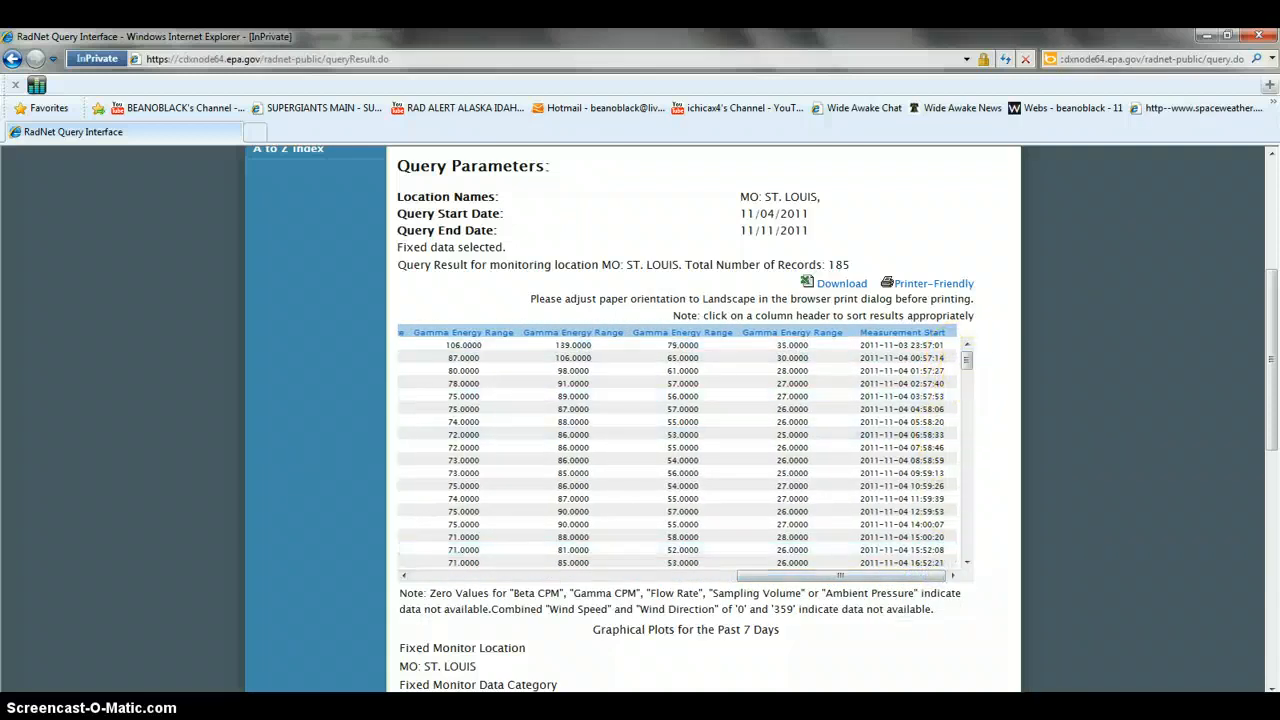
mouse_move(836, 696)
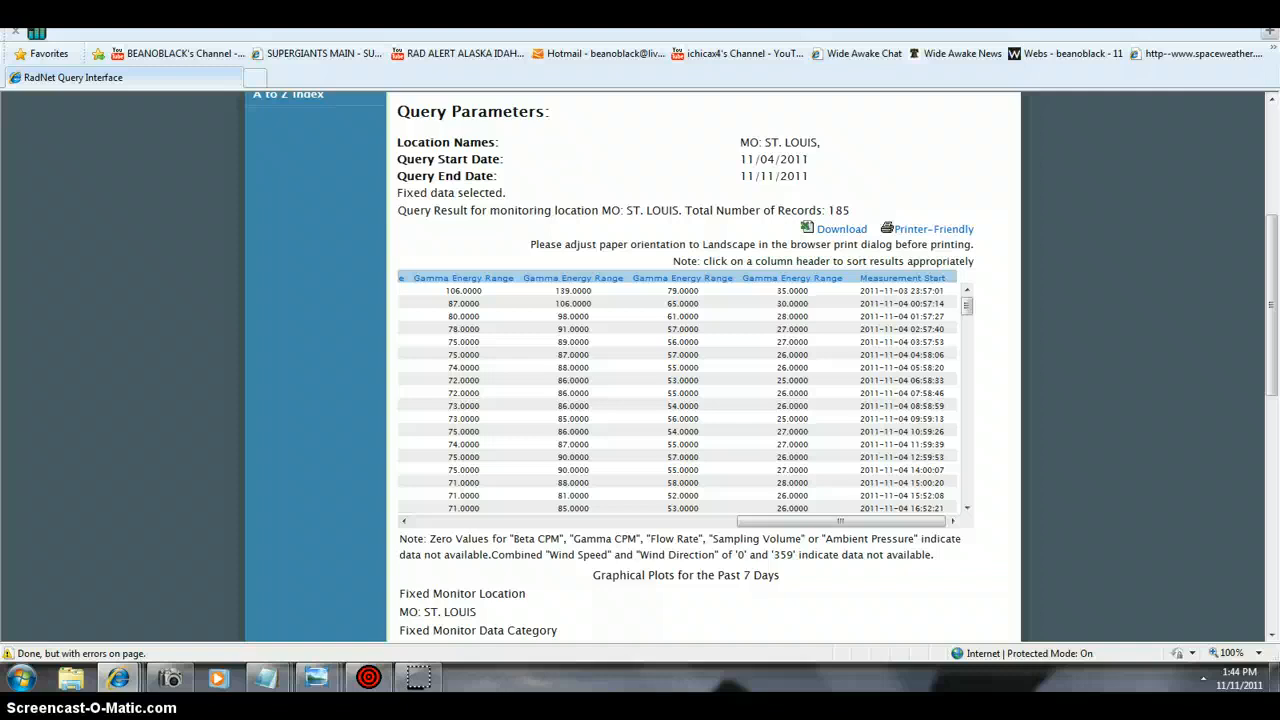
Step: Scroll the St. Louis results page to bring the table's 11/11/2011 rows into view
scroll(up, 3)
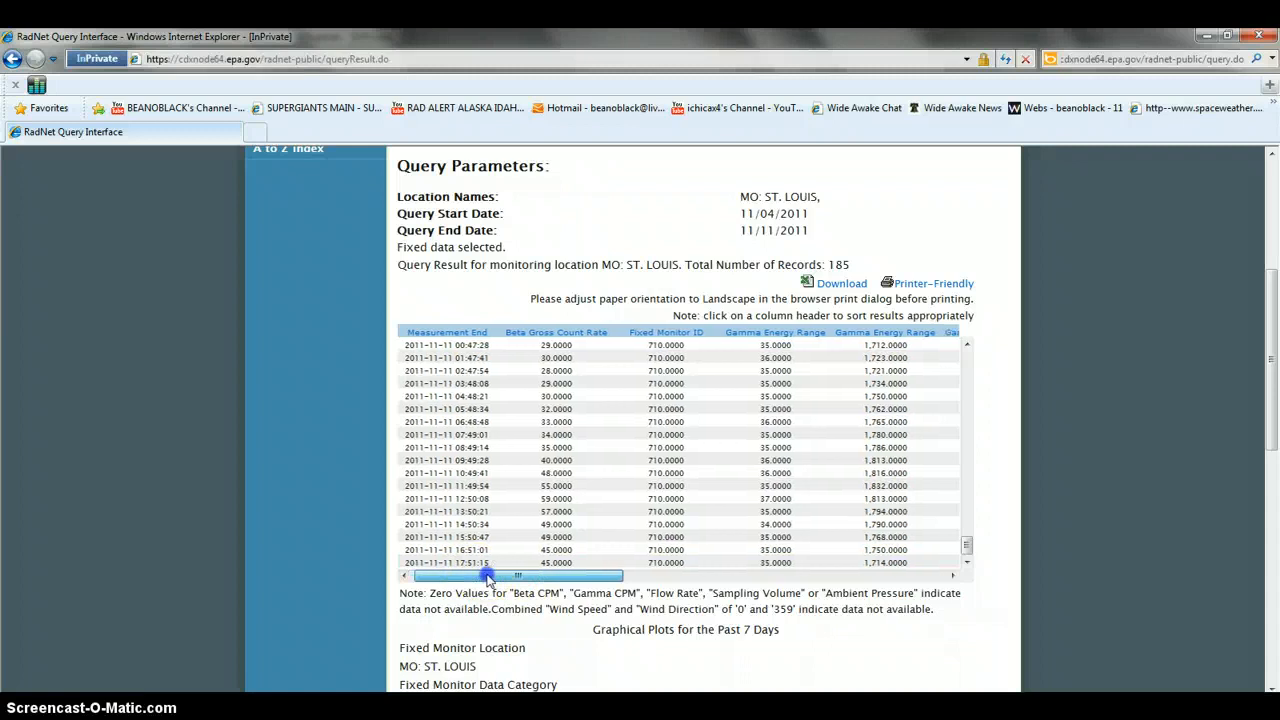
Step: Slide the St. Louis table right to the gamma energy columns, then back to the leftmost columns
drag(490, 576, 524, 576)
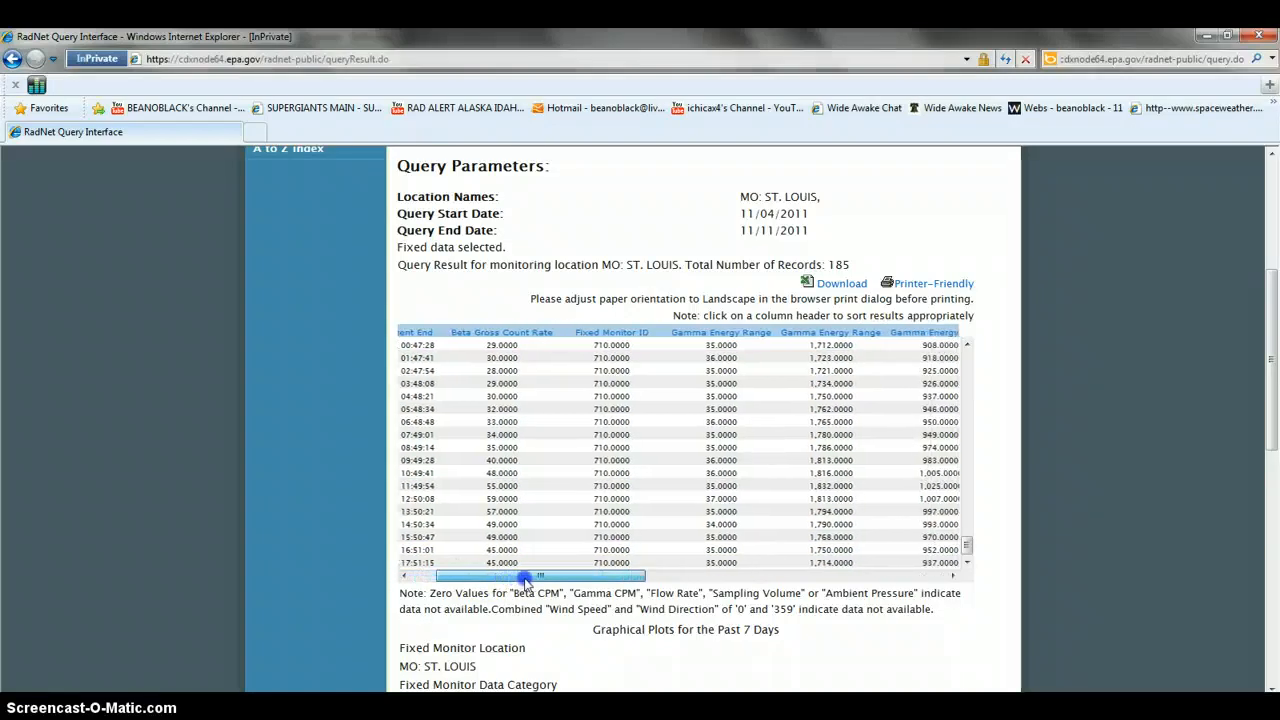
drag(524, 576, 840, 576)
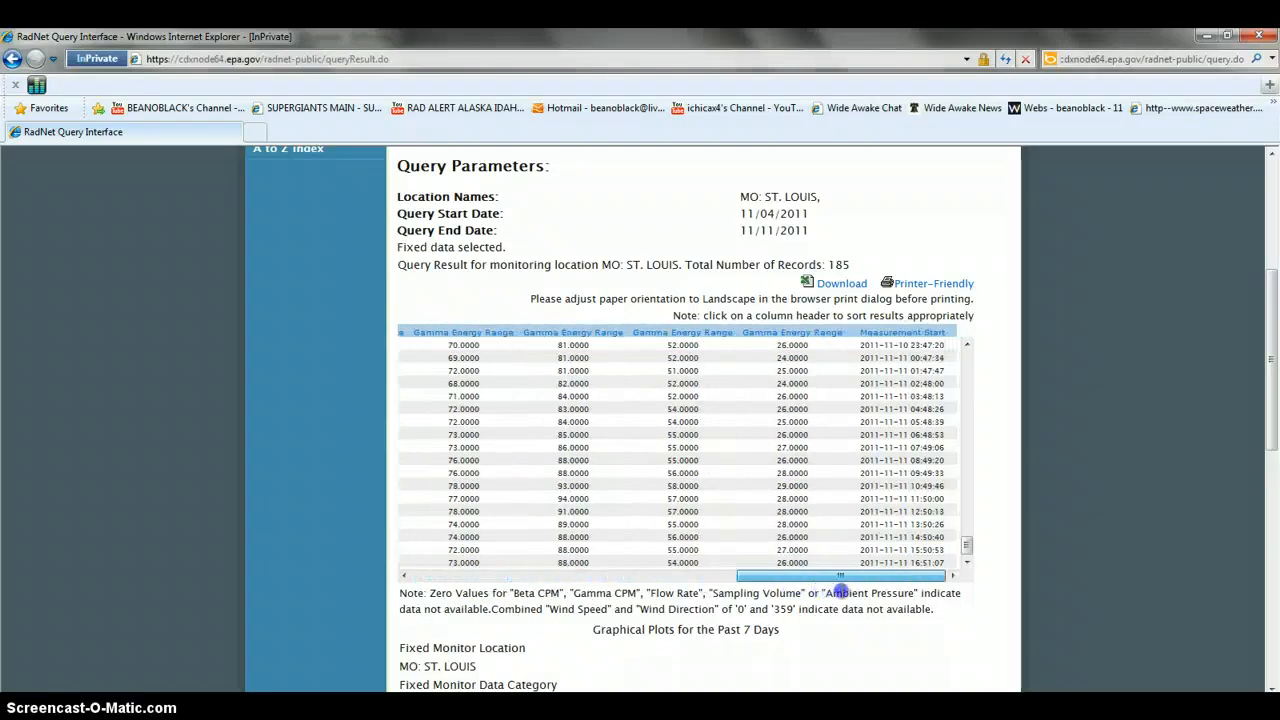
mouse_move(970, 544)
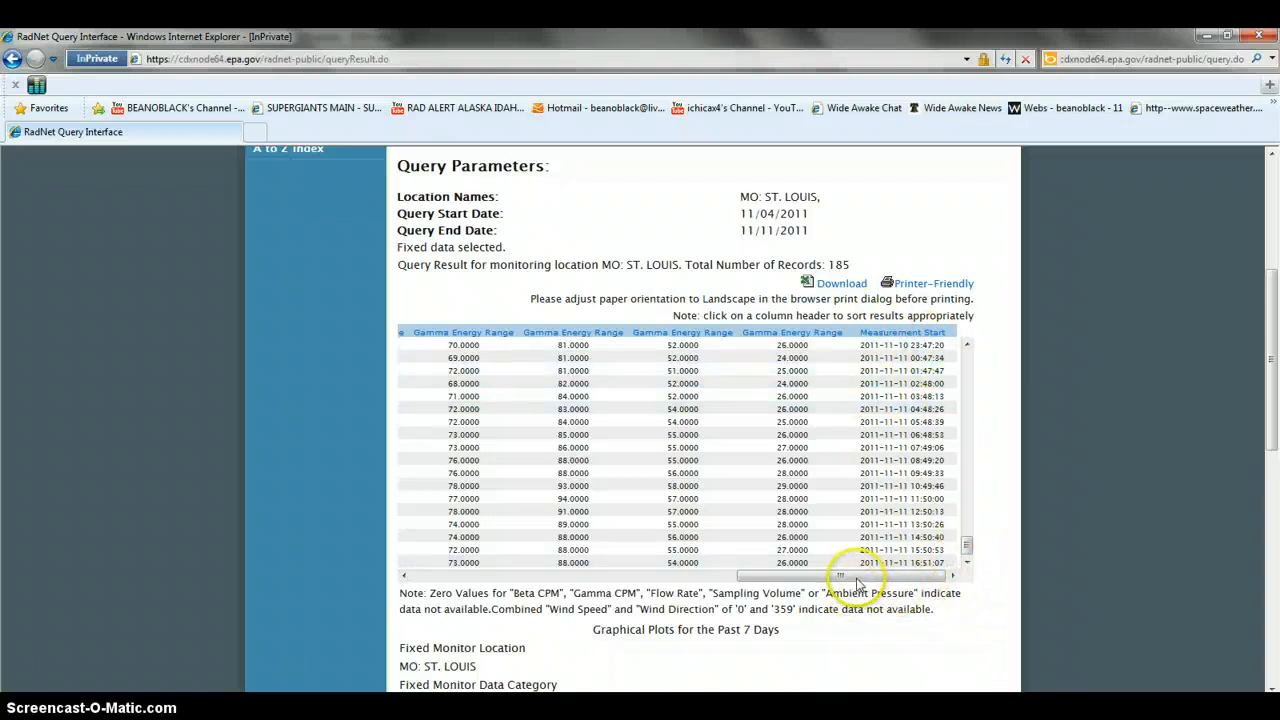
drag(858, 576, 850, 576)
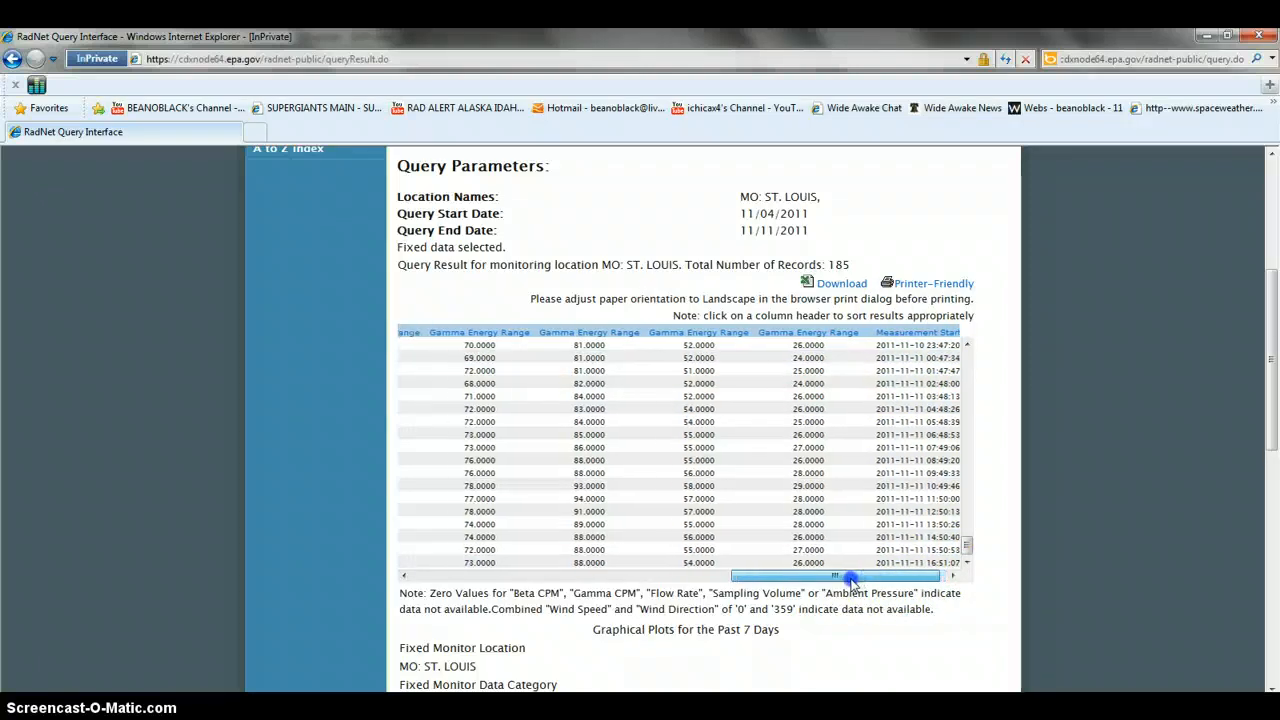
drag(850, 576, 620, 576)
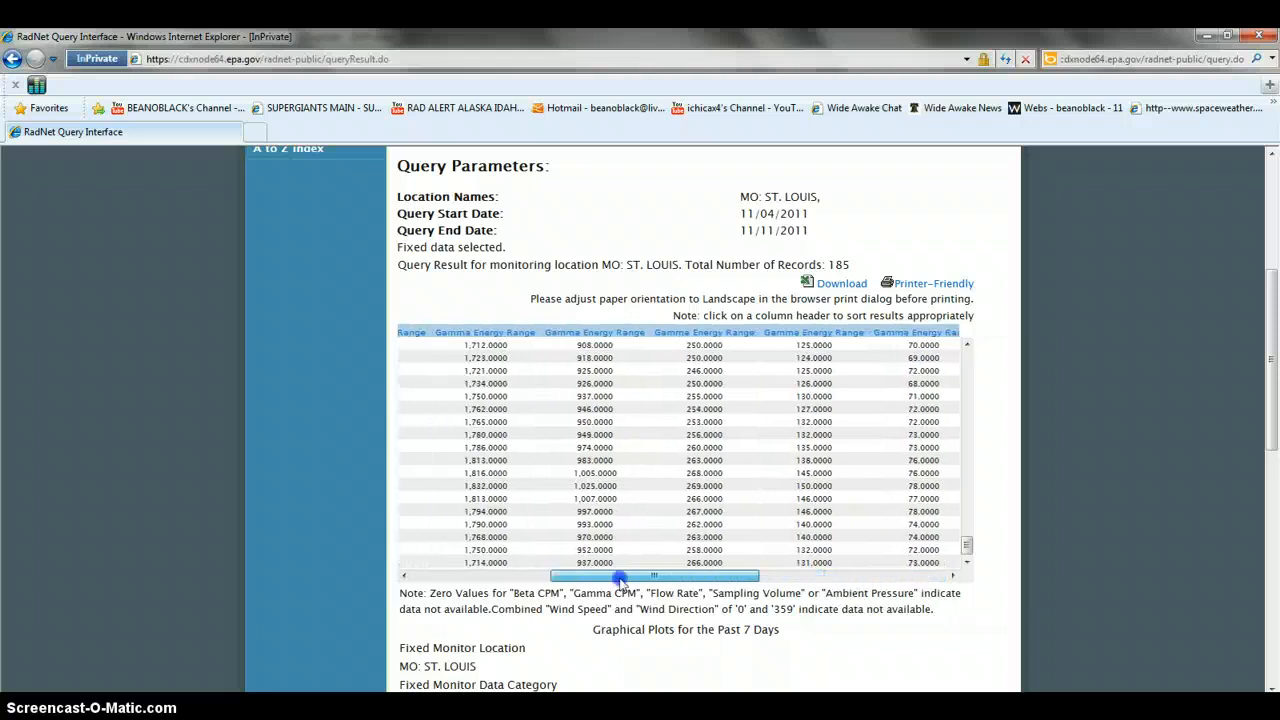
drag(656, 576, 516, 576)
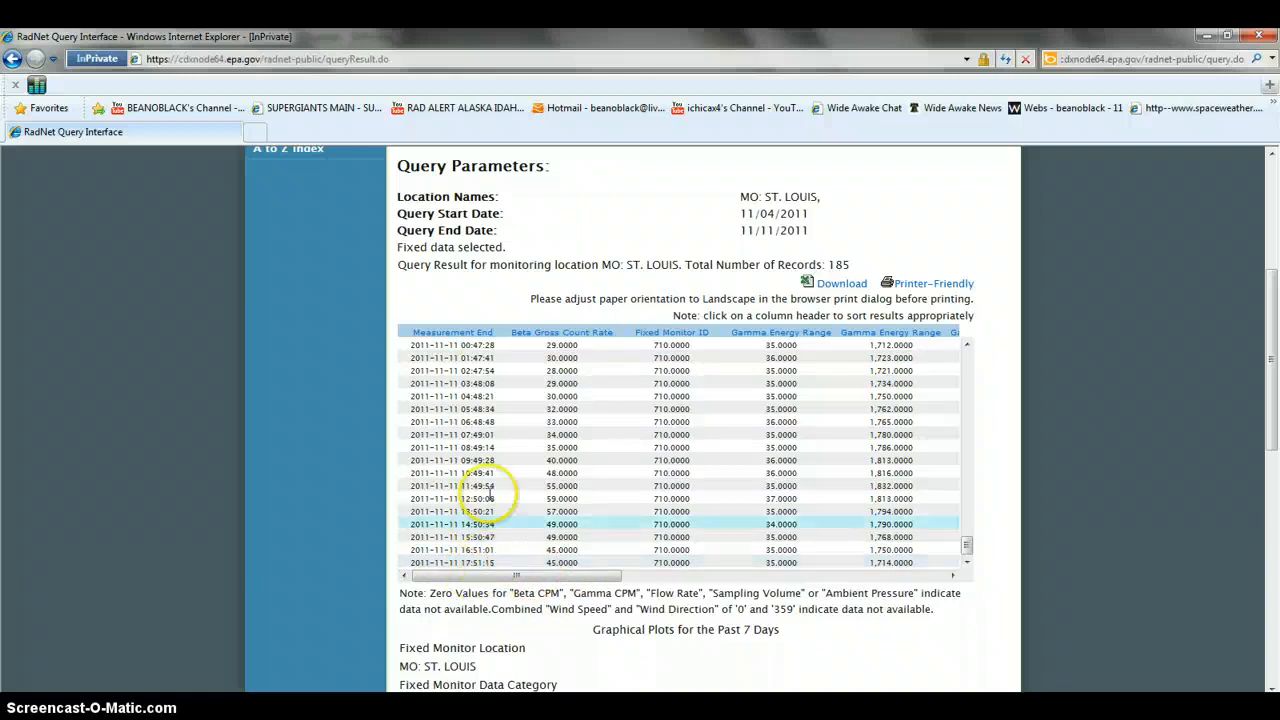
mouse_move(876, 498)
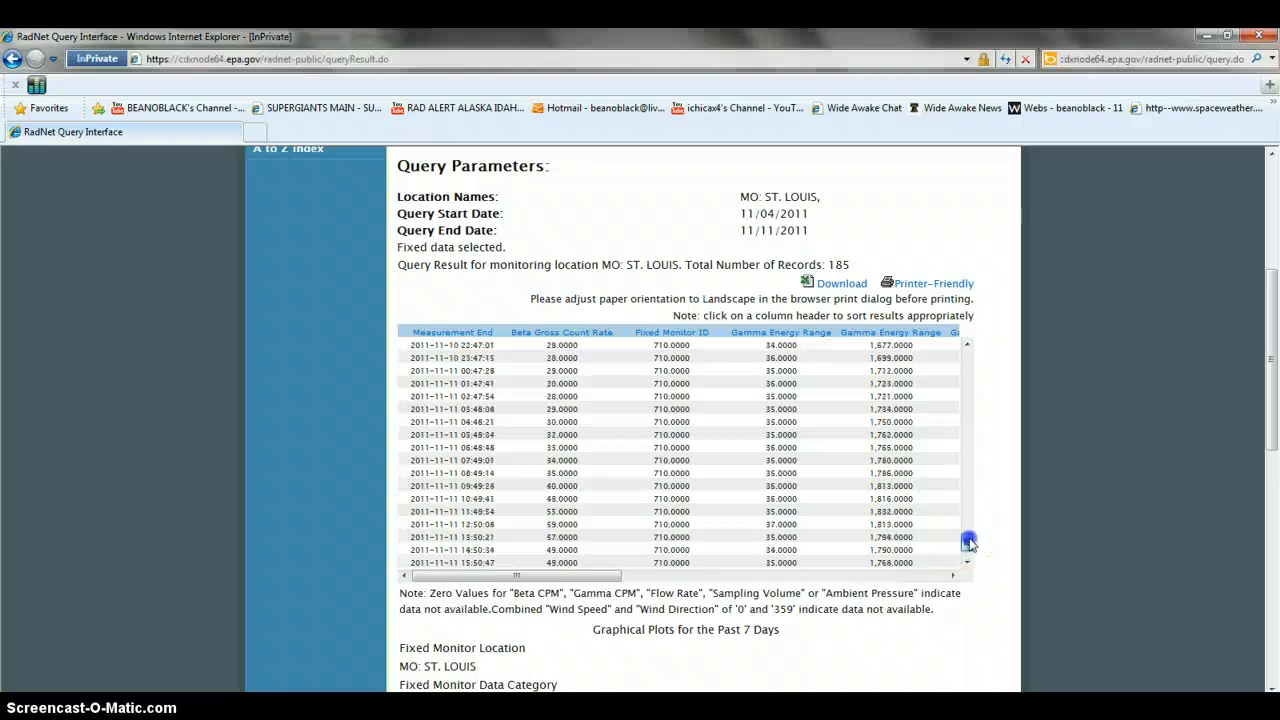
Step: Page up through the St. Louis records from the 11/11/2011 rows to the 11/09/2011 readings
click(966, 528)
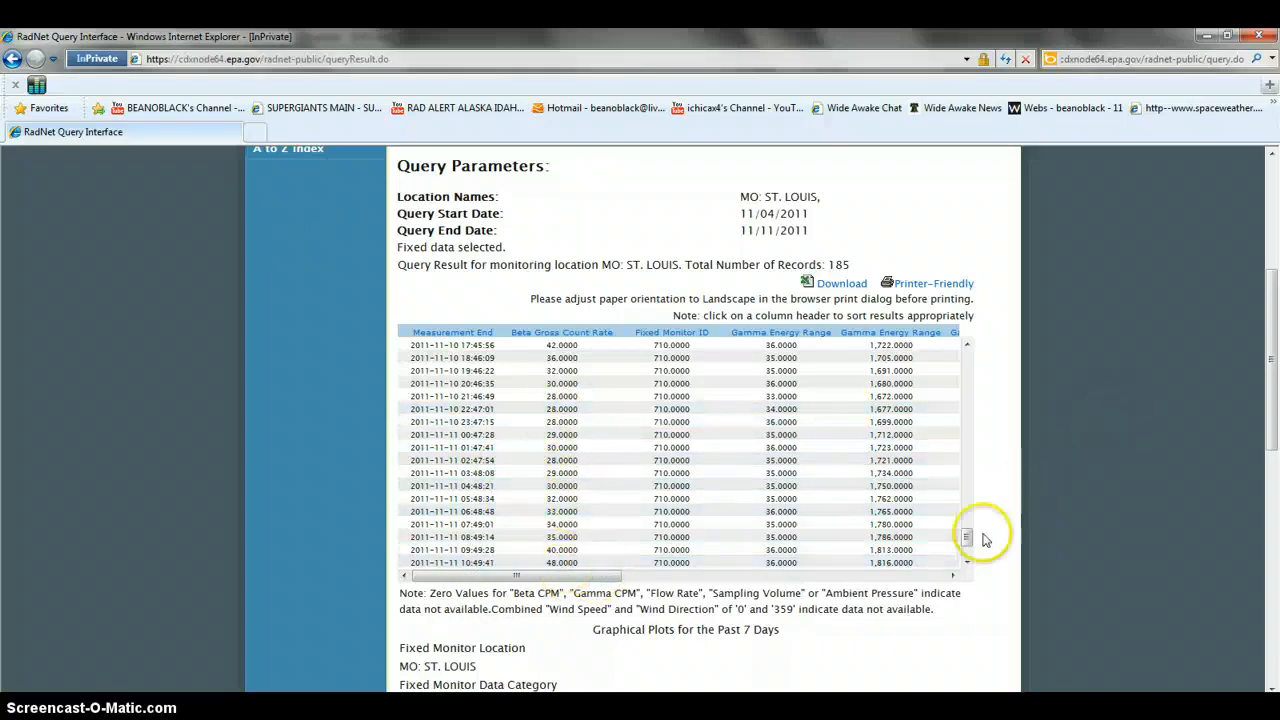
click(964, 540)
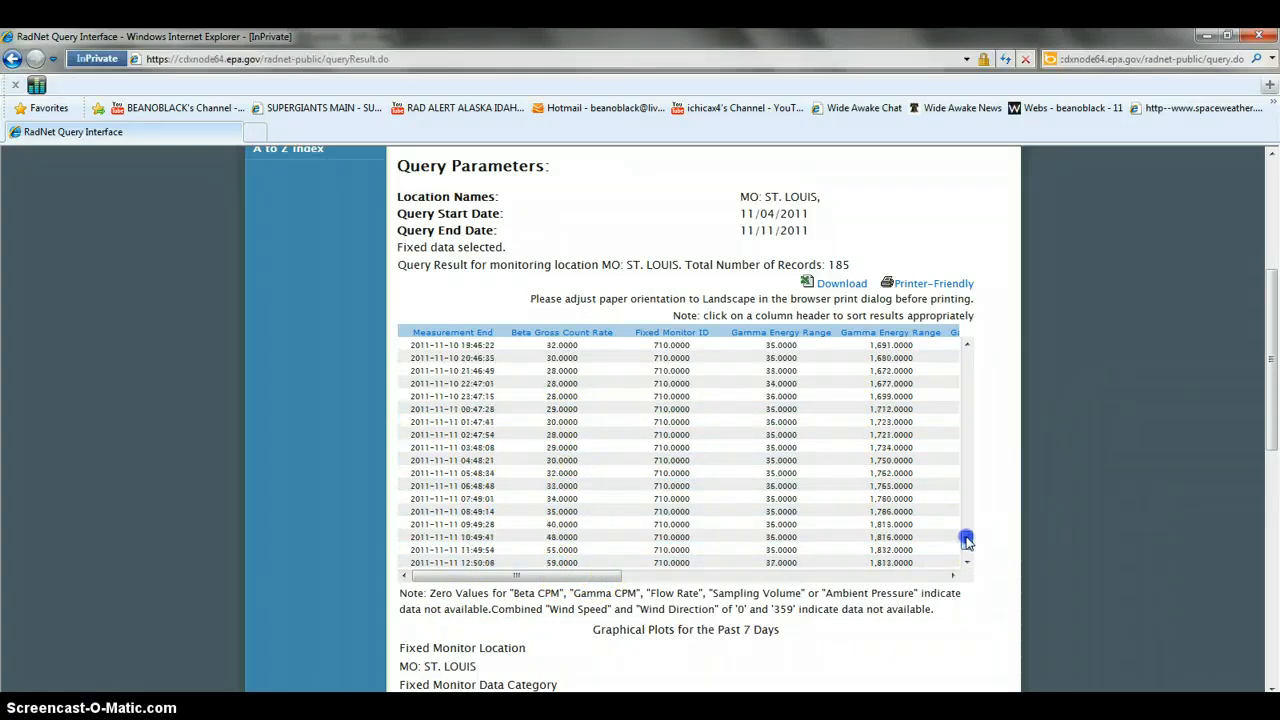
click(966, 544)
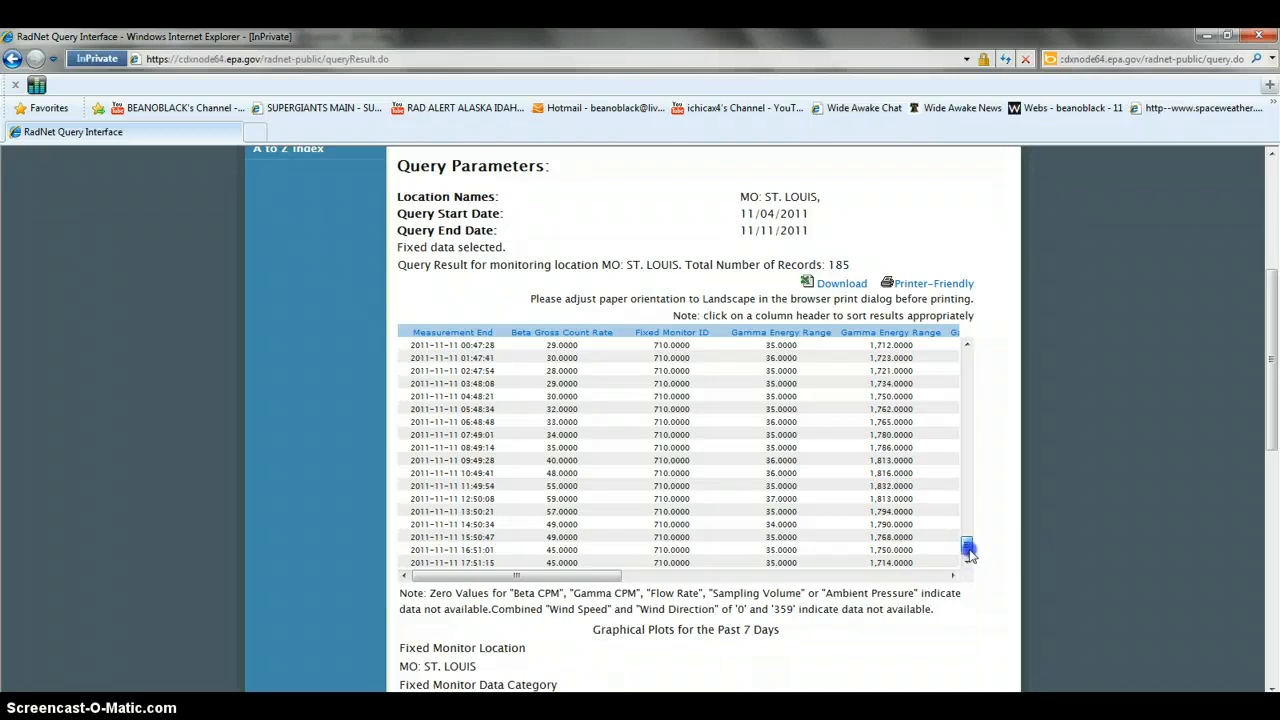
scroll(up, 3)
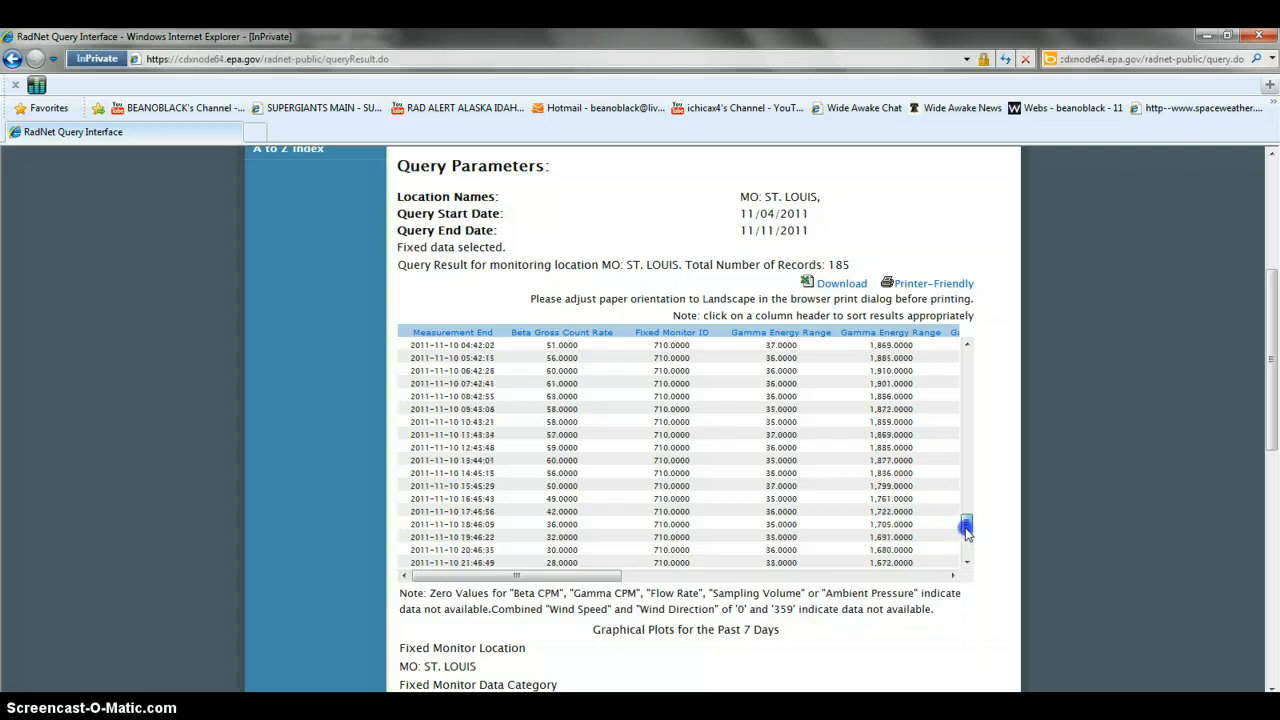
click(966, 524)
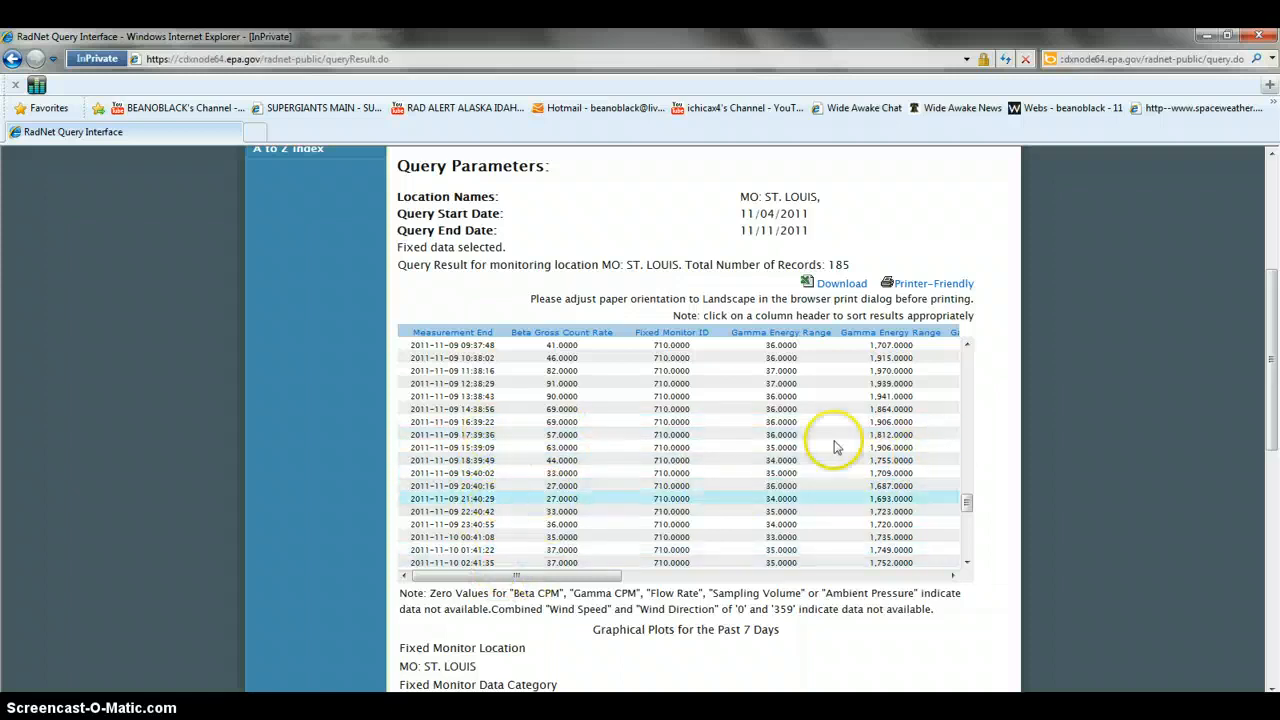
mouse_move(964, 502)
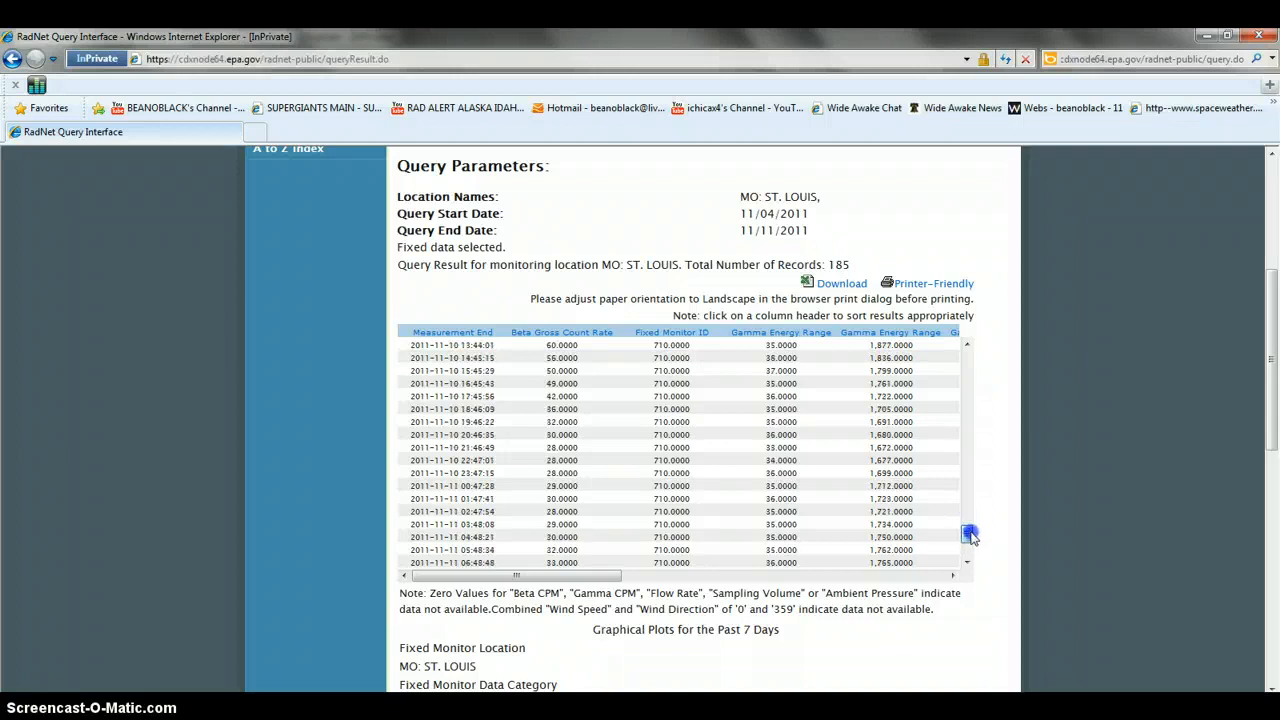
Step: Page down through the St. Louis records to the final 11/11/2011 readings
click(968, 532)
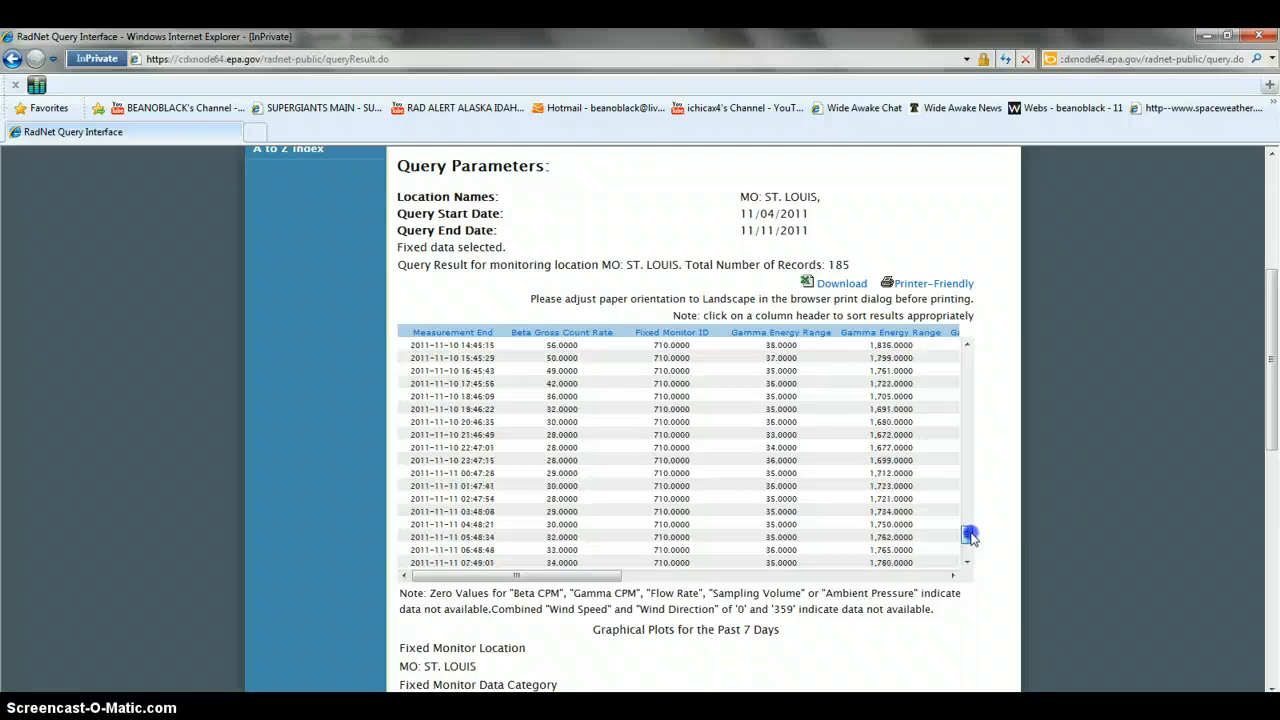
click(968, 532)
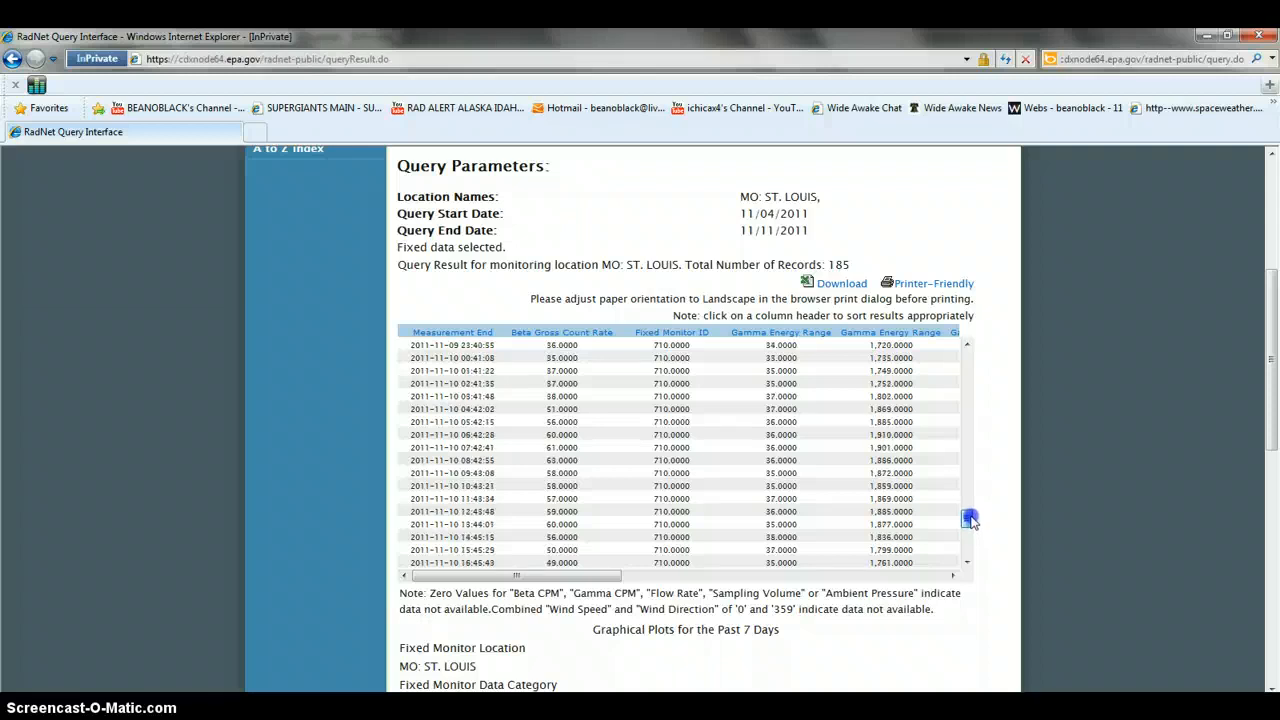
click(968, 520)
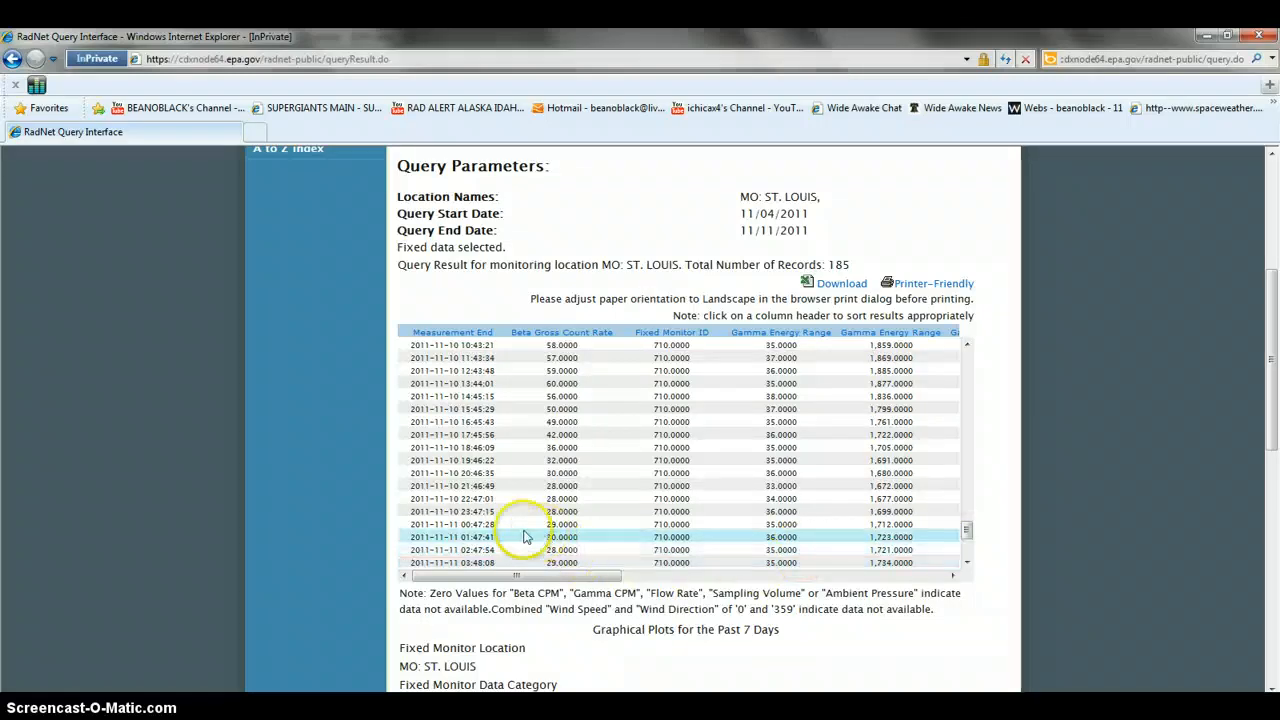
mouse_move(1070, 502)
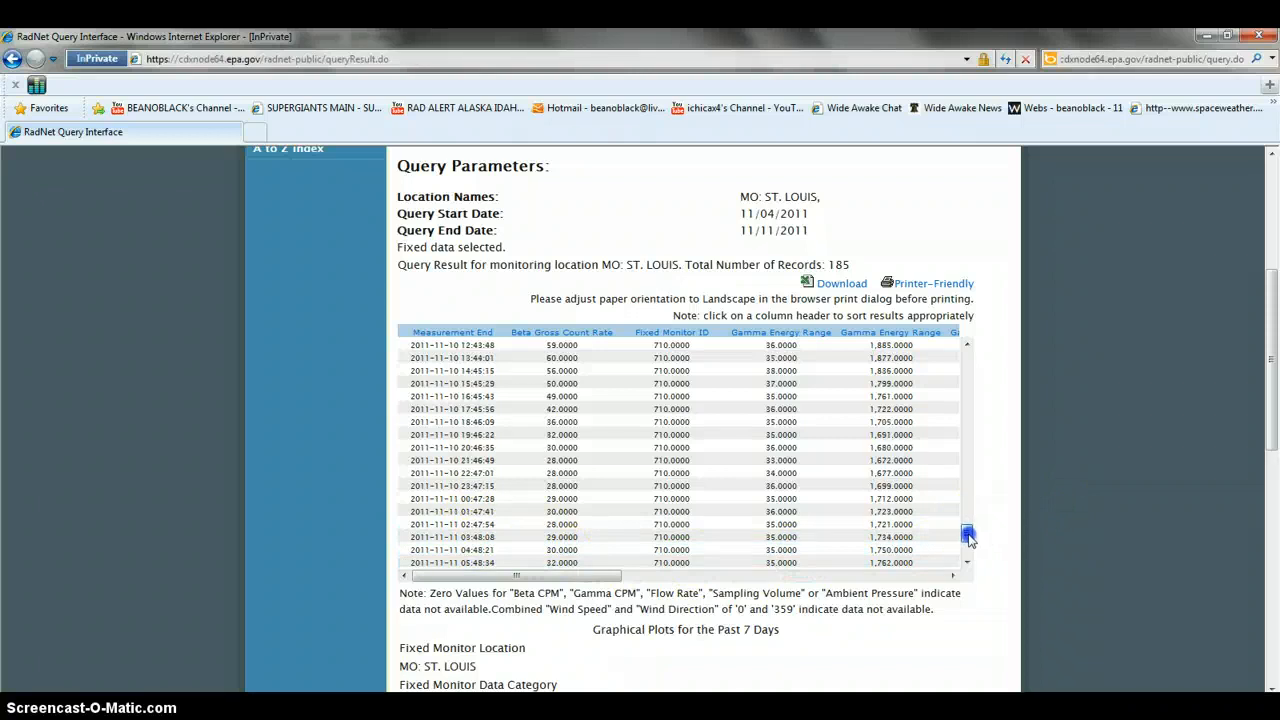
click(966, 544)
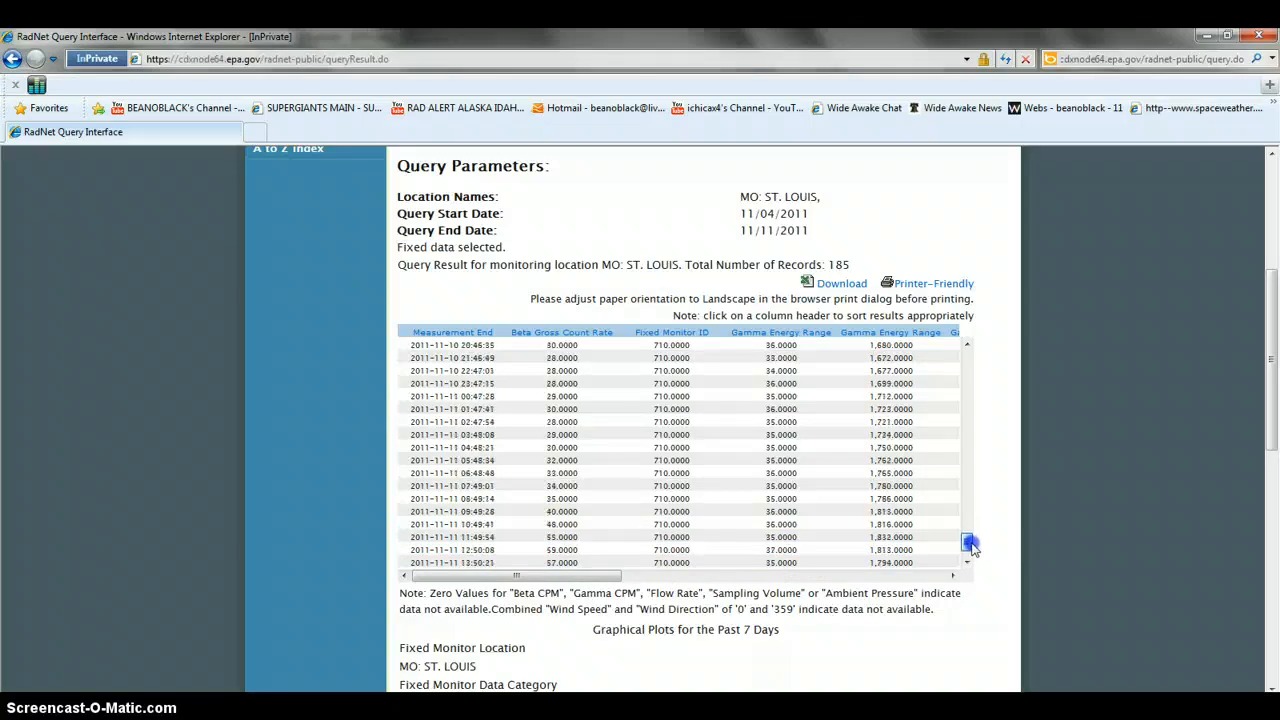
click(968, 544)
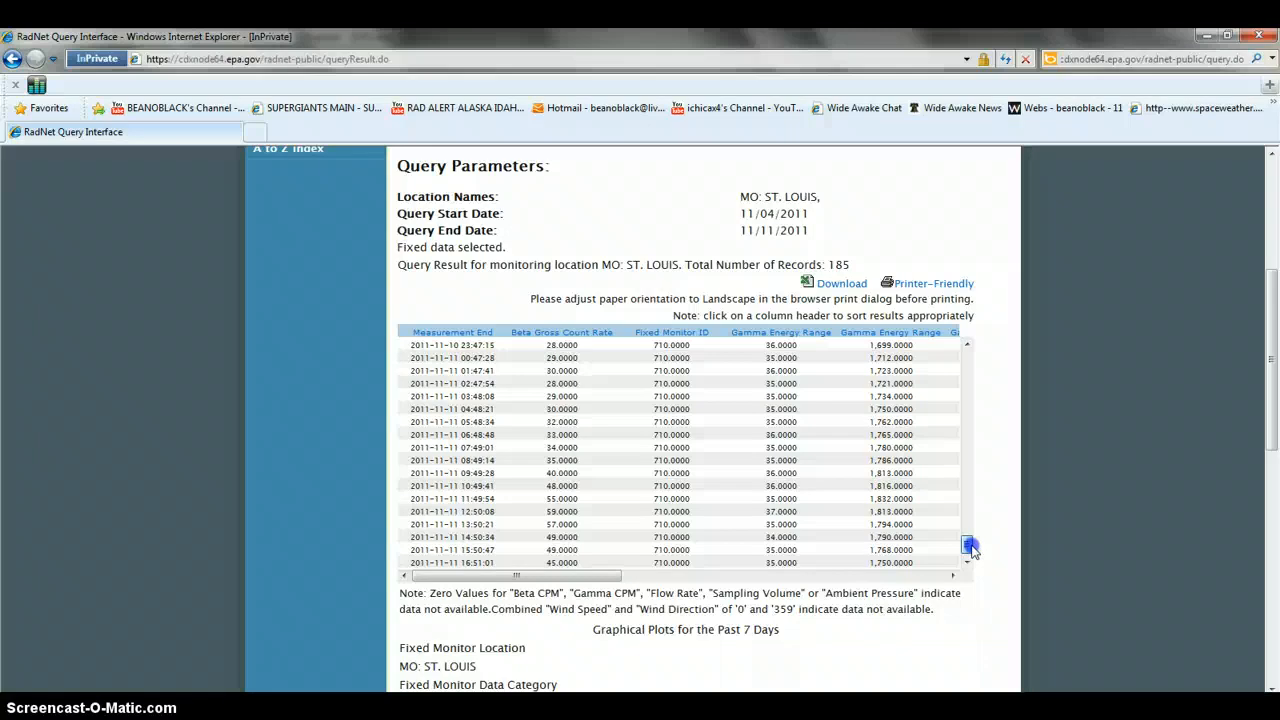
click(968, 548)
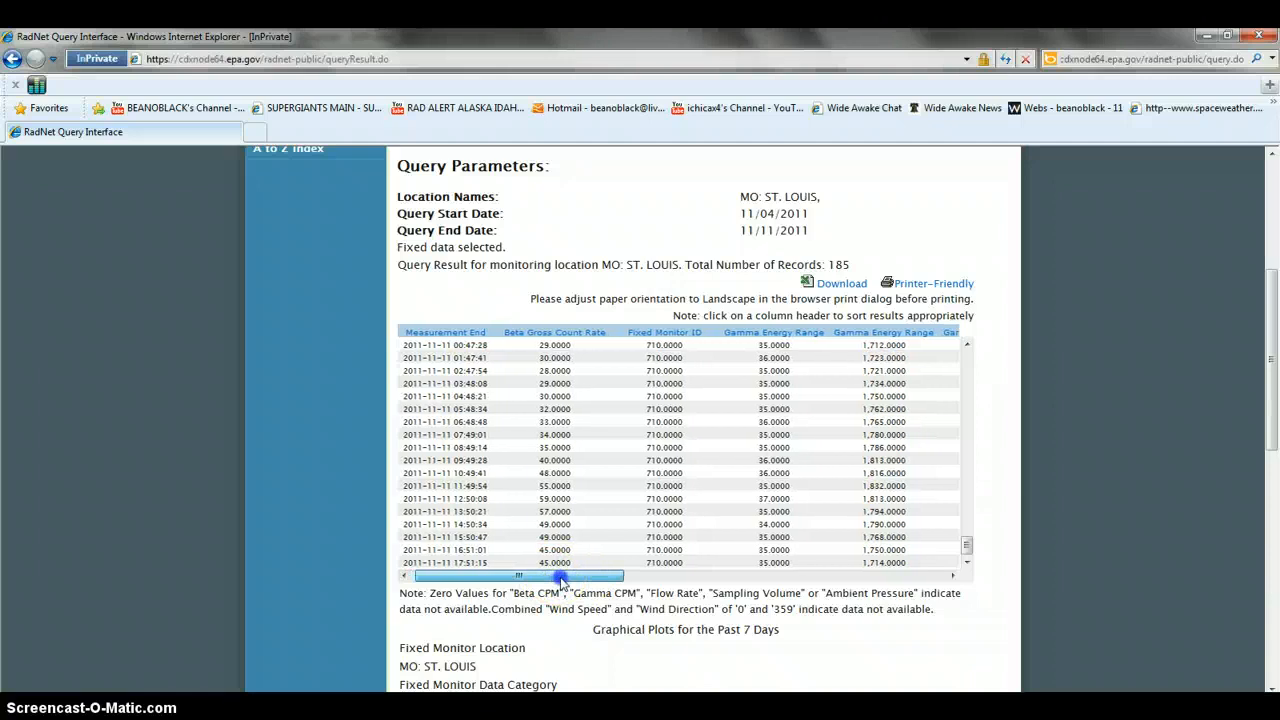
Step: Slide the table horizontally to the right columns and back to its first columns
drag(560, 576, 524, 576)
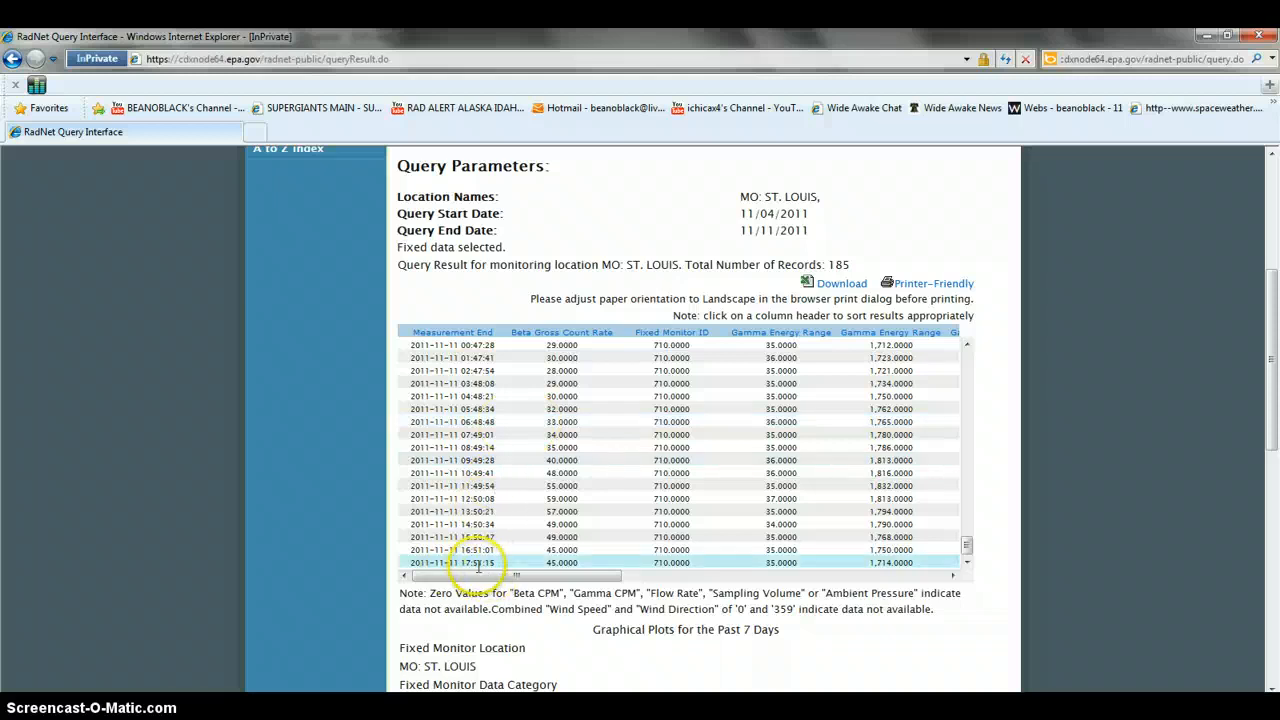
mouse_move(1128, 684)
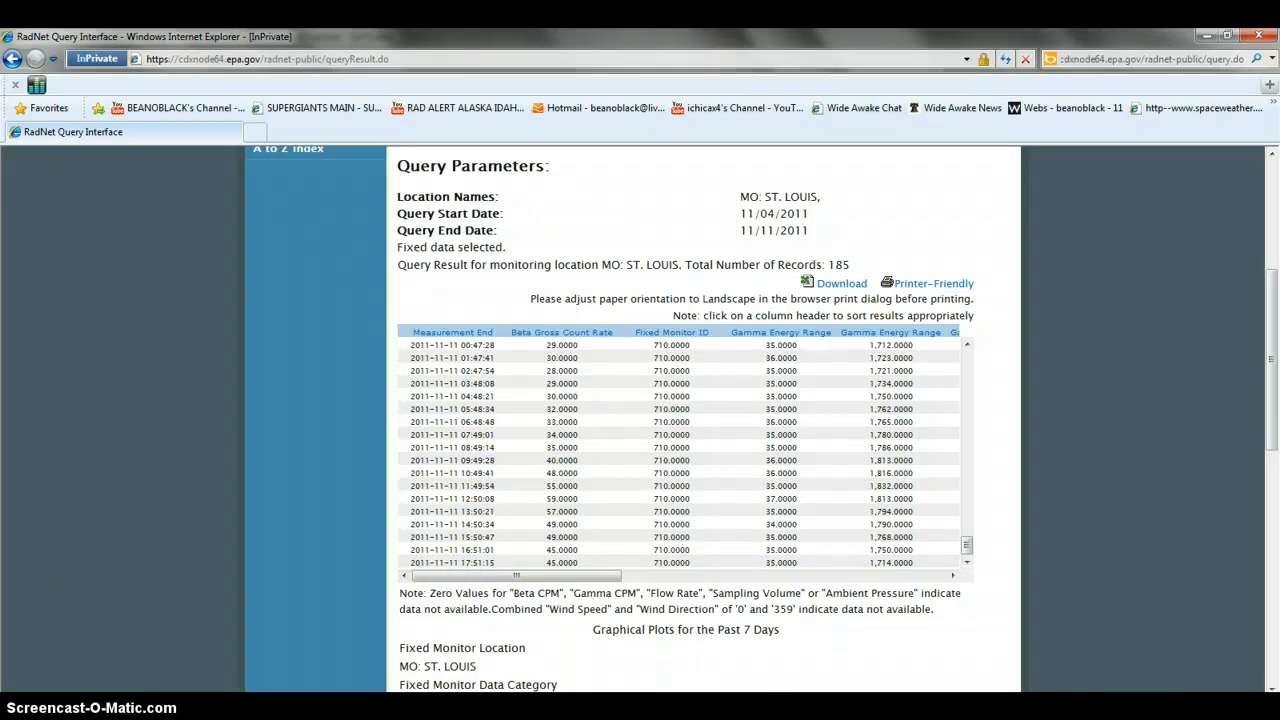
mouse_move(884, 690)
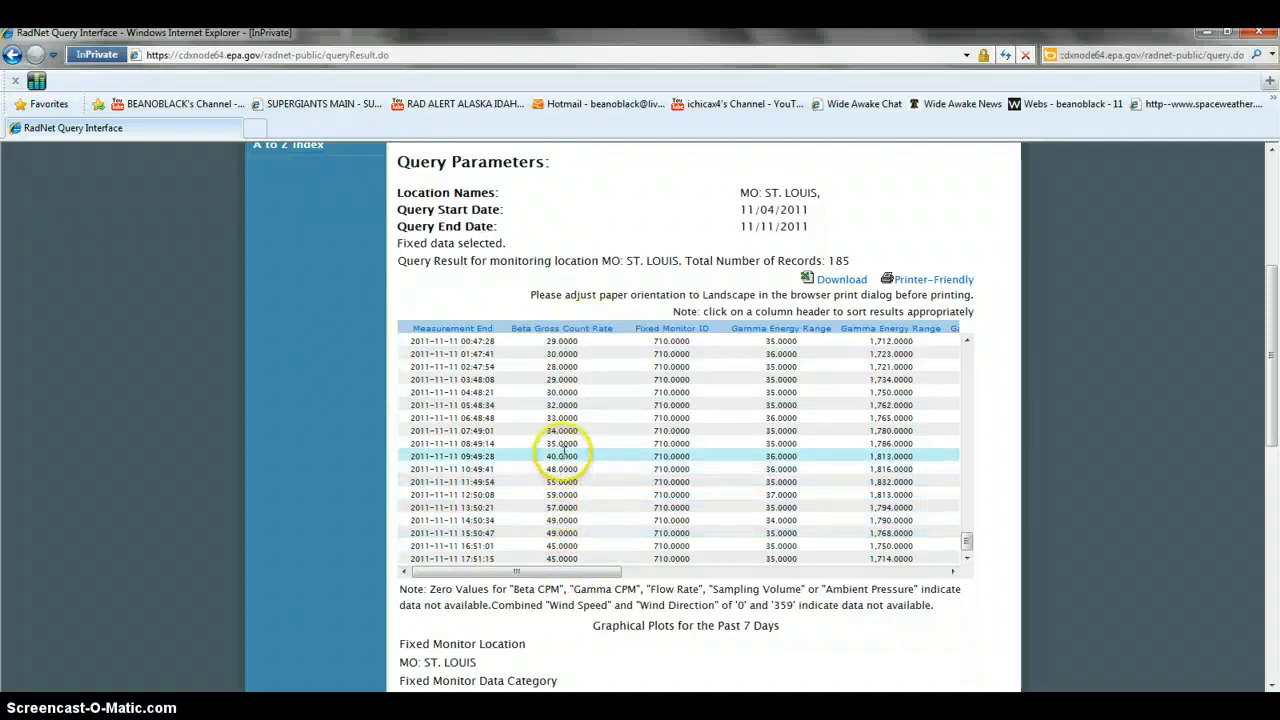
mouse_move(576, 588)
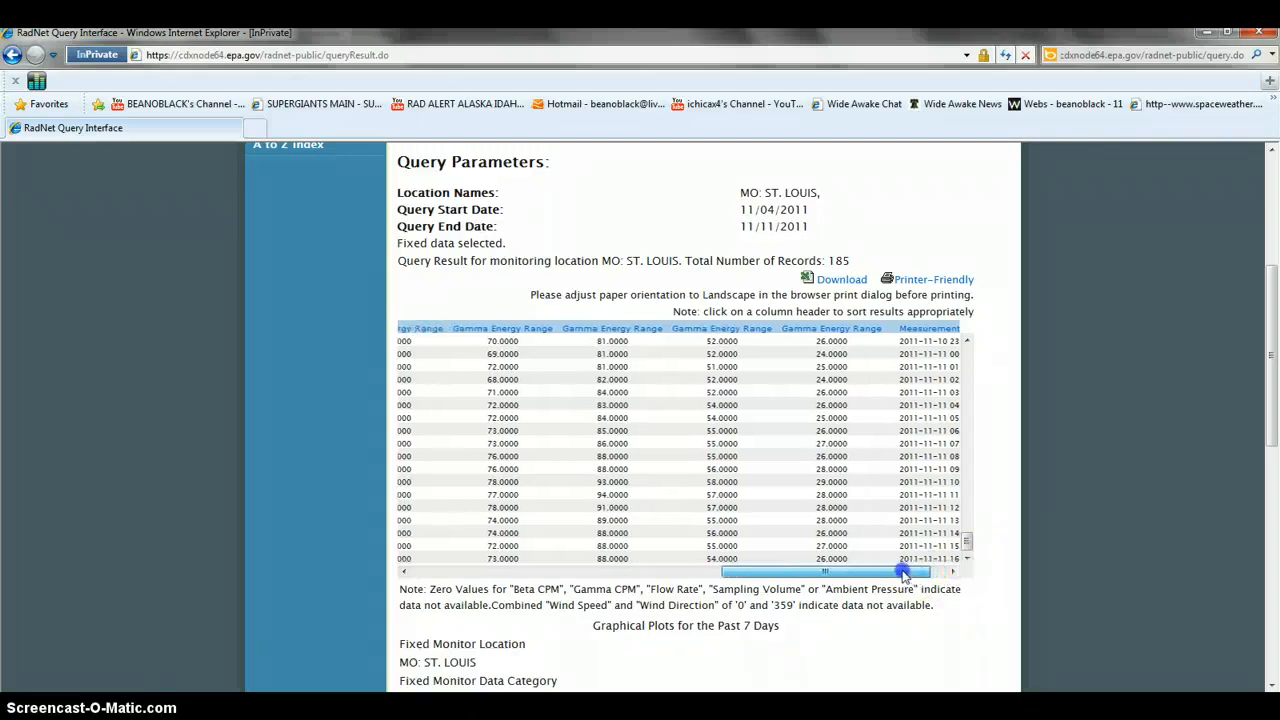
drag(900, 572, 520, 572)
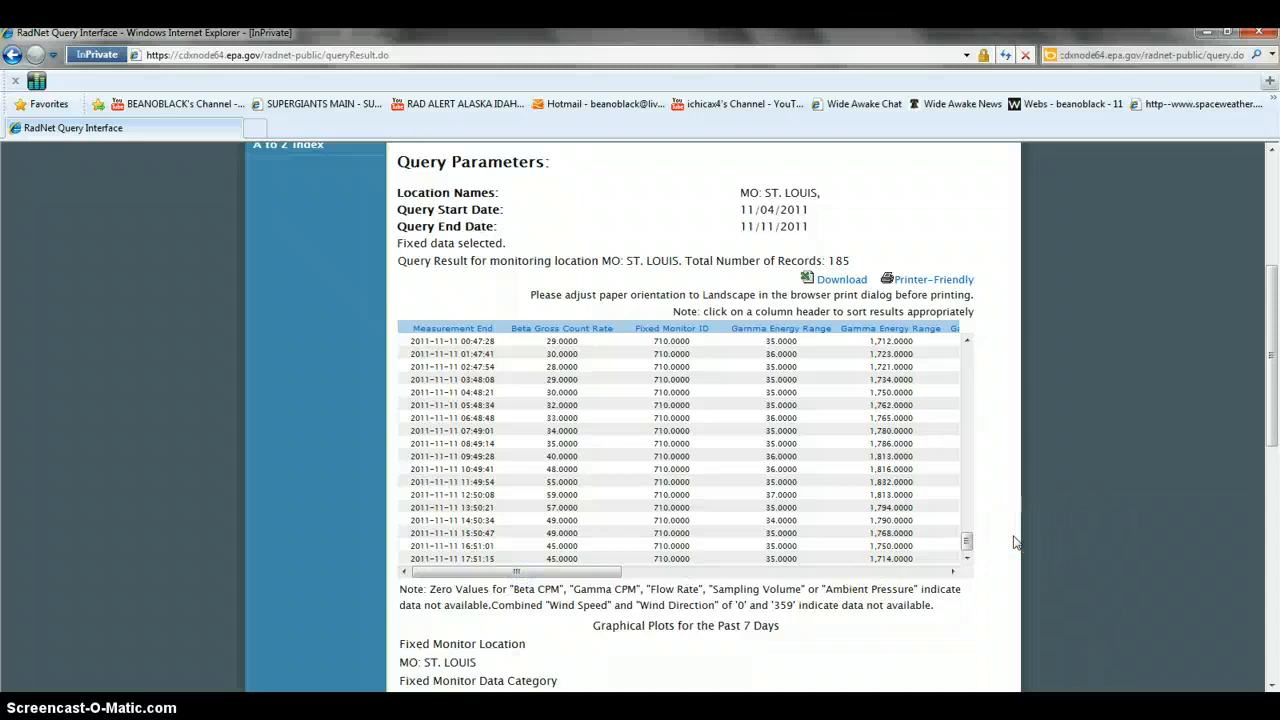
mouse_move(1184, 488)
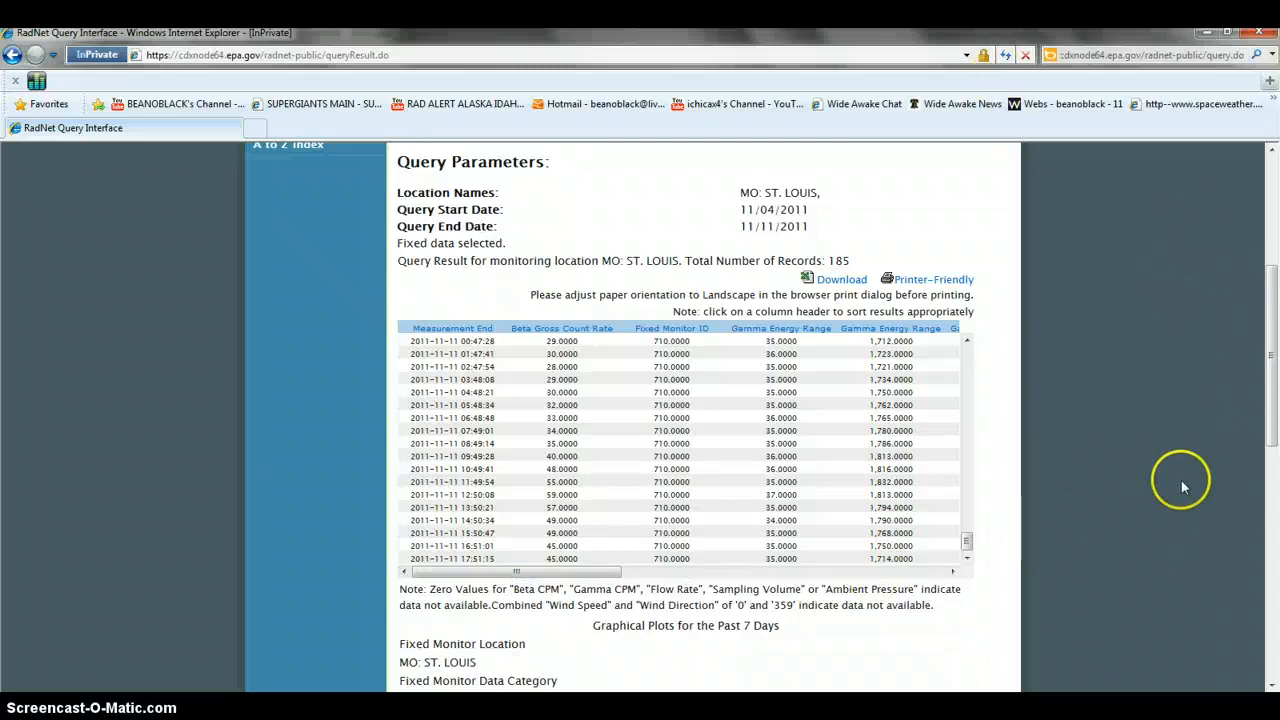
mouse_move(1272, 436)
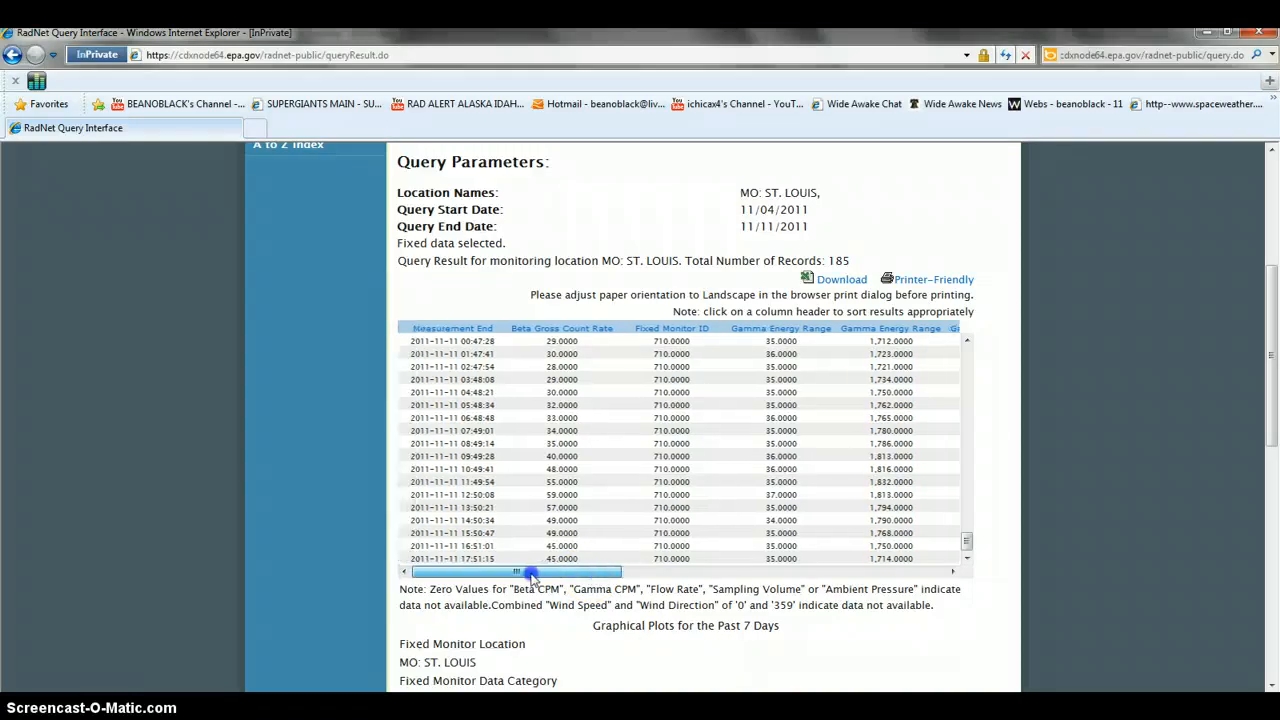
drag(516, 572, 564, 572)
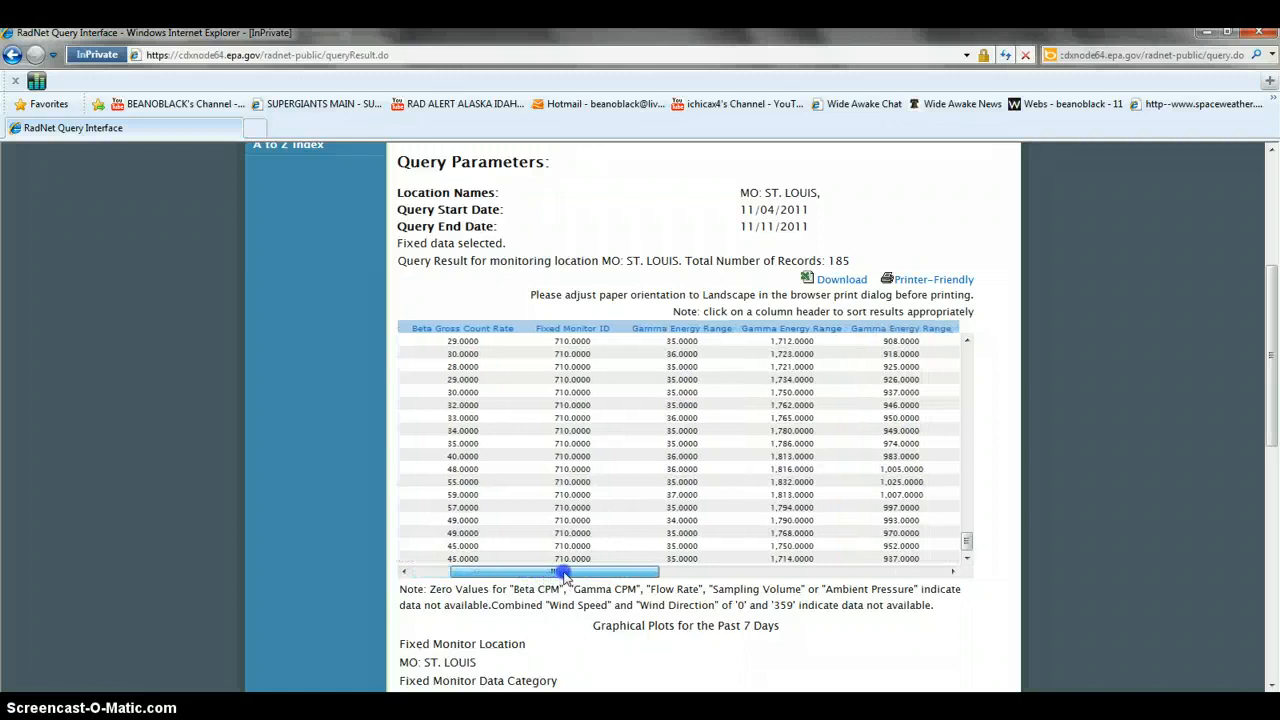
drag(564, 572, 600, 572)
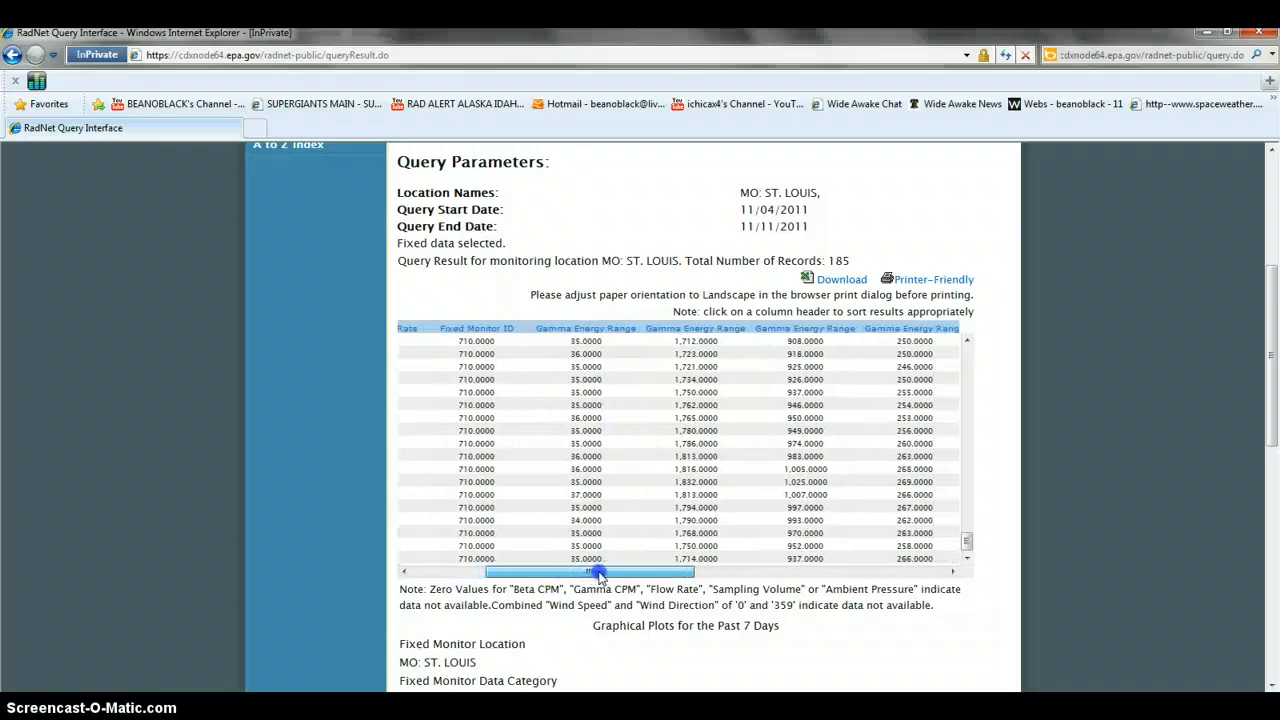
drag(600, 572, 496, 572)
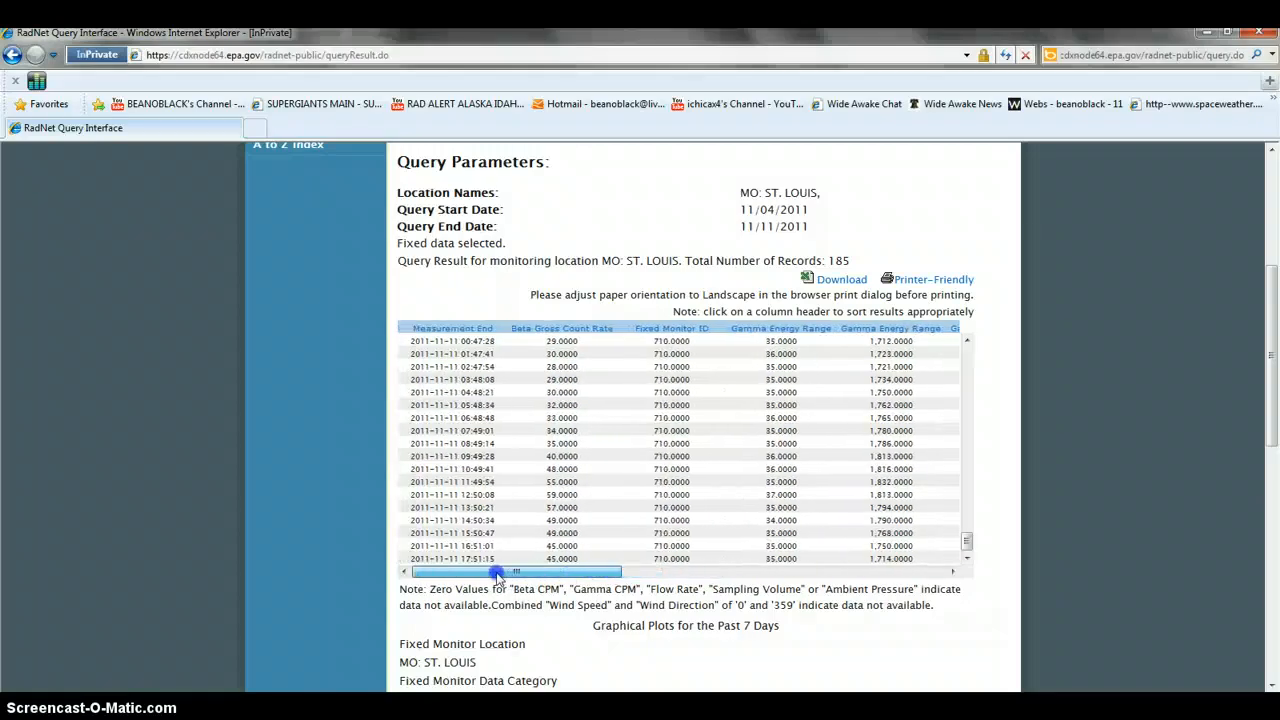
mouse_move(968, 544)
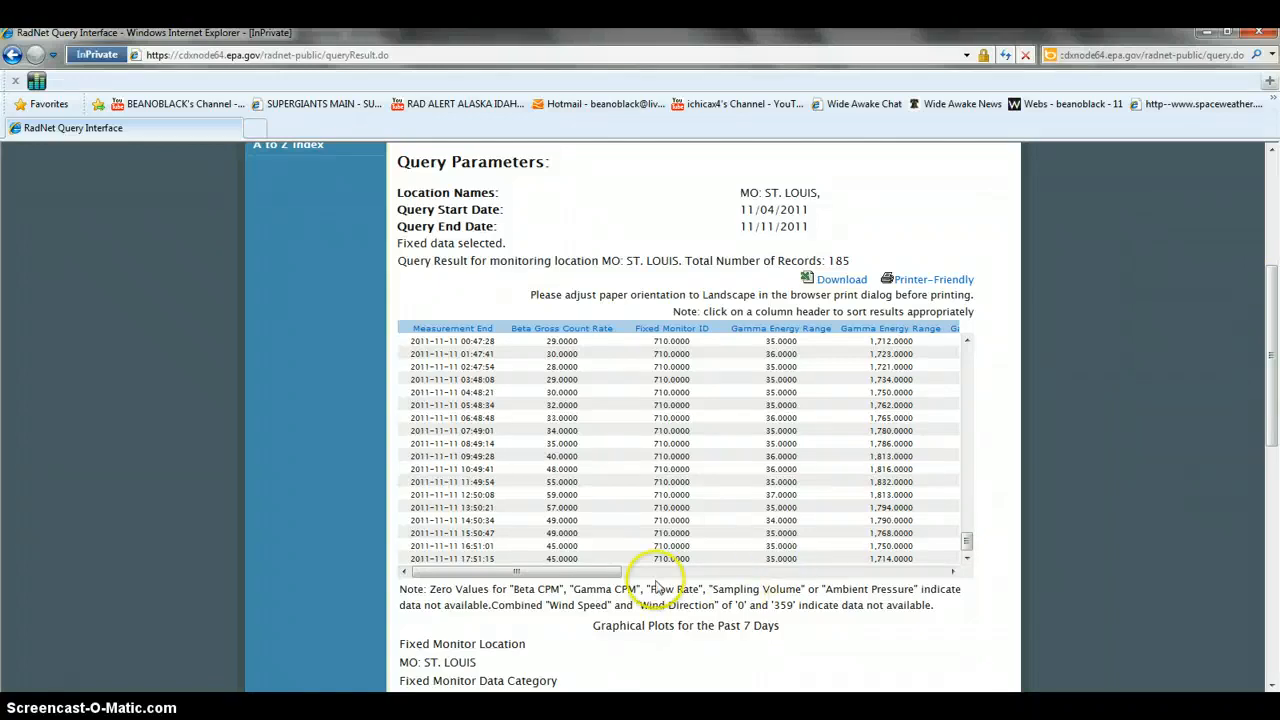
drag(516, 572, 660, 572)
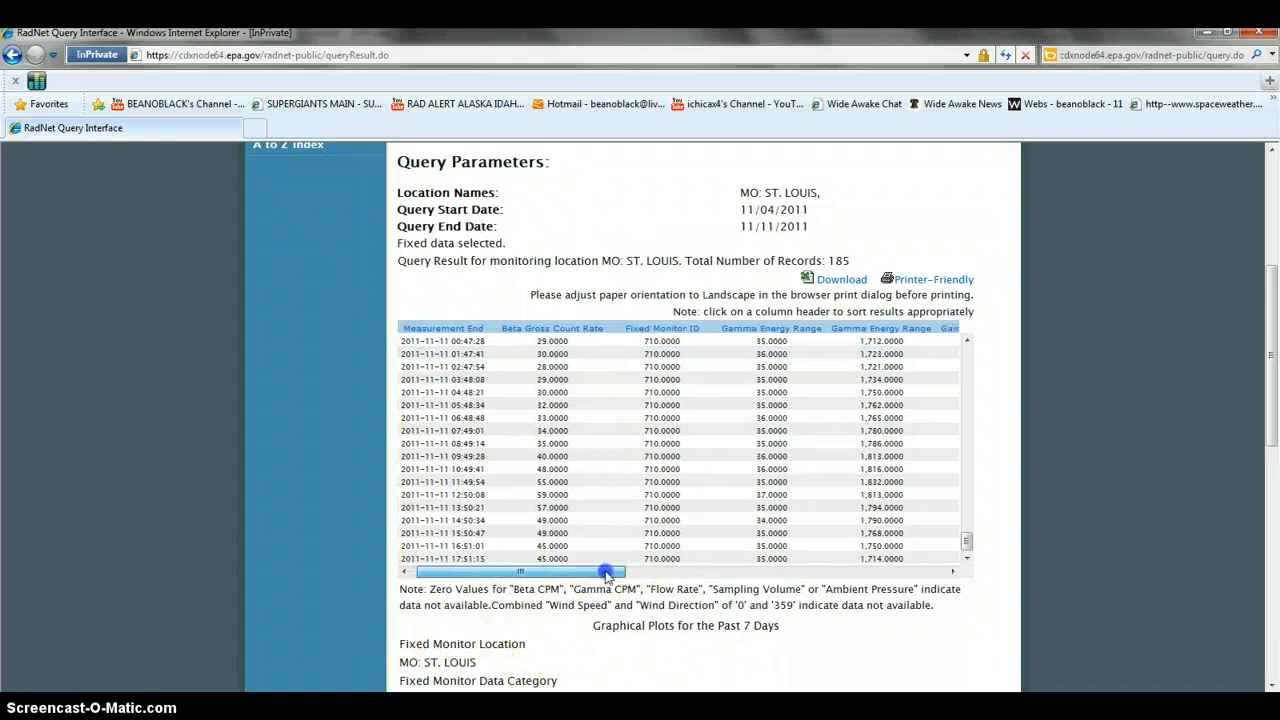
drag(604, 572, 640, 572)
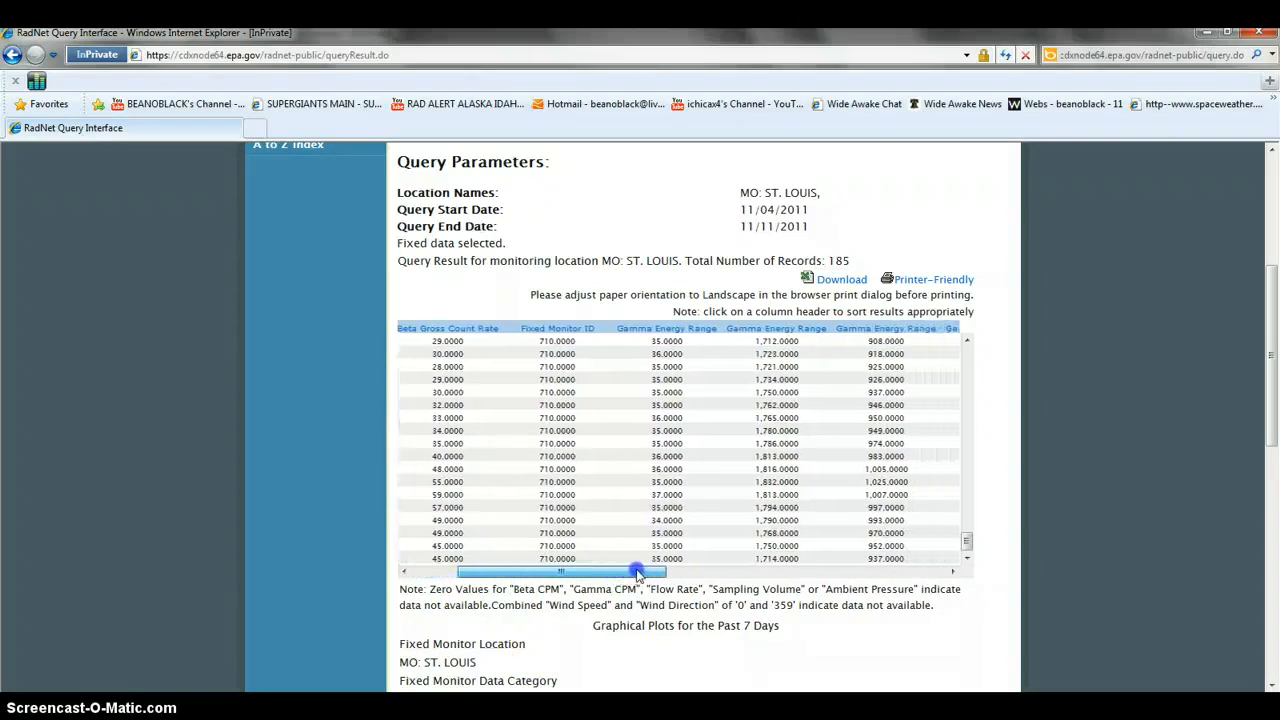
drag(638, 572, 484, 572)
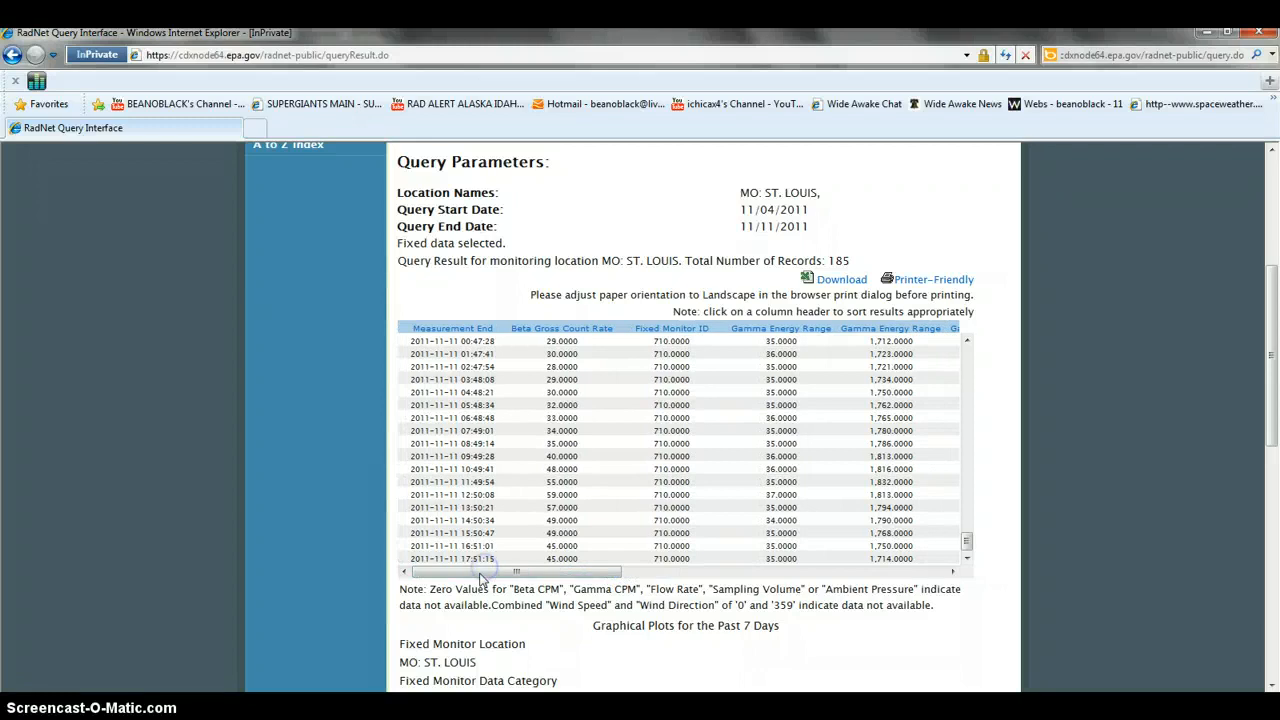
drag(480, 572, 560, 572)
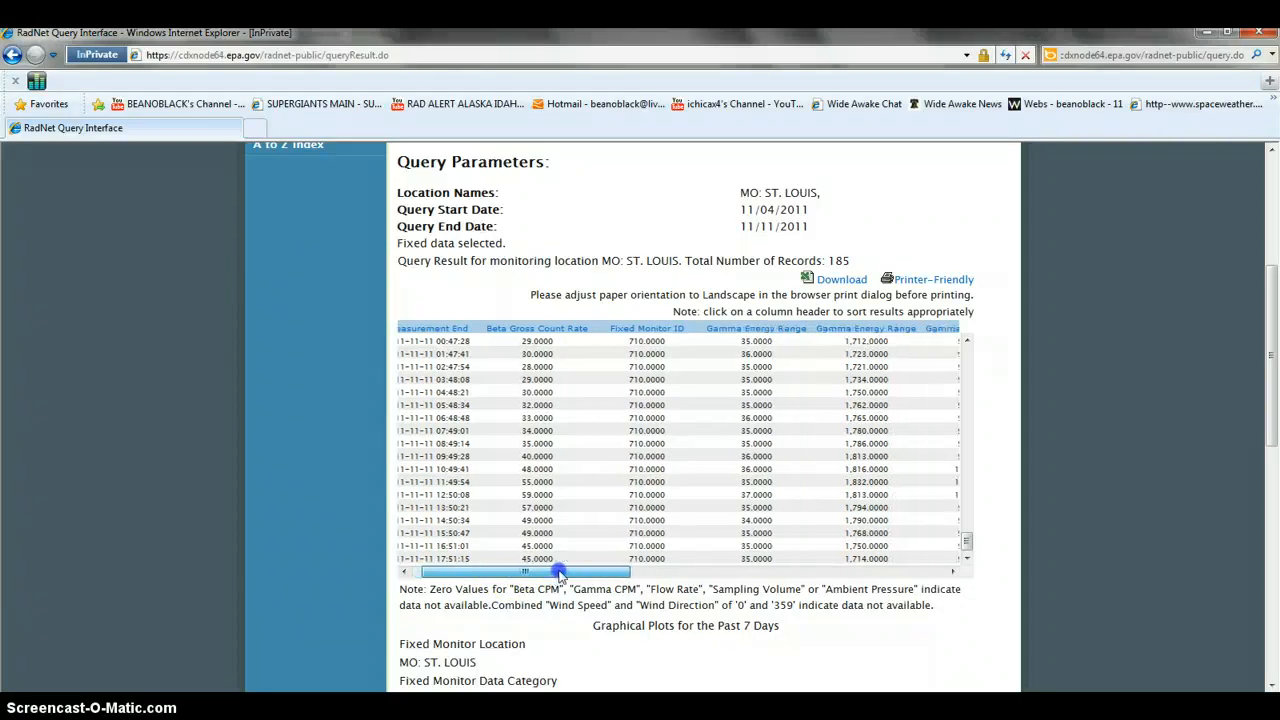
drag(558, 572, 588, 572)
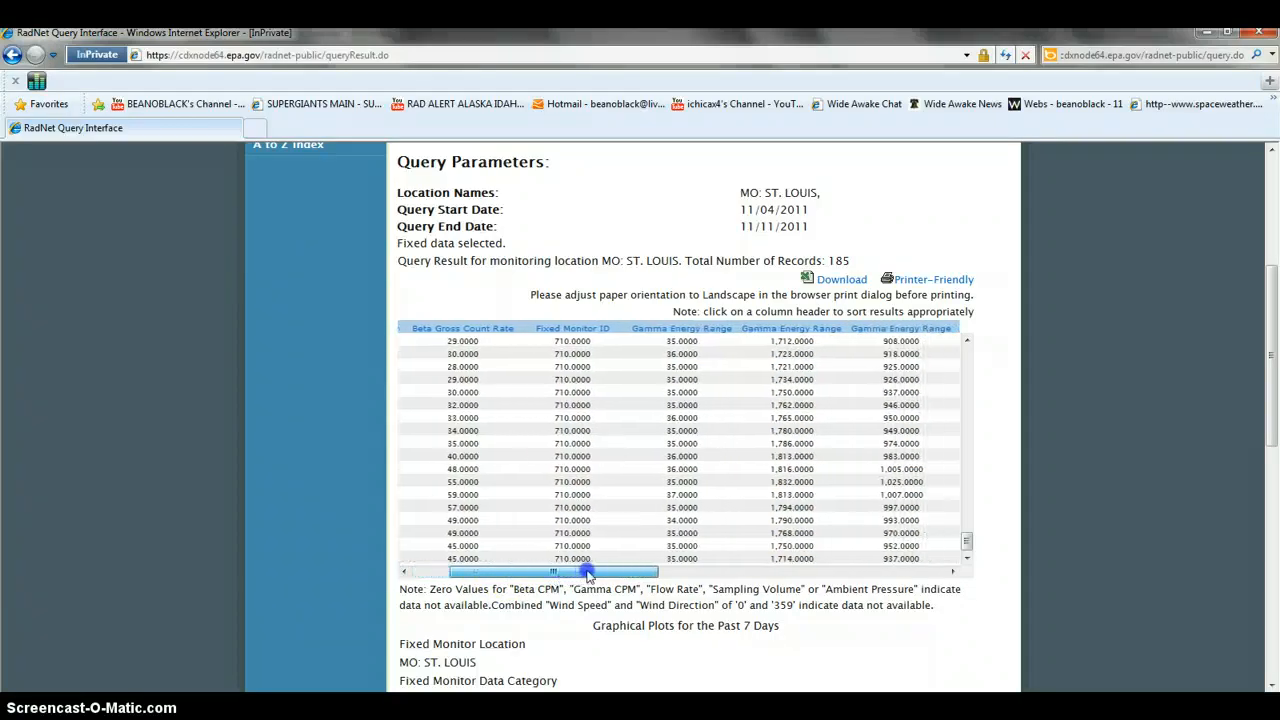
drag(584, 572, 500, 572)
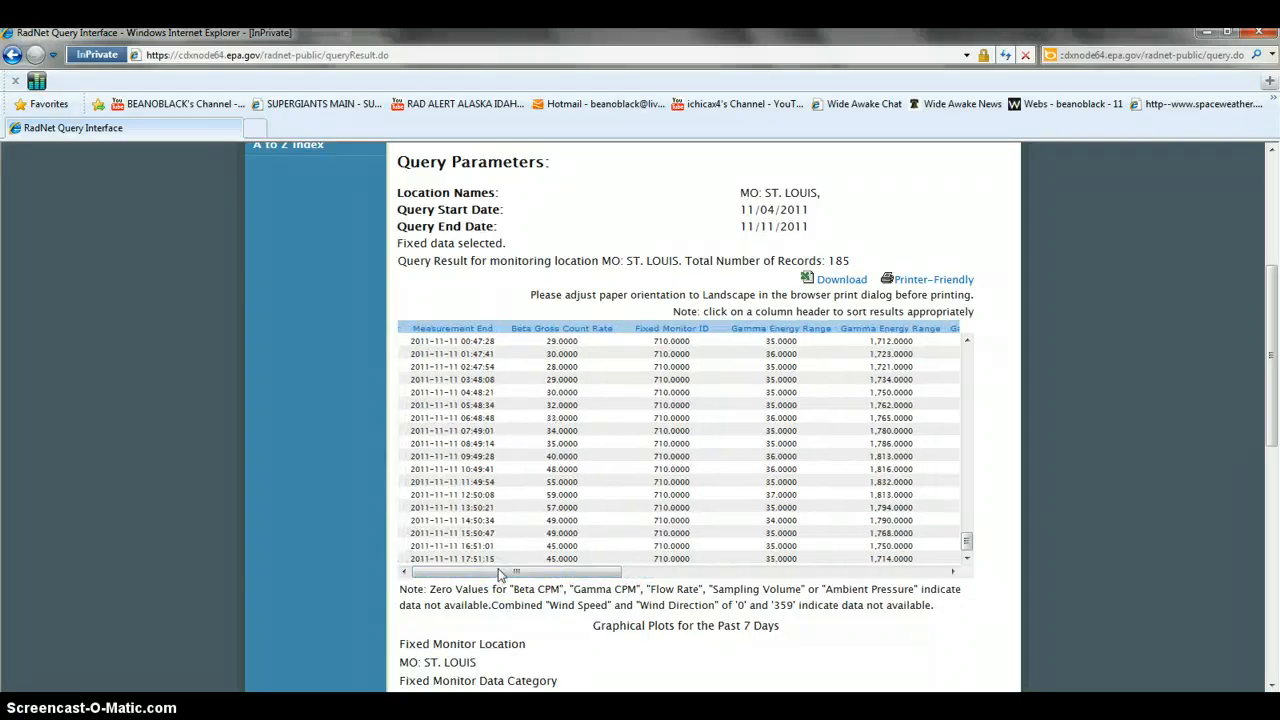
drag(516, 572, 816, 572)
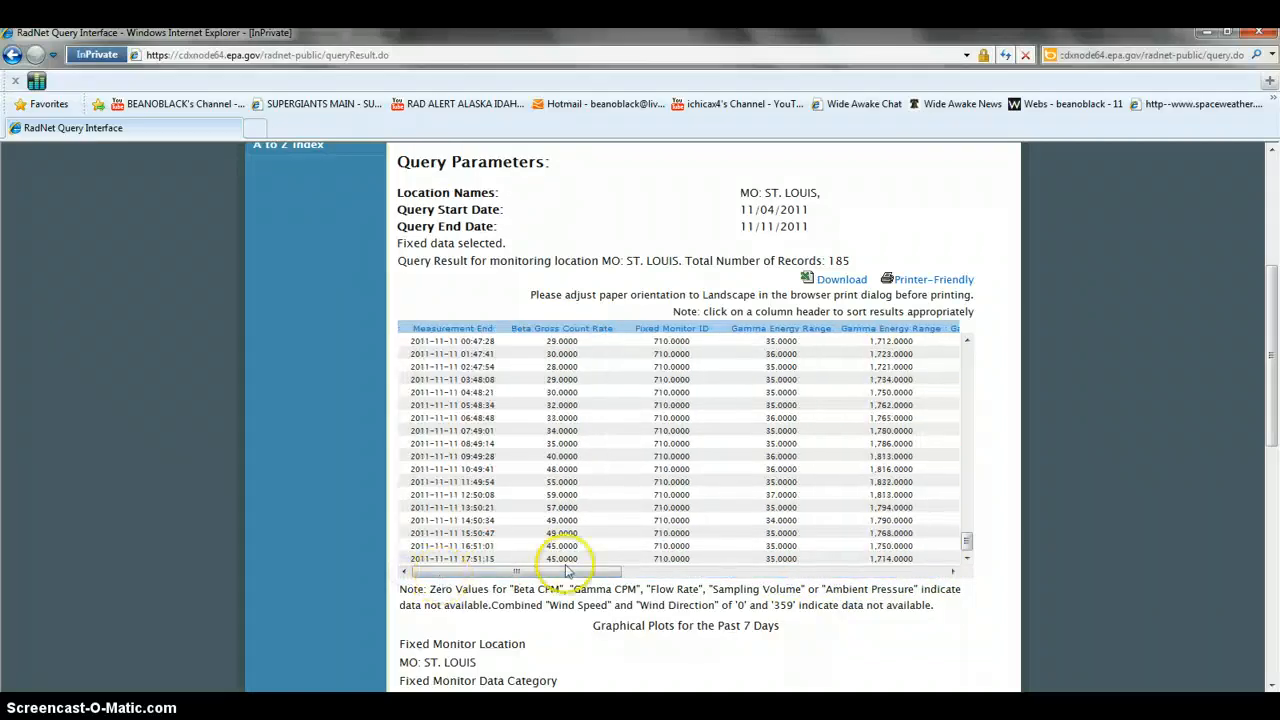
mouse_move(590, 582)
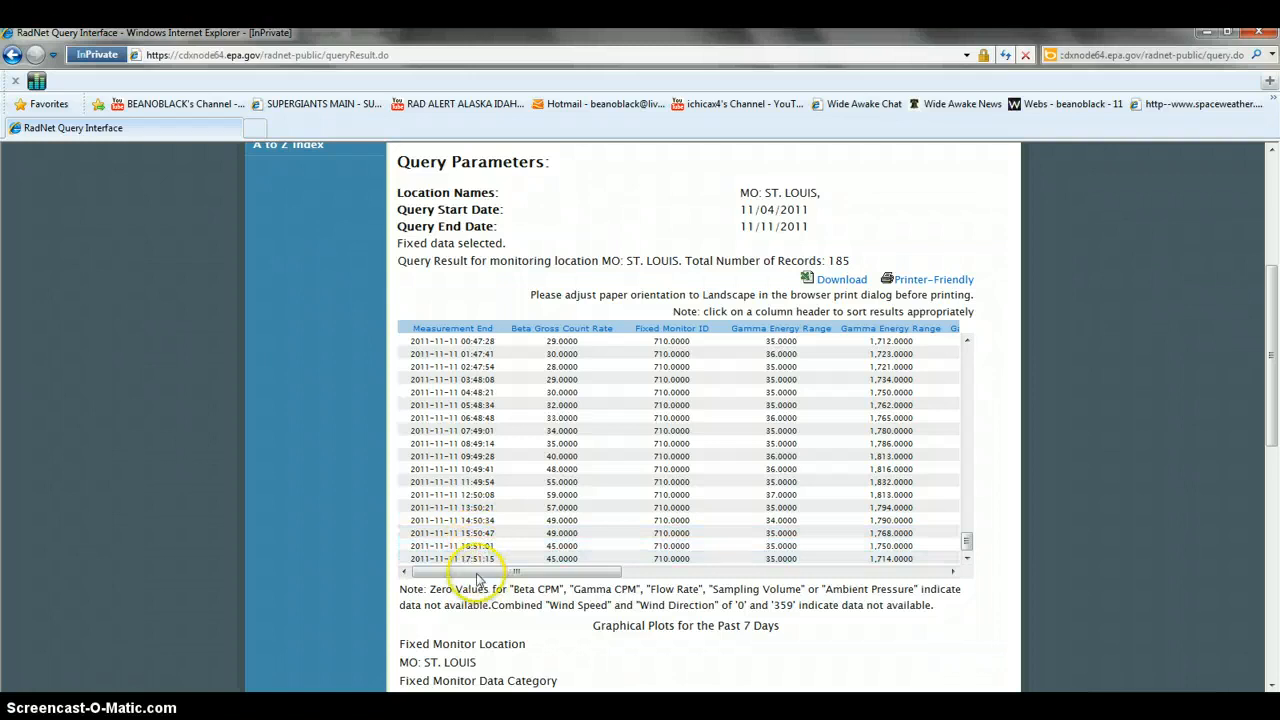
drag(476, 572, 560, 572)
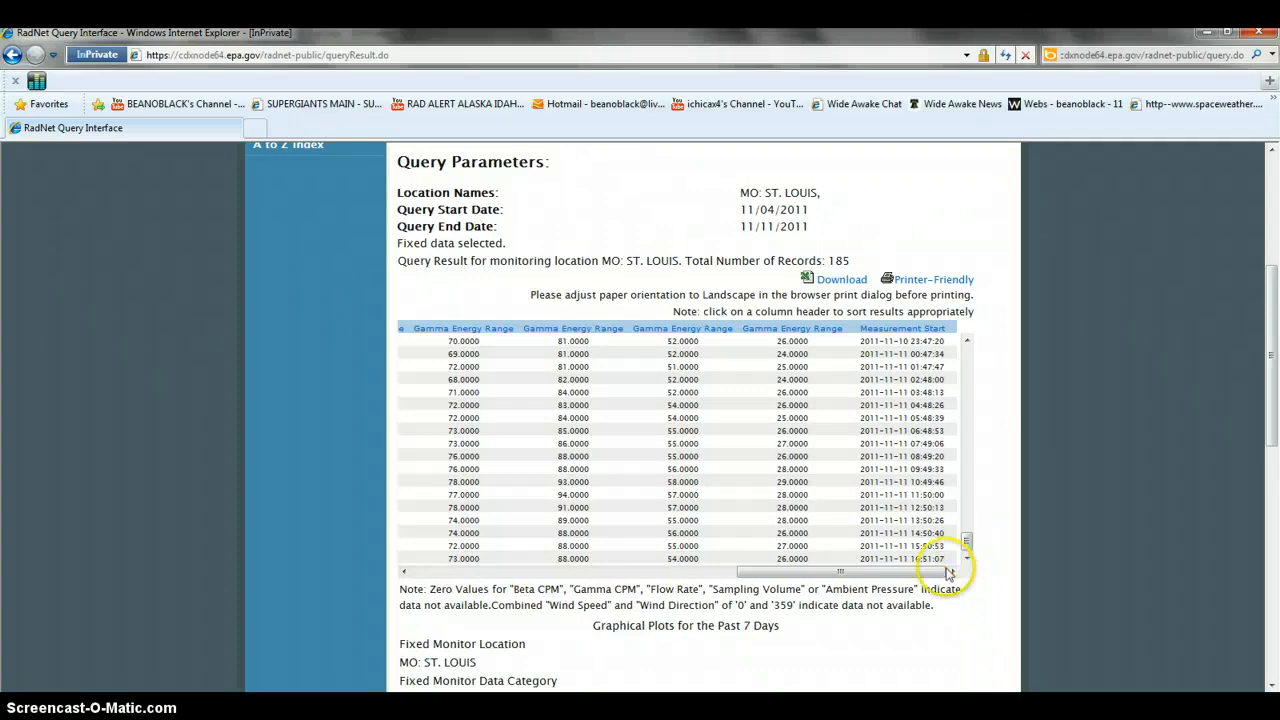
mouse_move(276, 584)
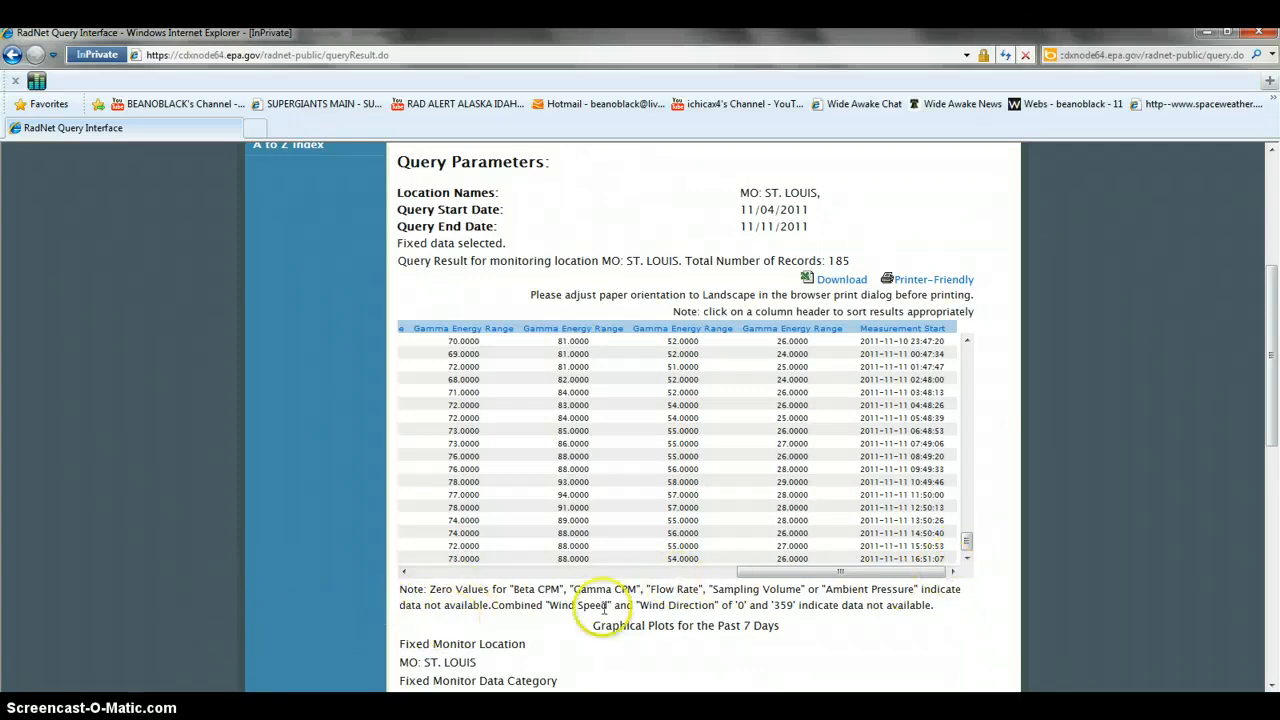
mouse_move(482, 670)
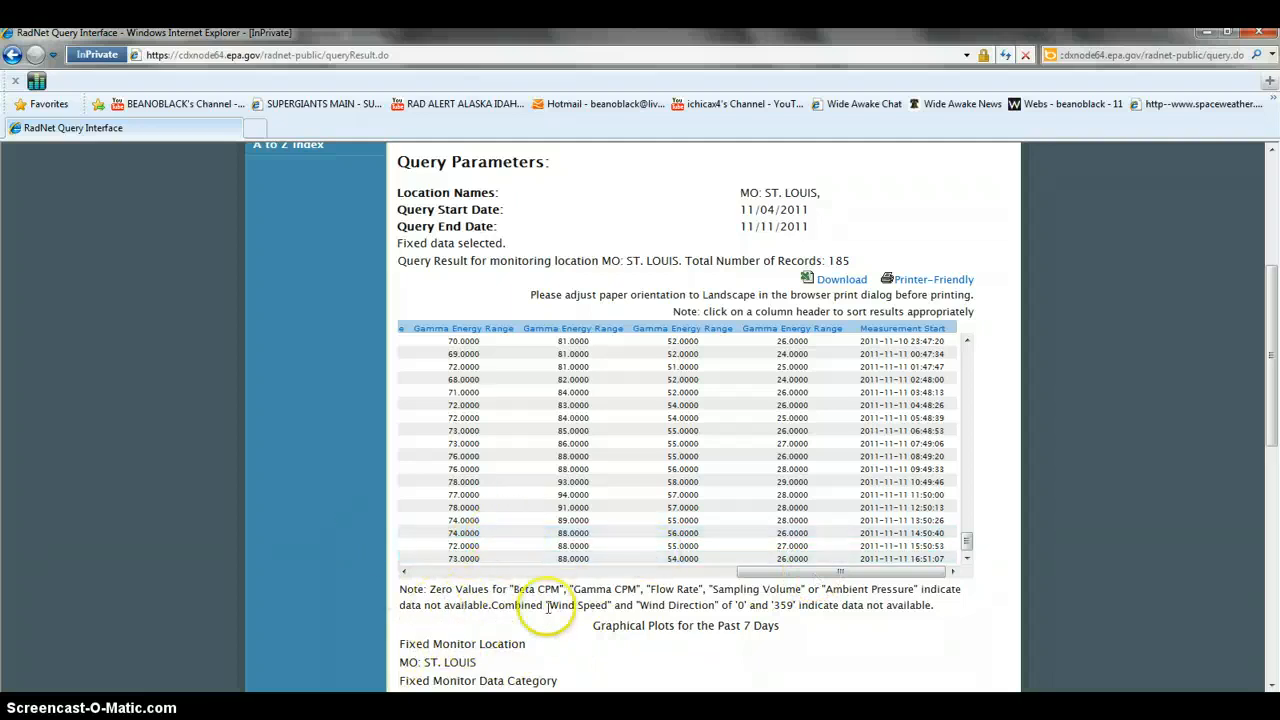
mouse_move(76, 584)
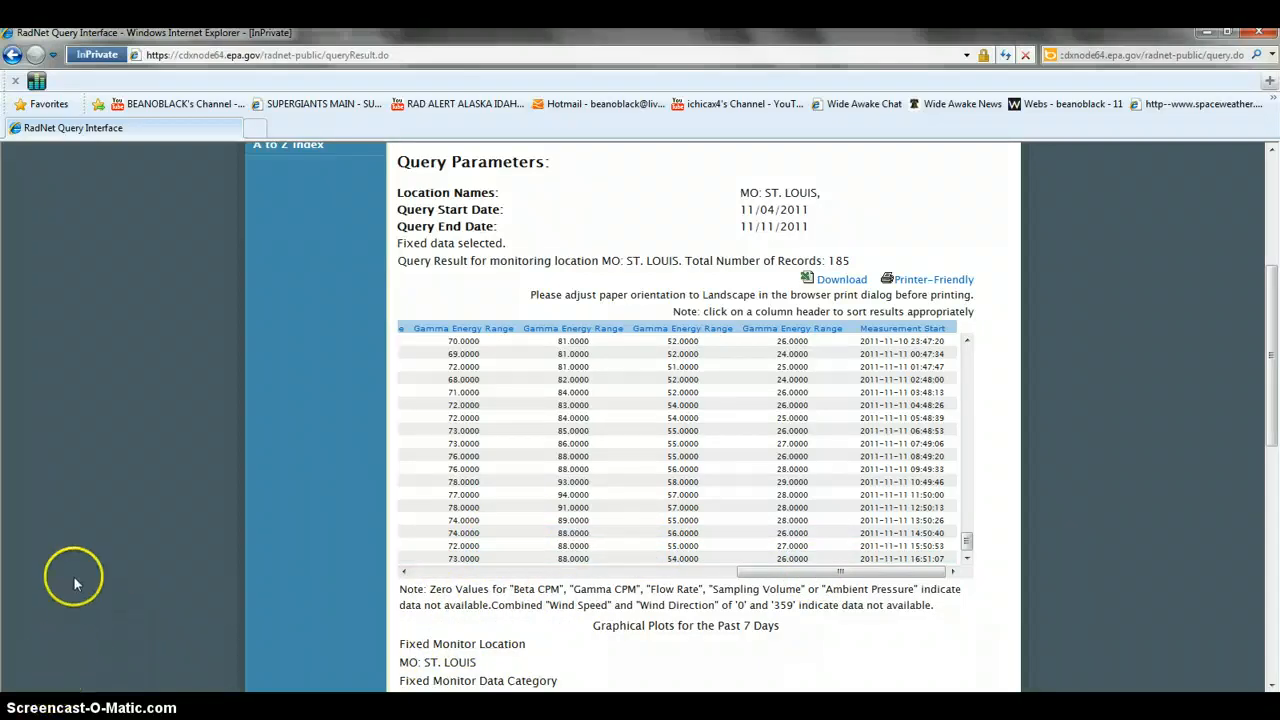
mouse_move(50, 644)
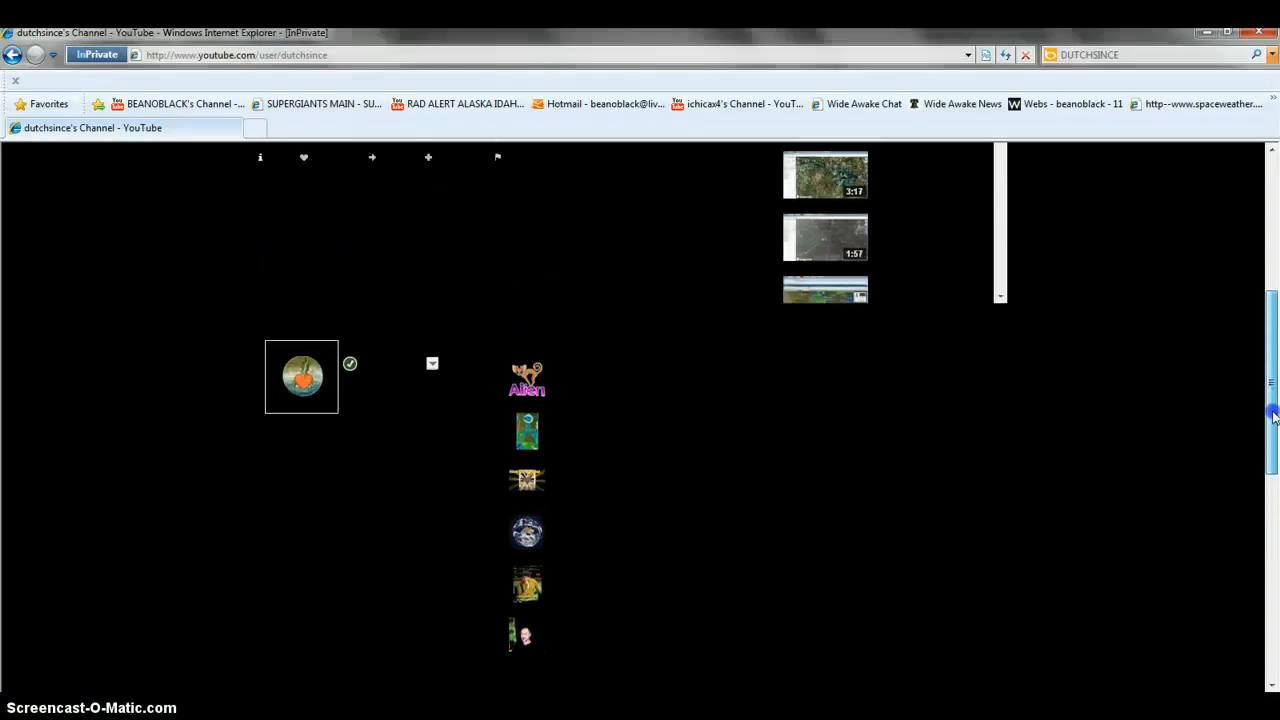
scroll(up, 3)
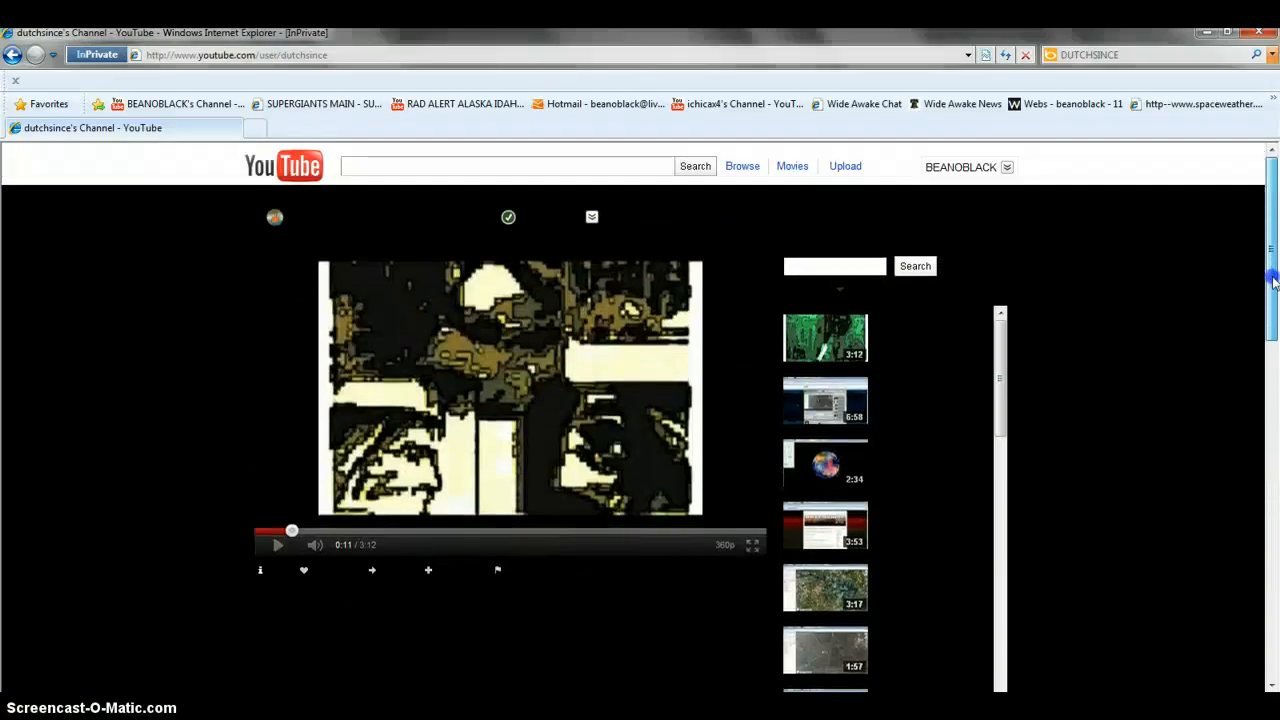
scroll(down, 3)
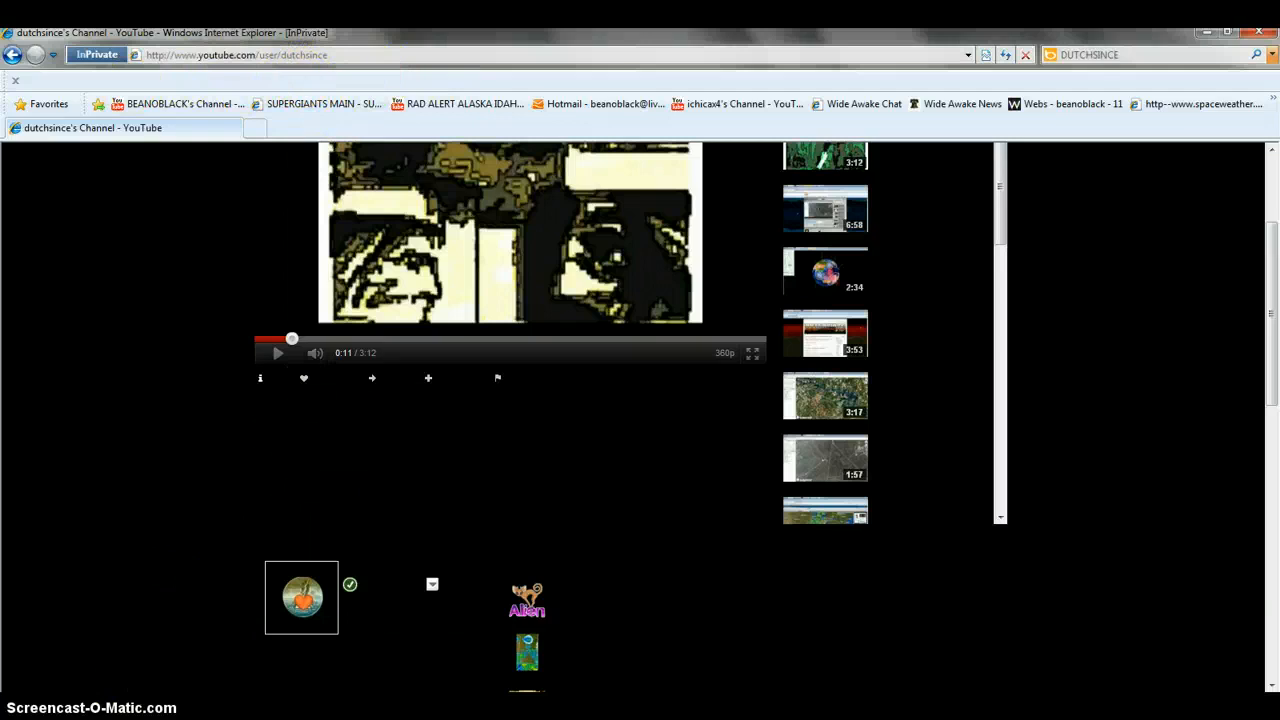
mouse_move(58, 692)
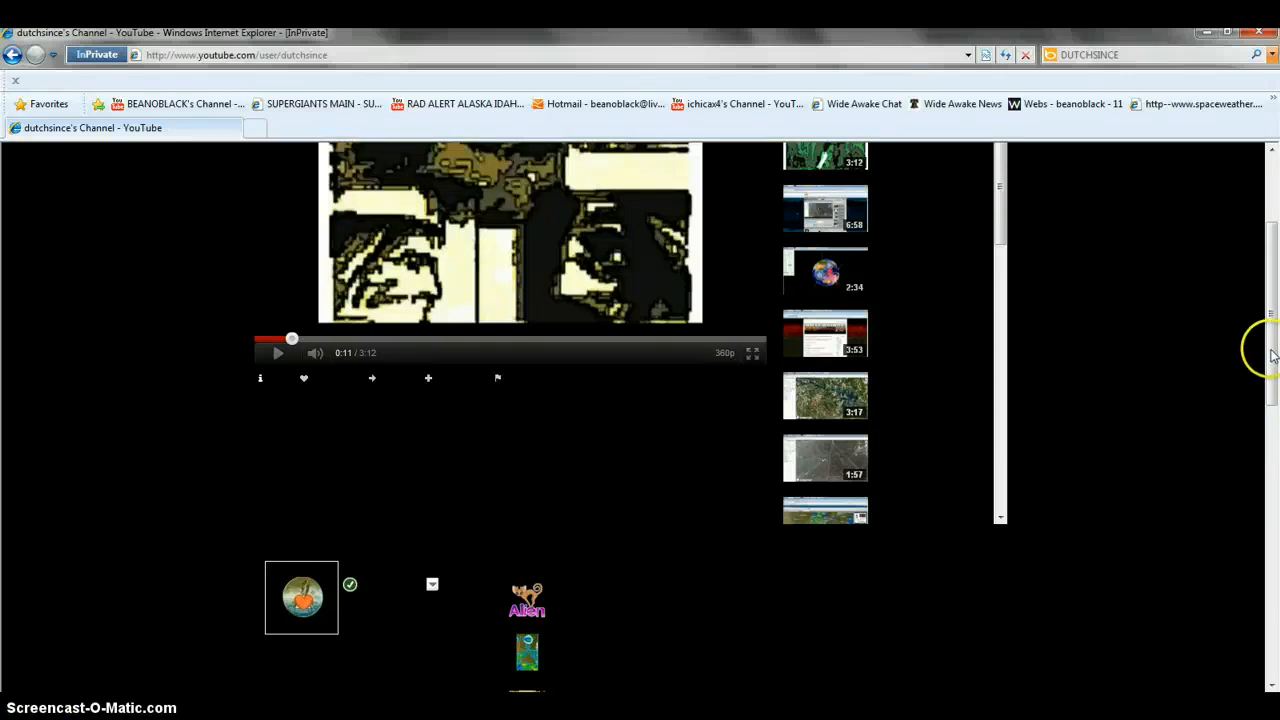
scroll(up, 3)
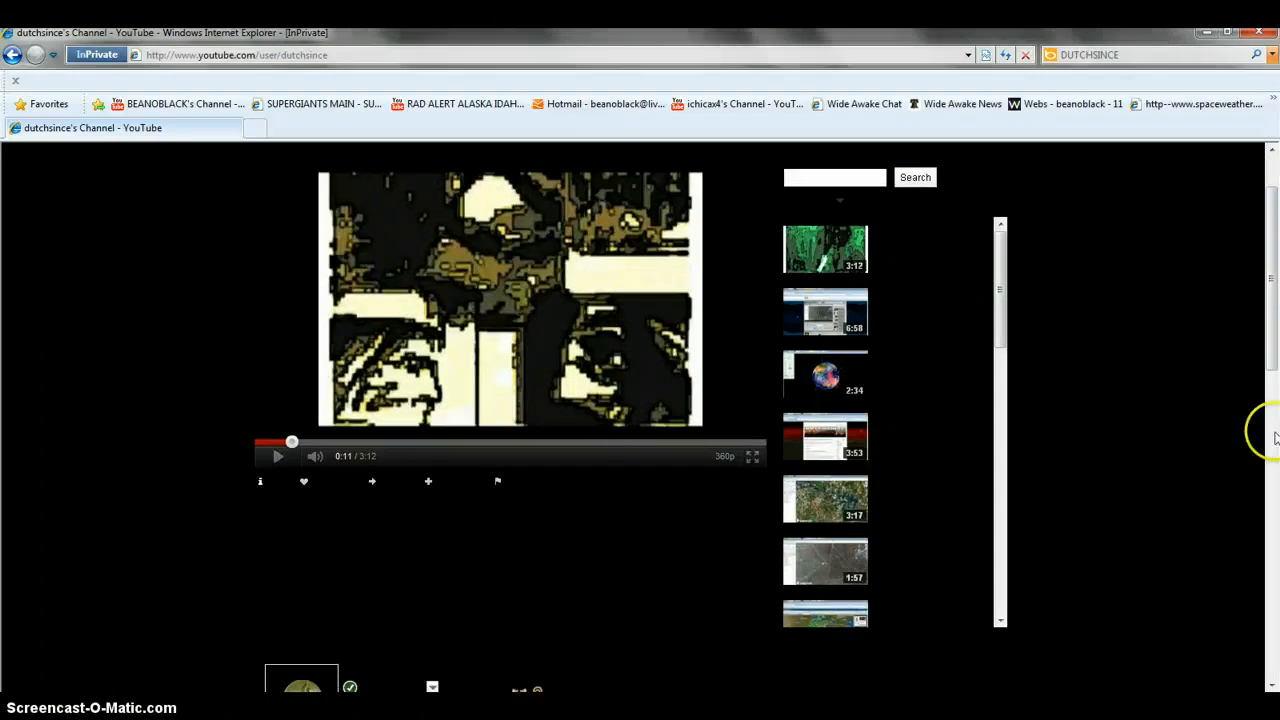
scroll(up, 3)
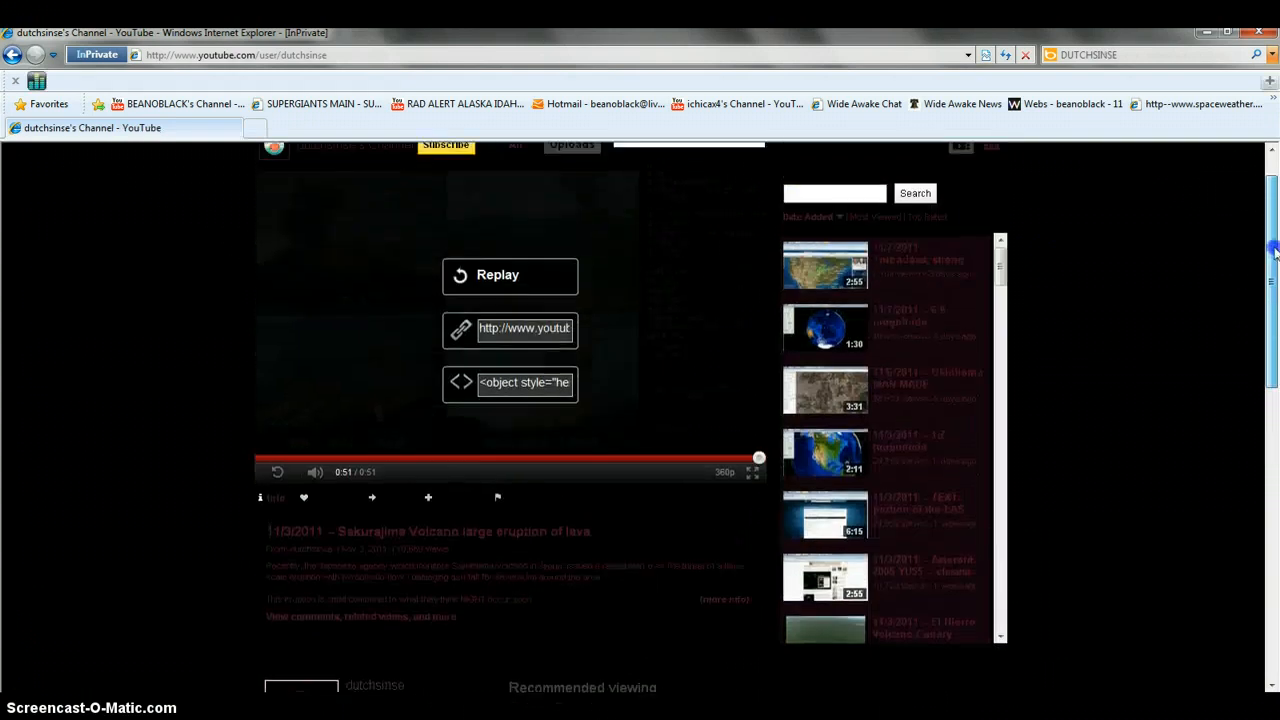
scroll(up, 3)
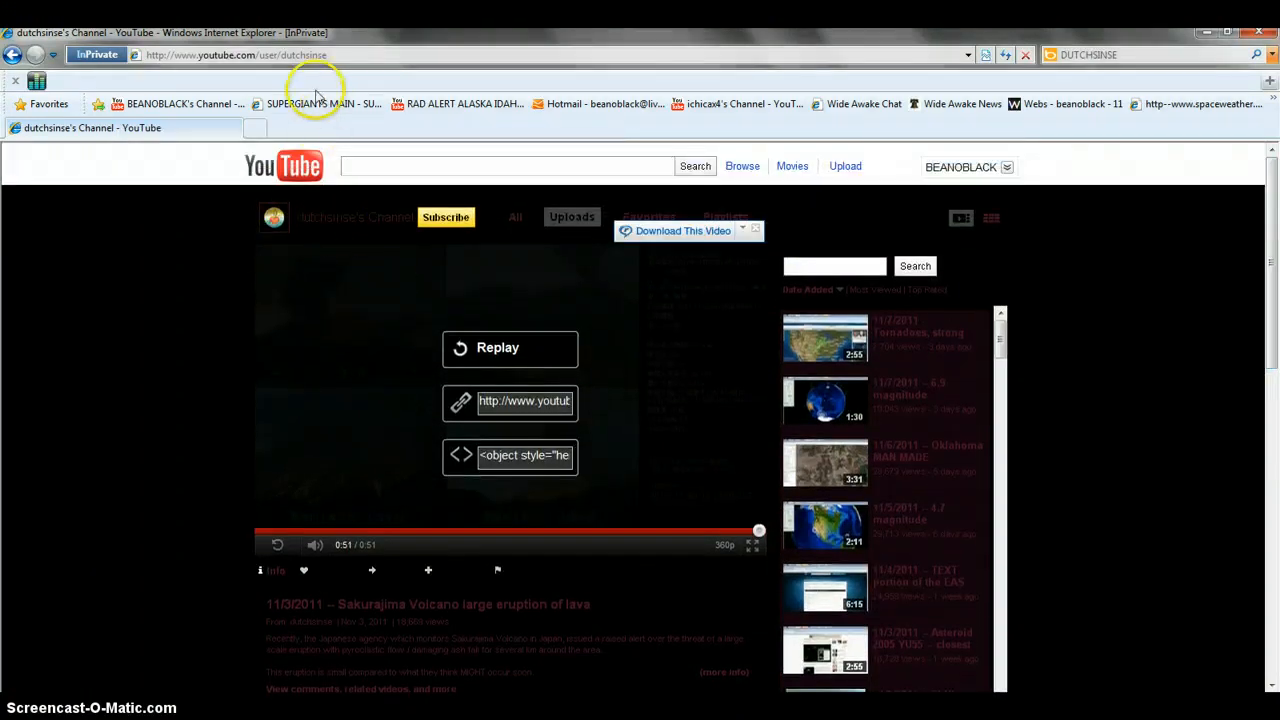
scroll(down, 3)
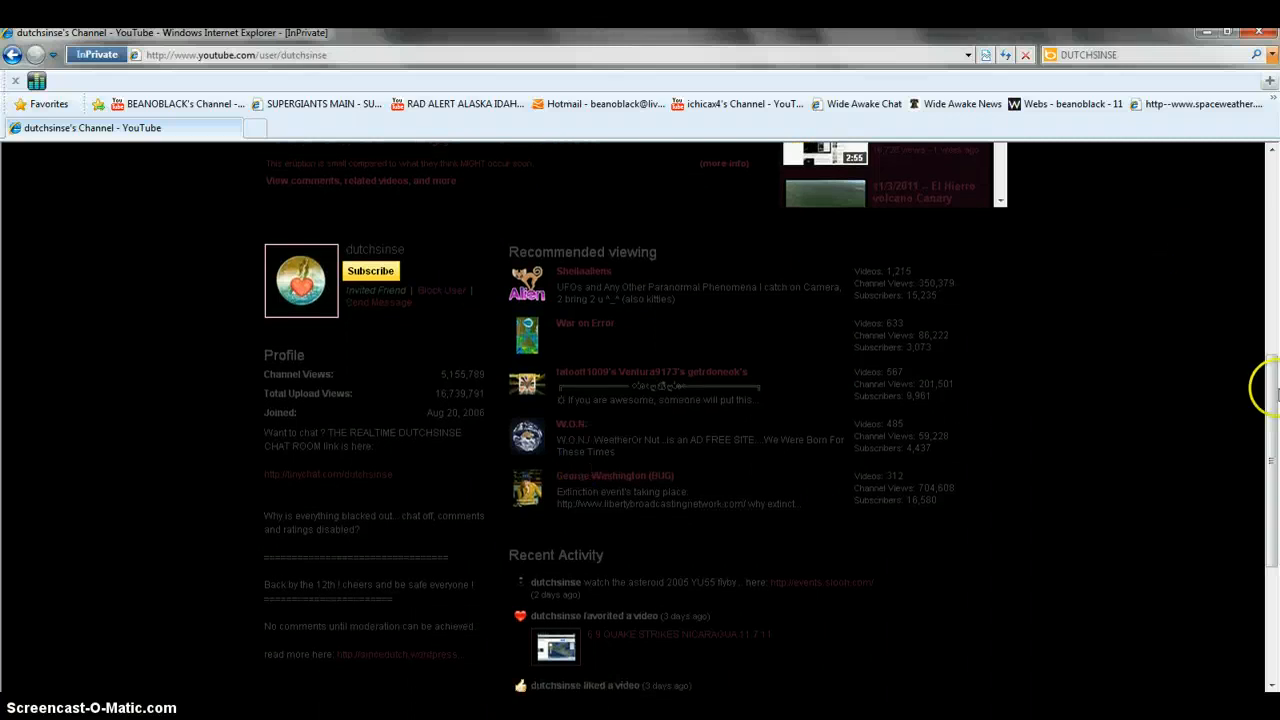
scroll(up, 3)
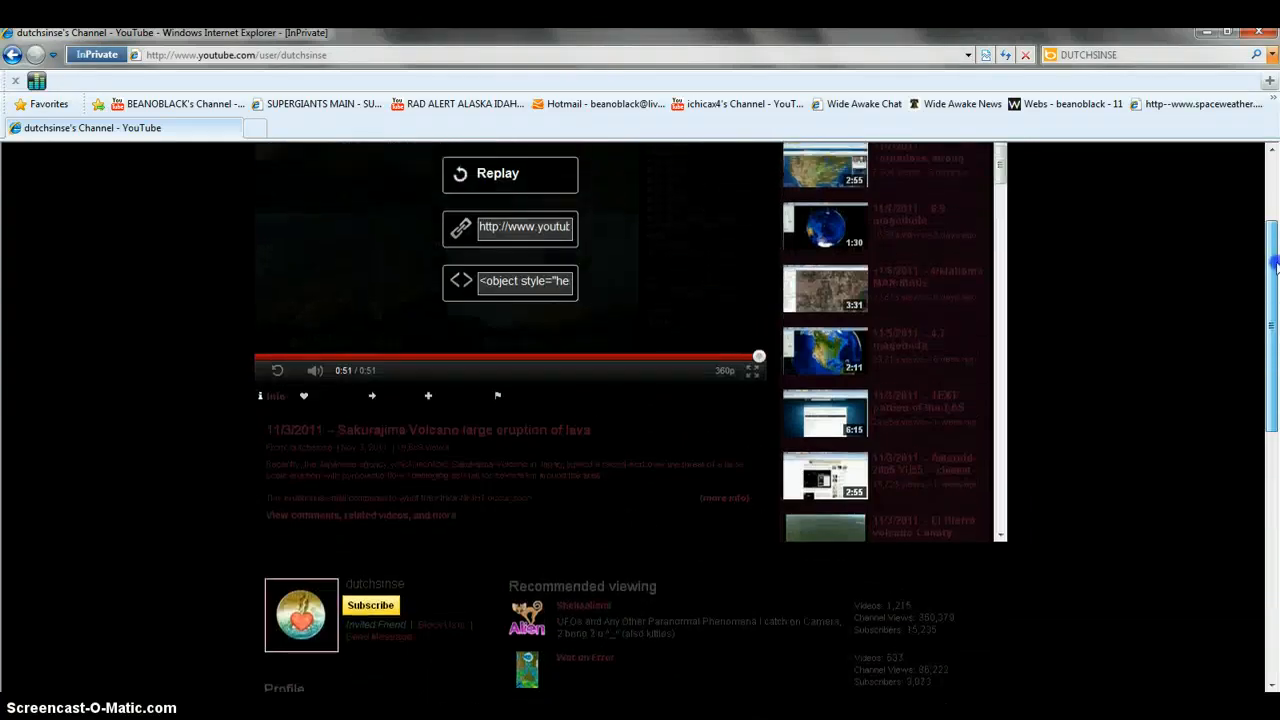
scroll(up, 3)
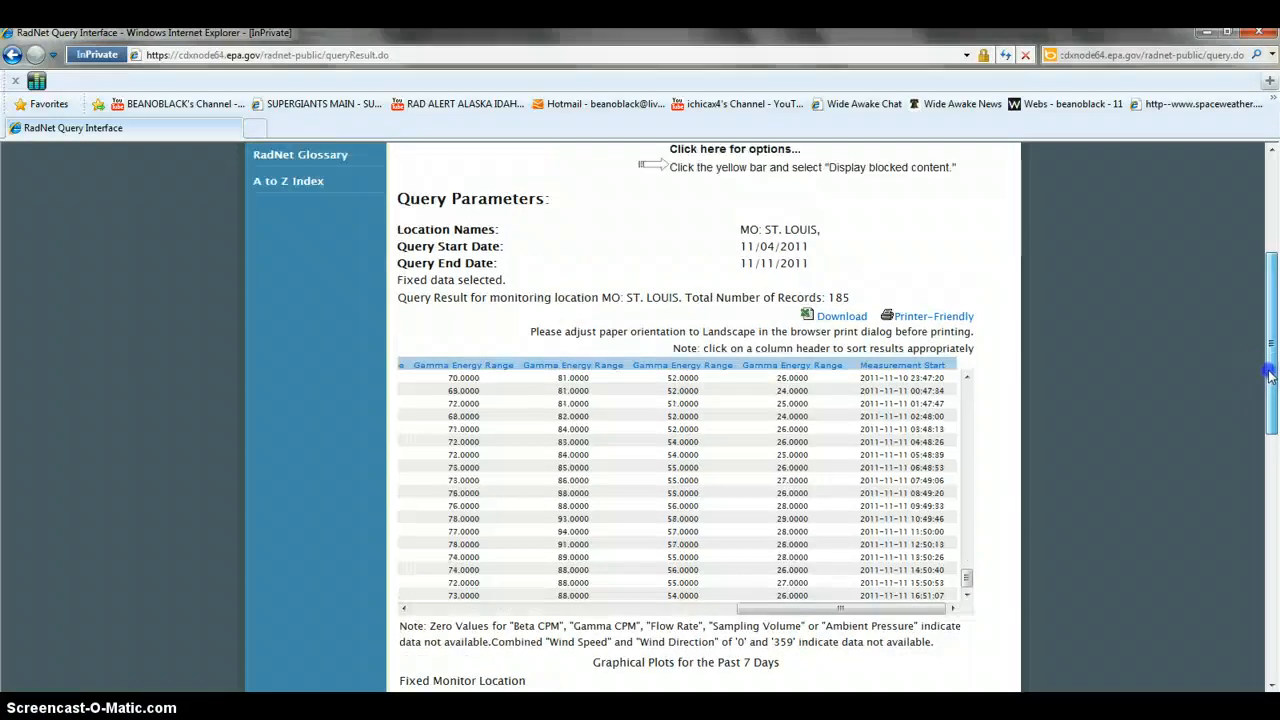
scroll(up, 3)
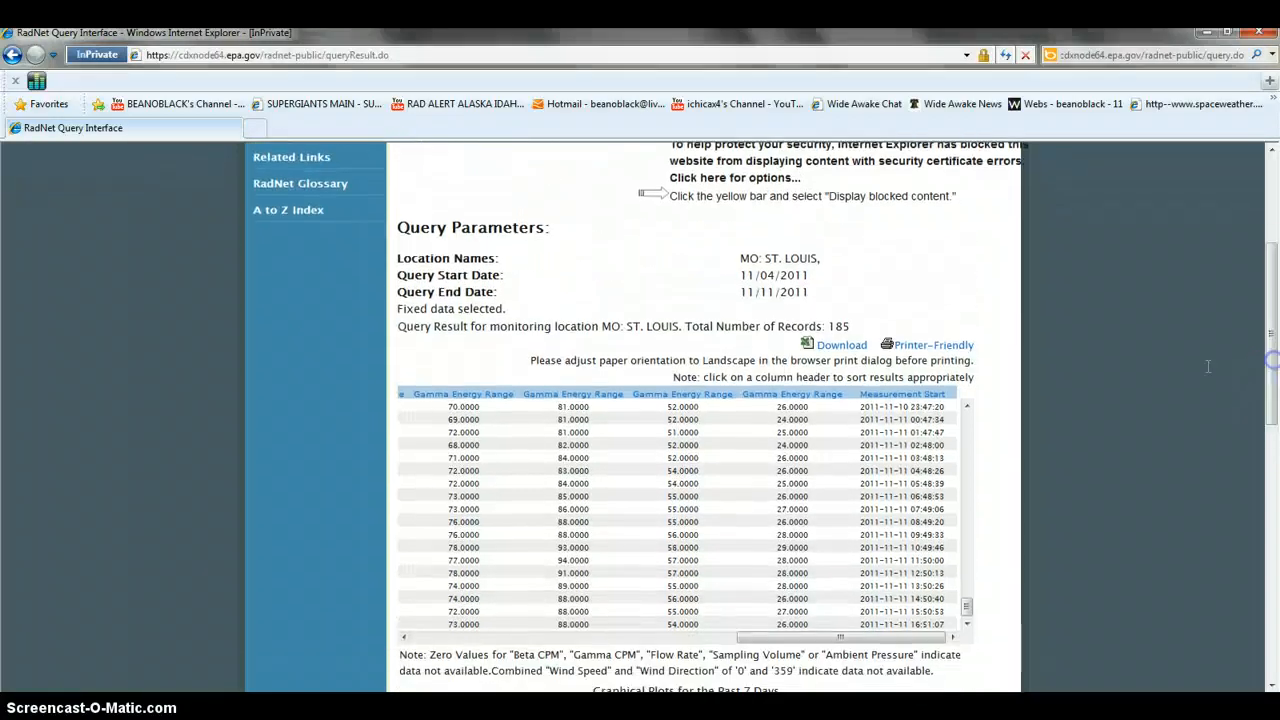
mouse_move(1270, 336)
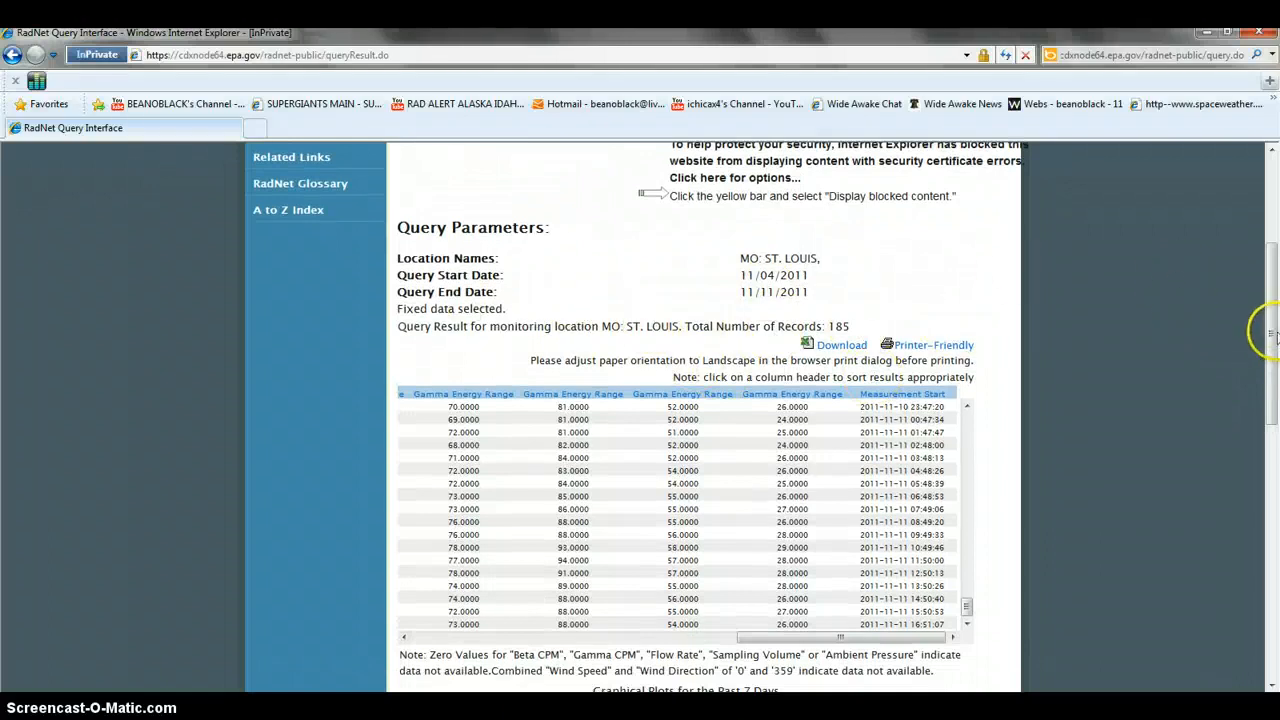
scroll(down, 3)
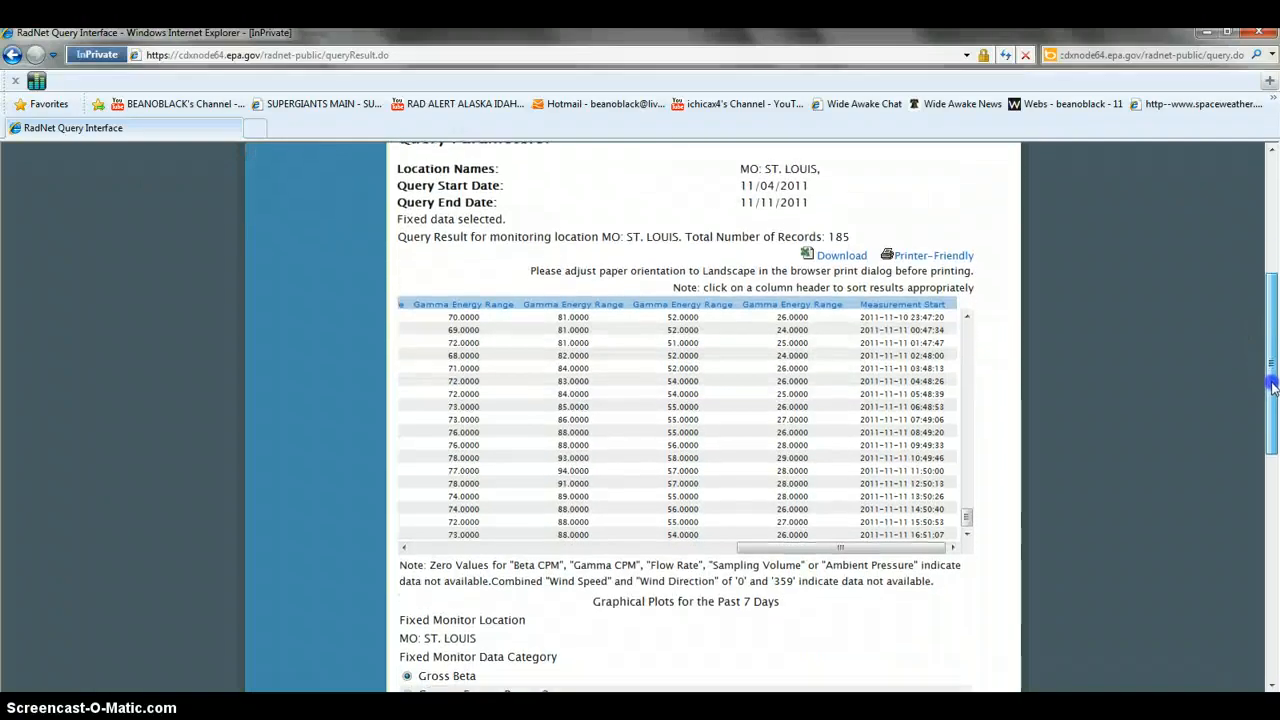
scroll(down, 3)
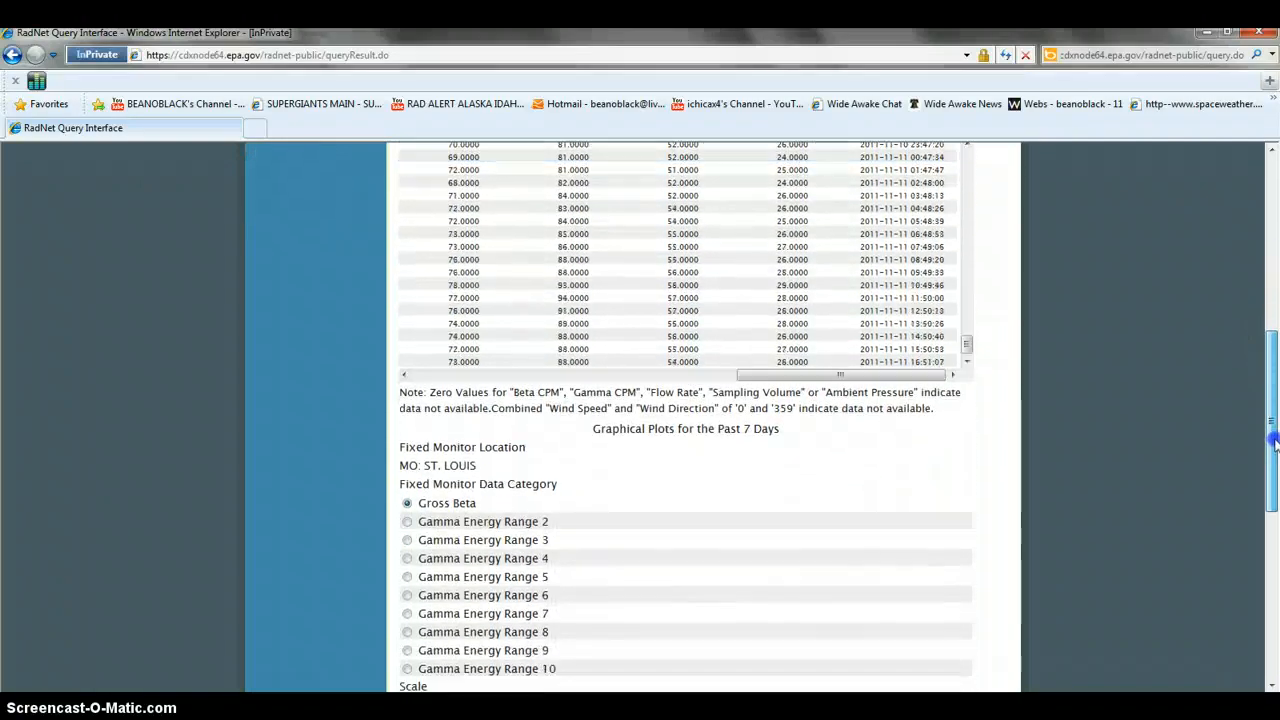
scroll(down, 3)
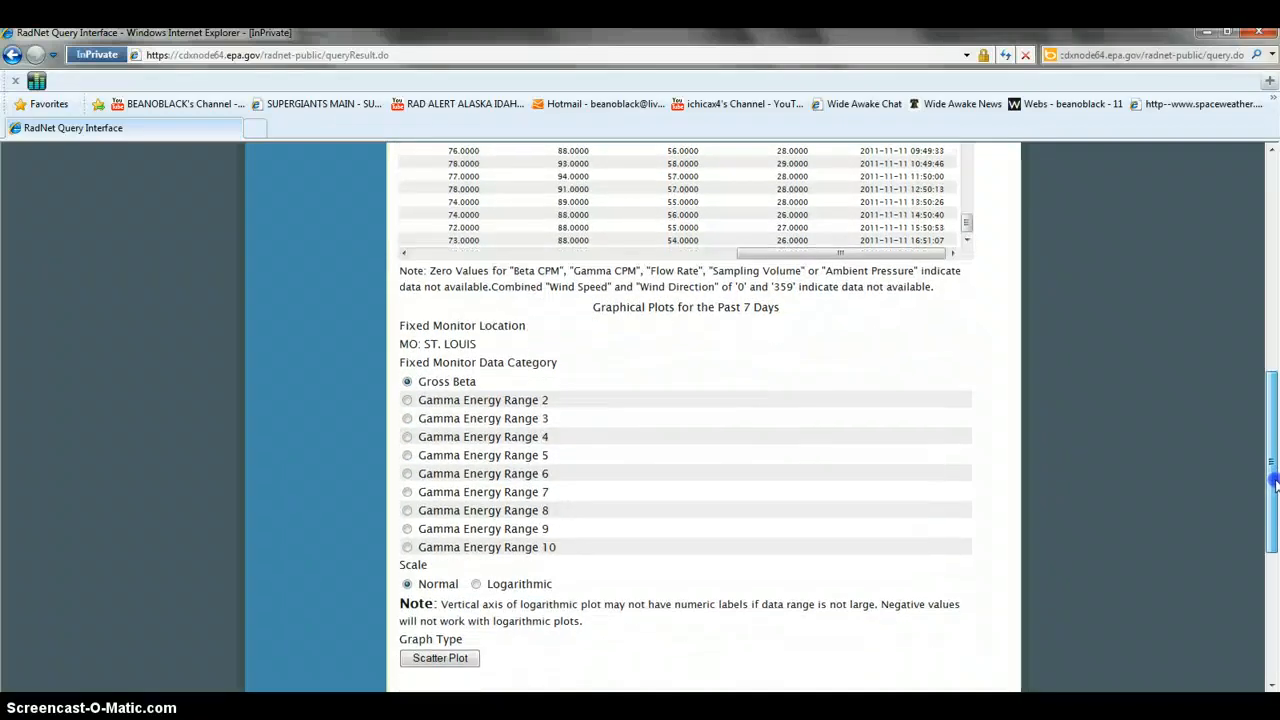
scroll(up, 3)
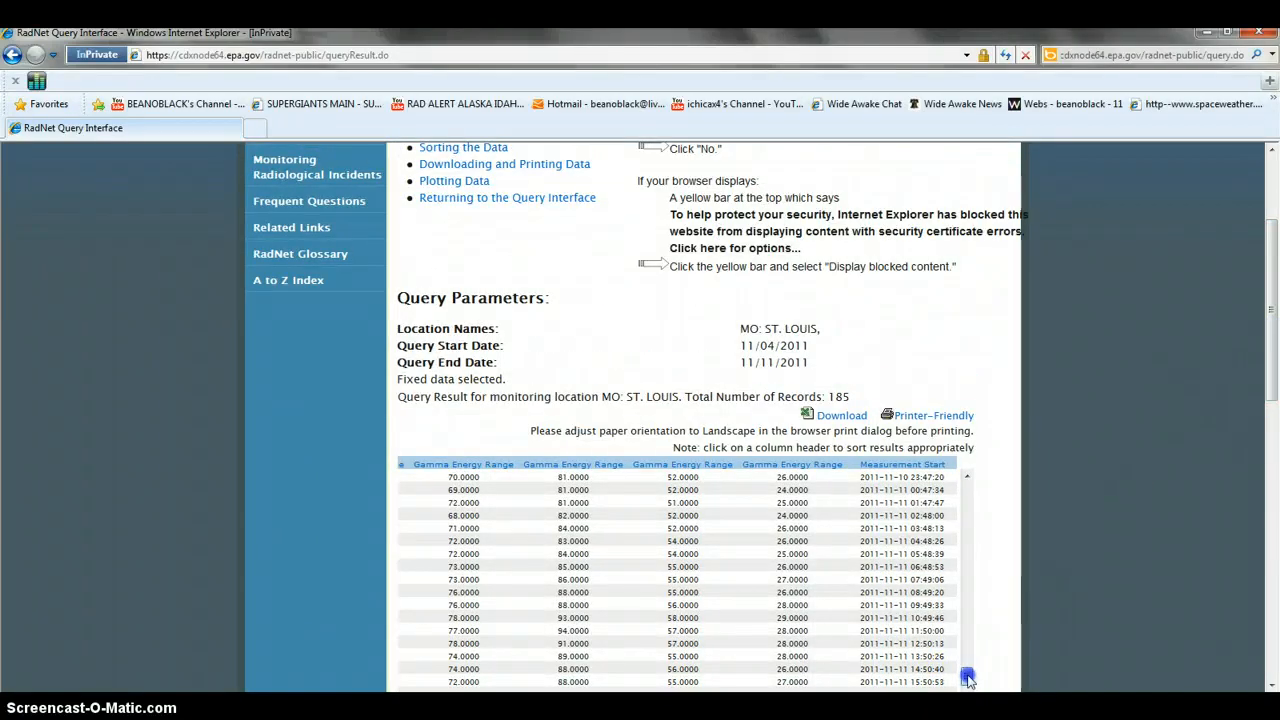
click(966, 488)
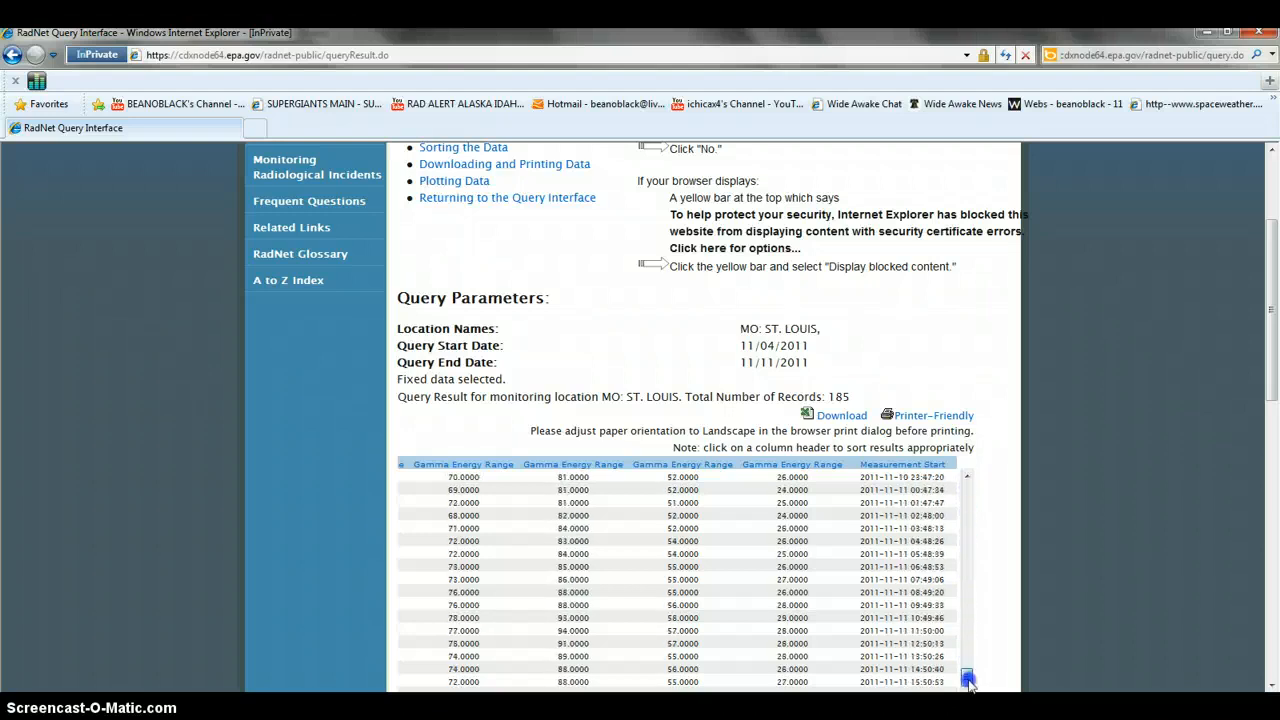
scroll(down, 3)
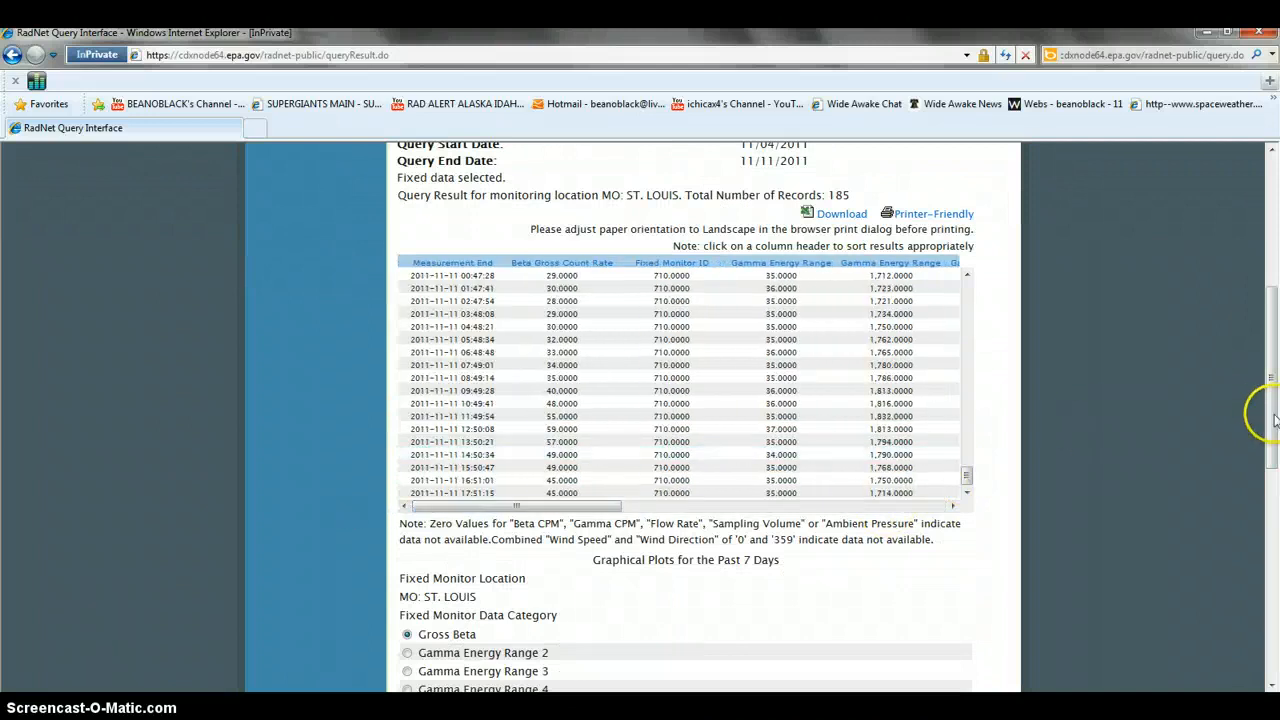
scroll(up, 3)
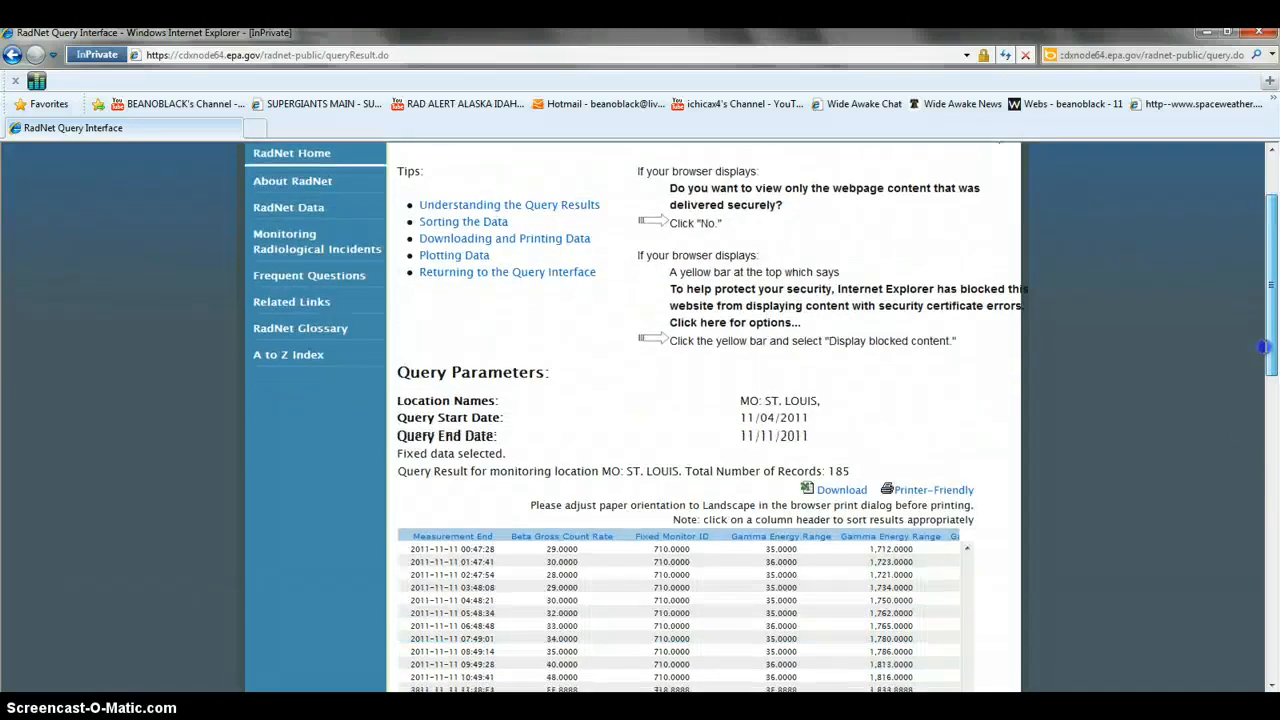
scroll(down, 3)
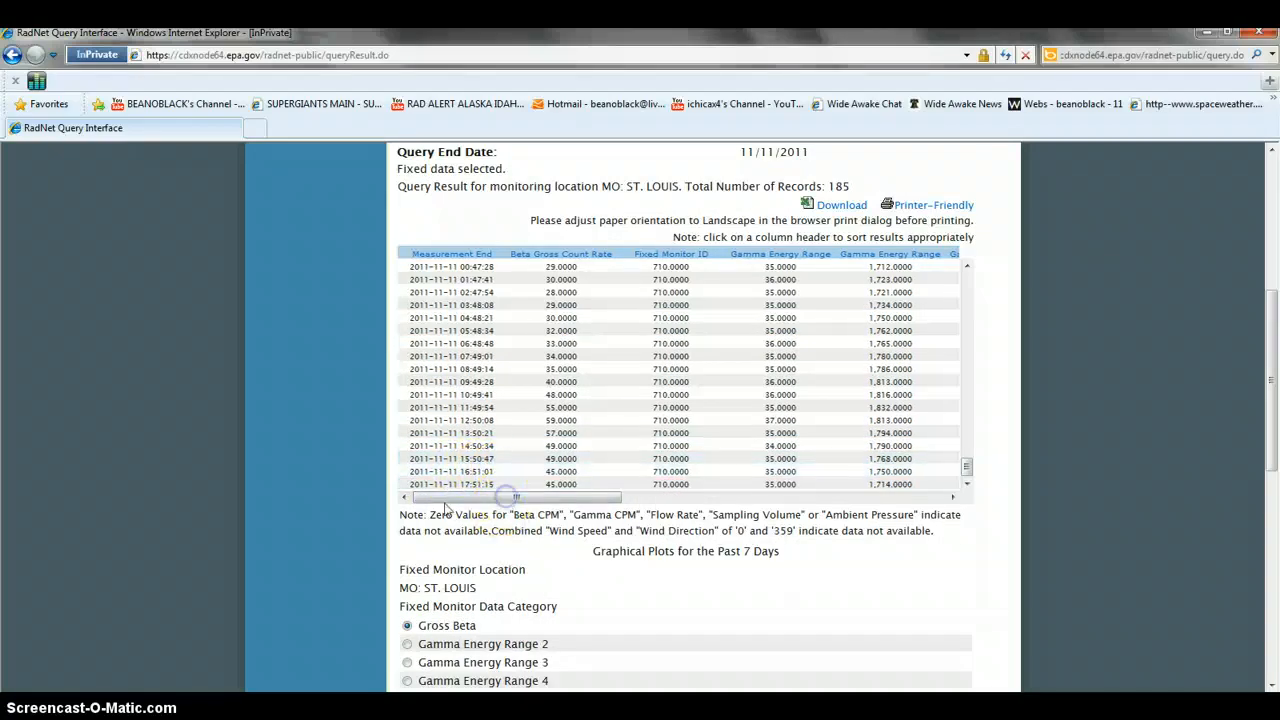
click(470, 484)
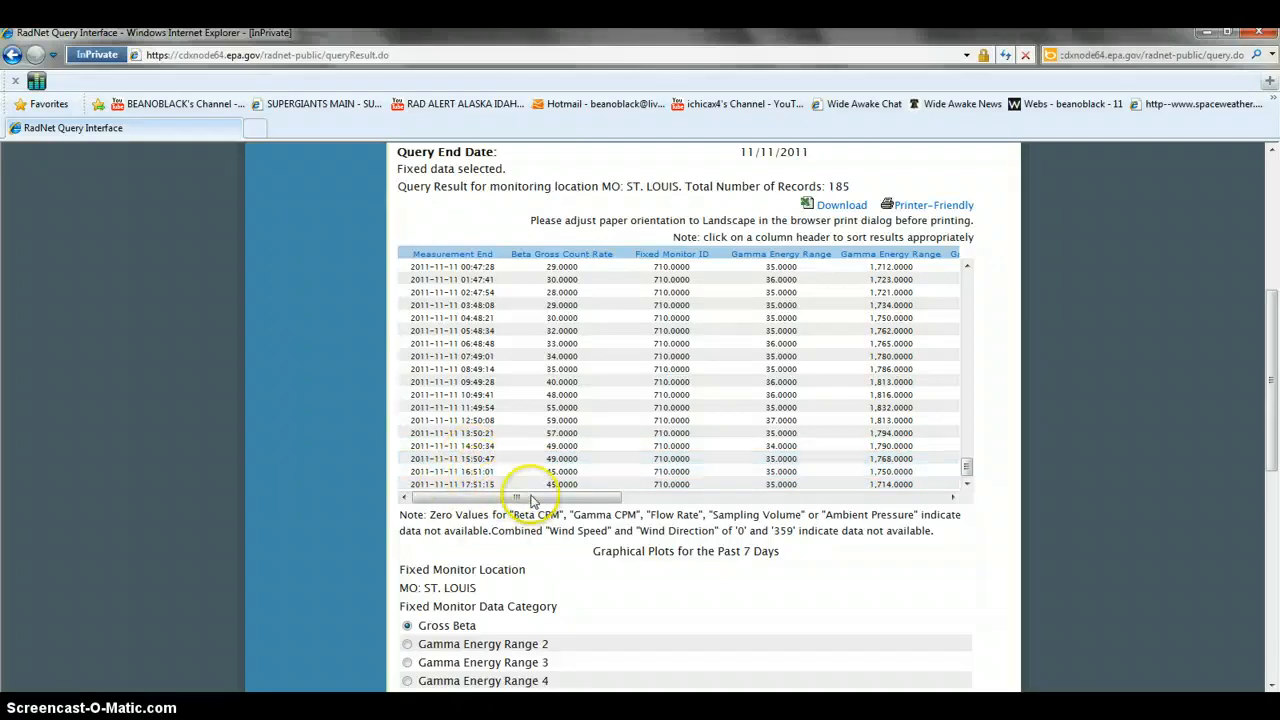
drag(516, 496, 770, 496)
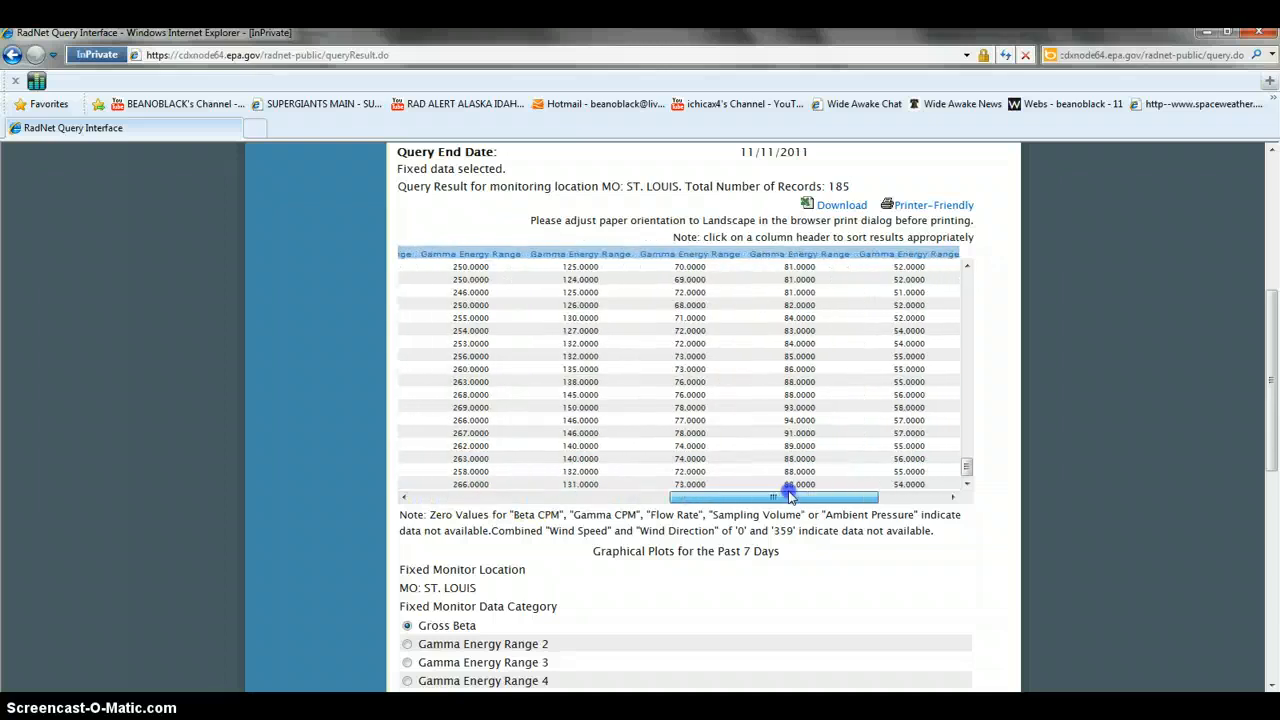
drag(780, 496, 684, 496)
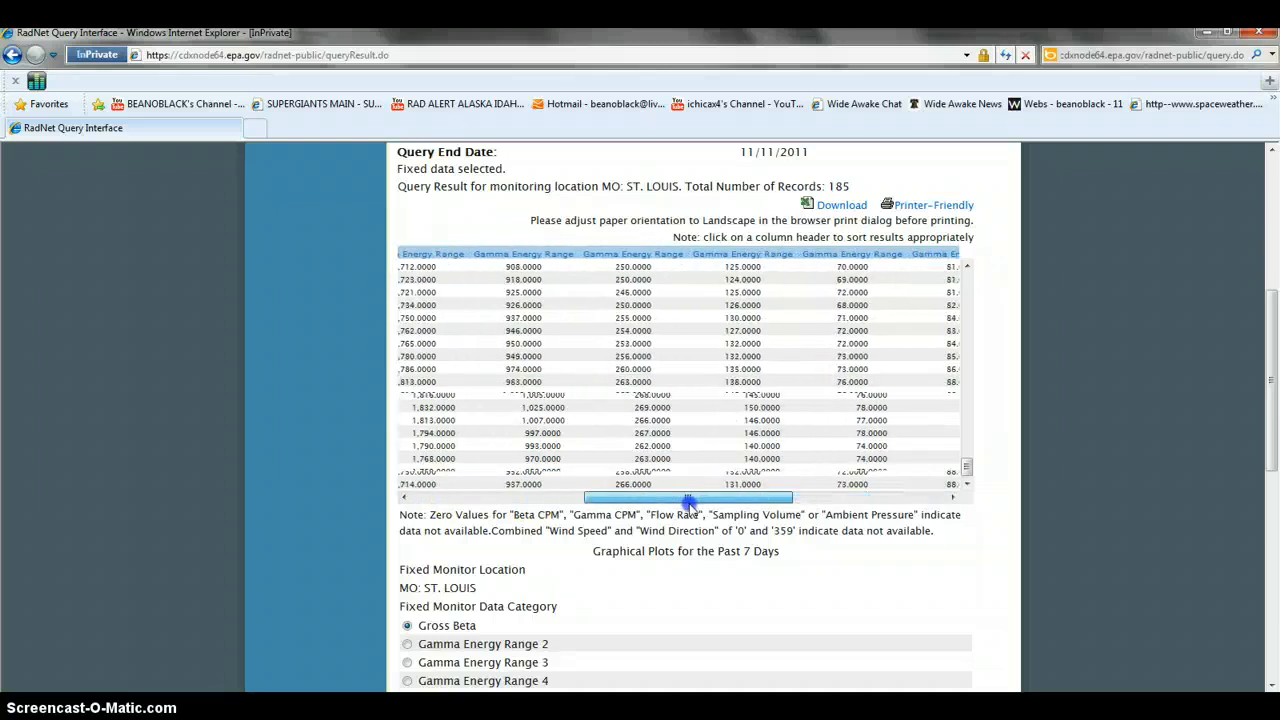
drag(684, 496, 504, 496)
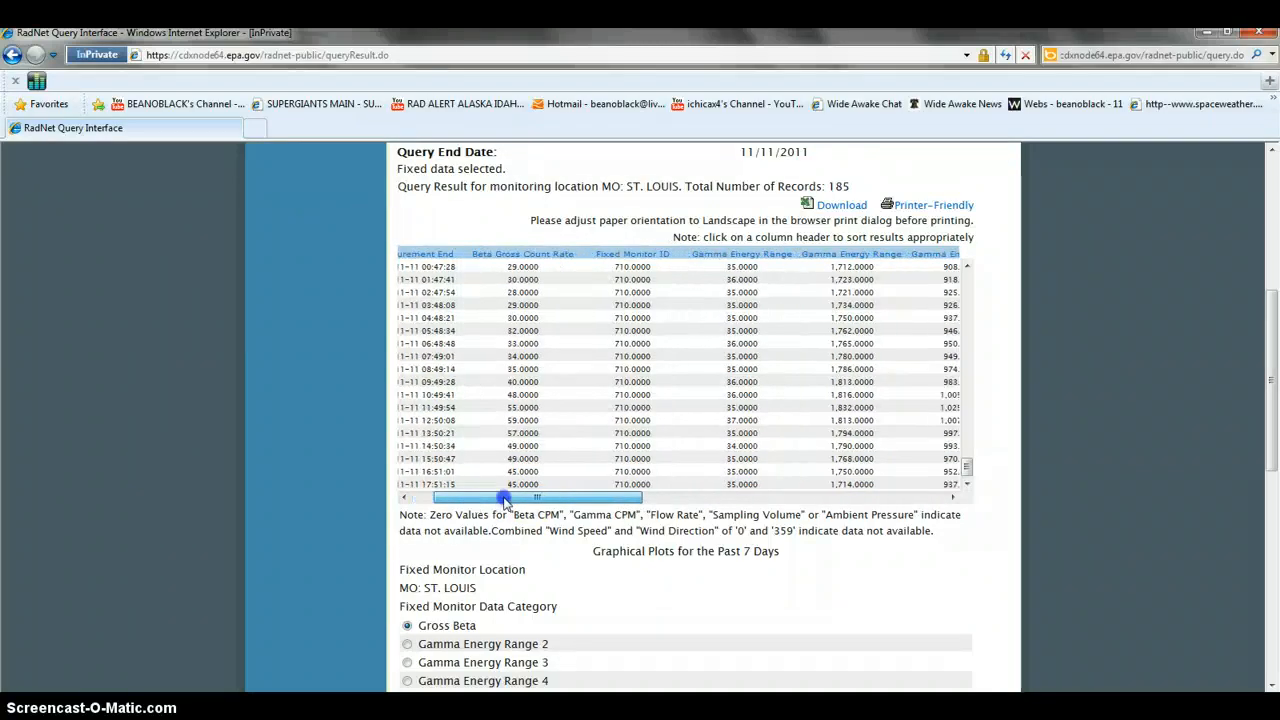
drag(504, 496, 470, 496)
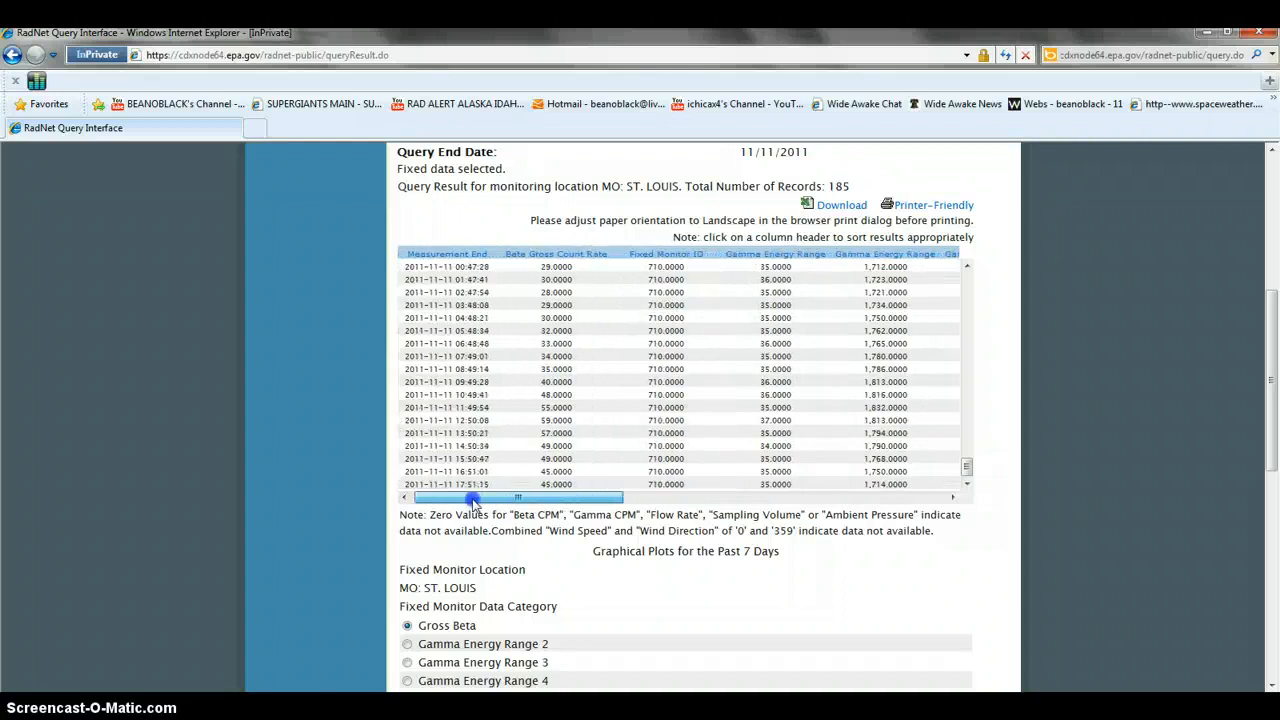
drag(476, 496, 490, 496)
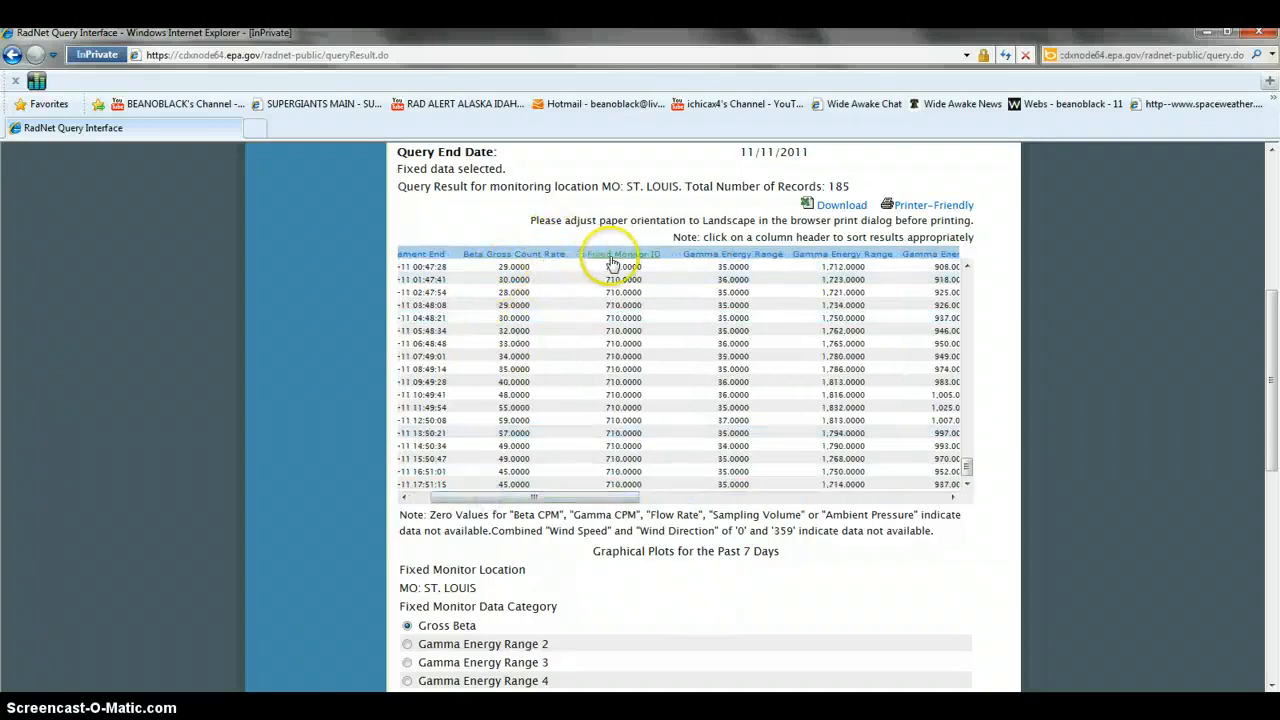
drag(530, 496, 610, 496)
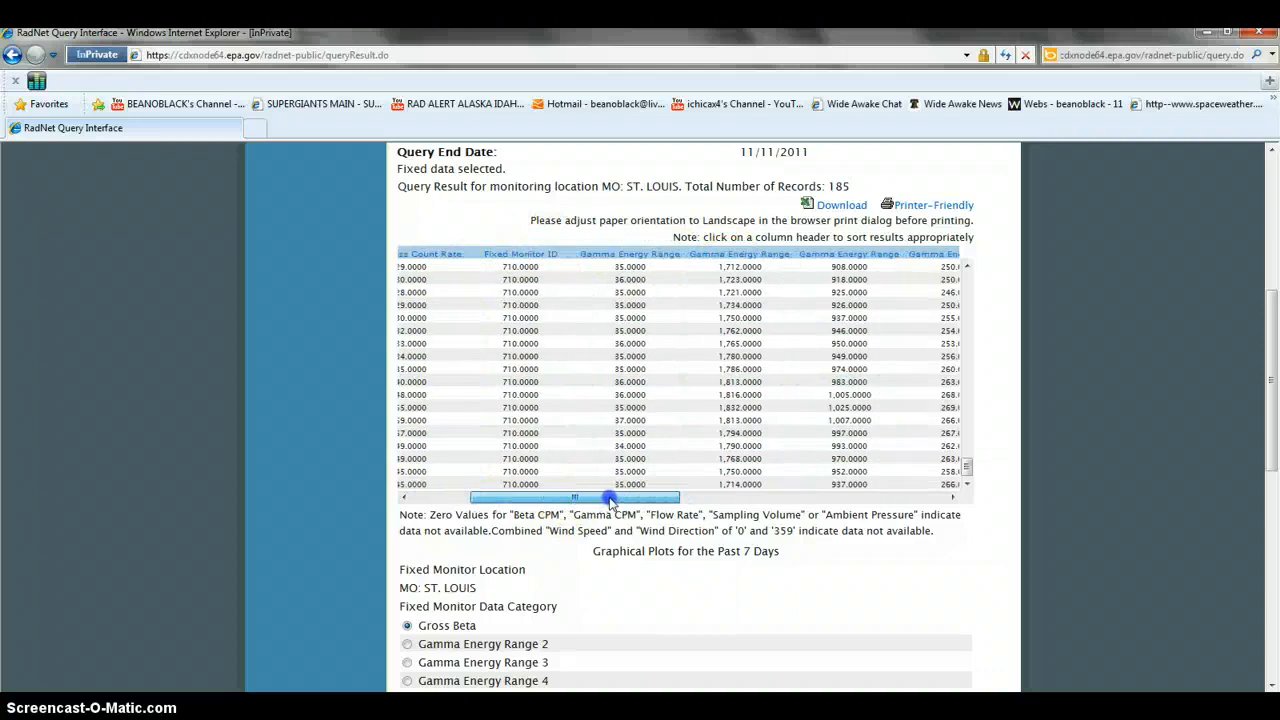
drag(610, 496, 730, 496)
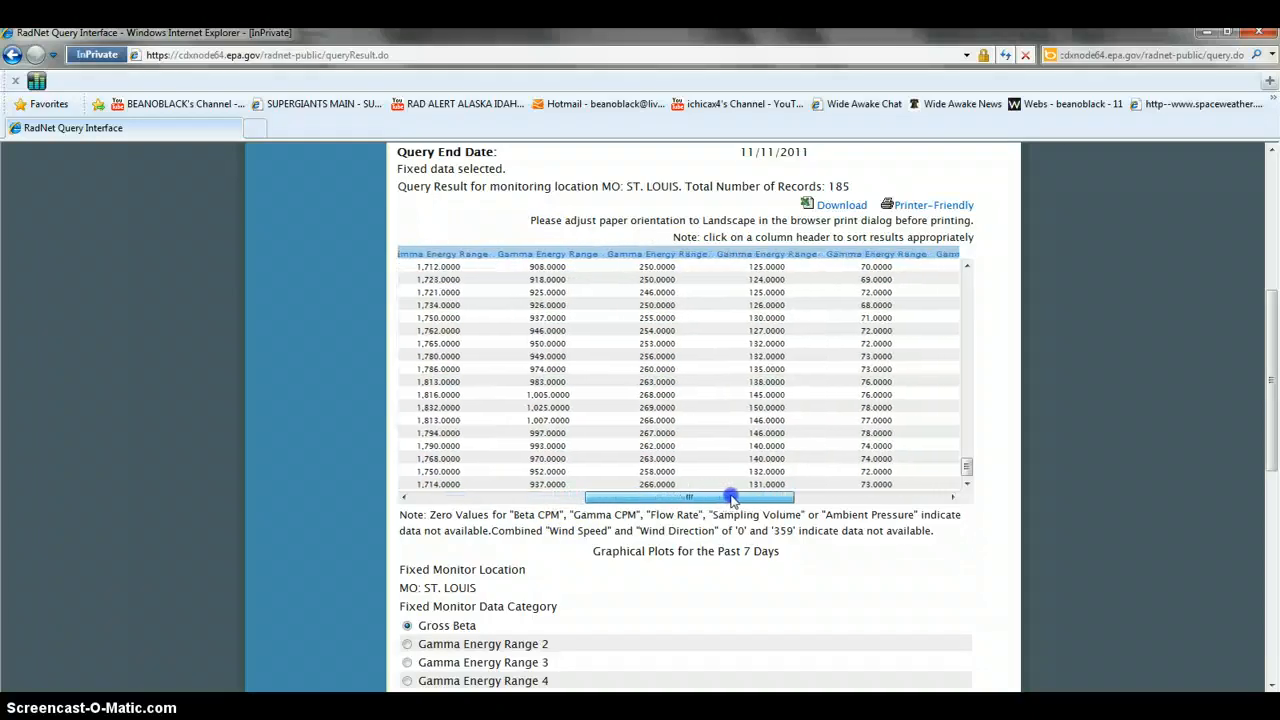
drag(730, 496, 940, 496)
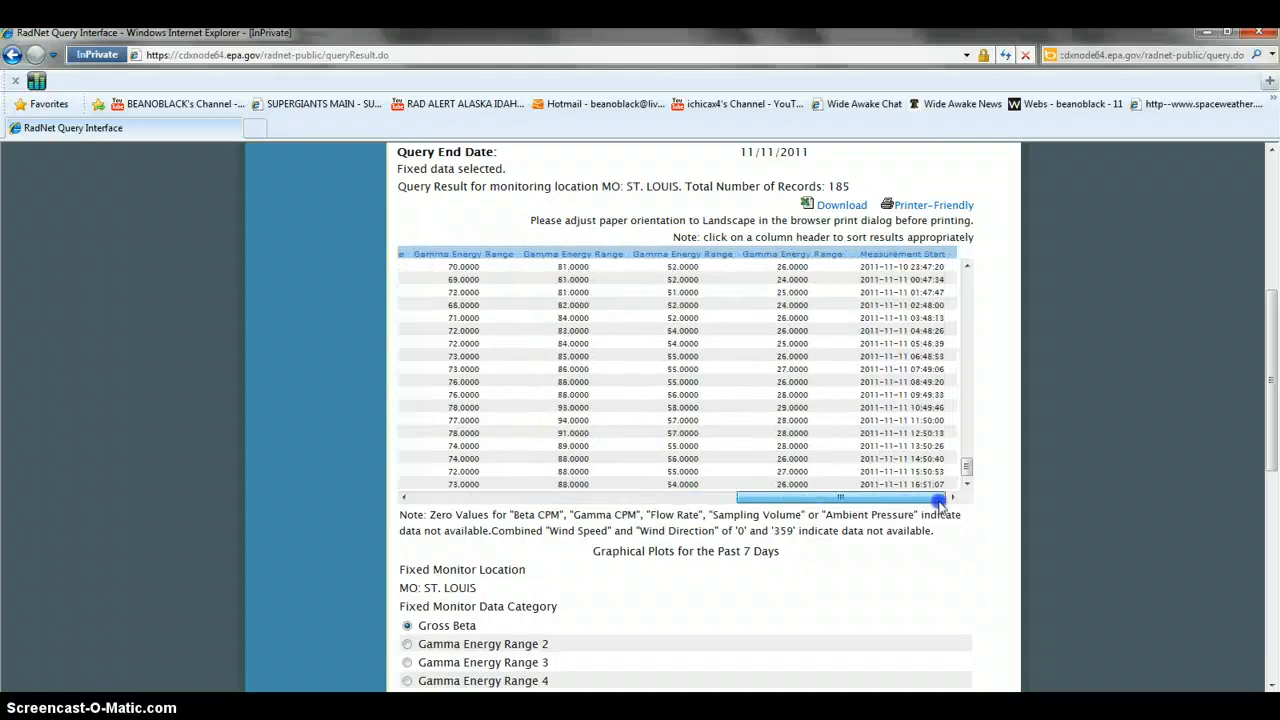
drag(840, 496, 456, 496)
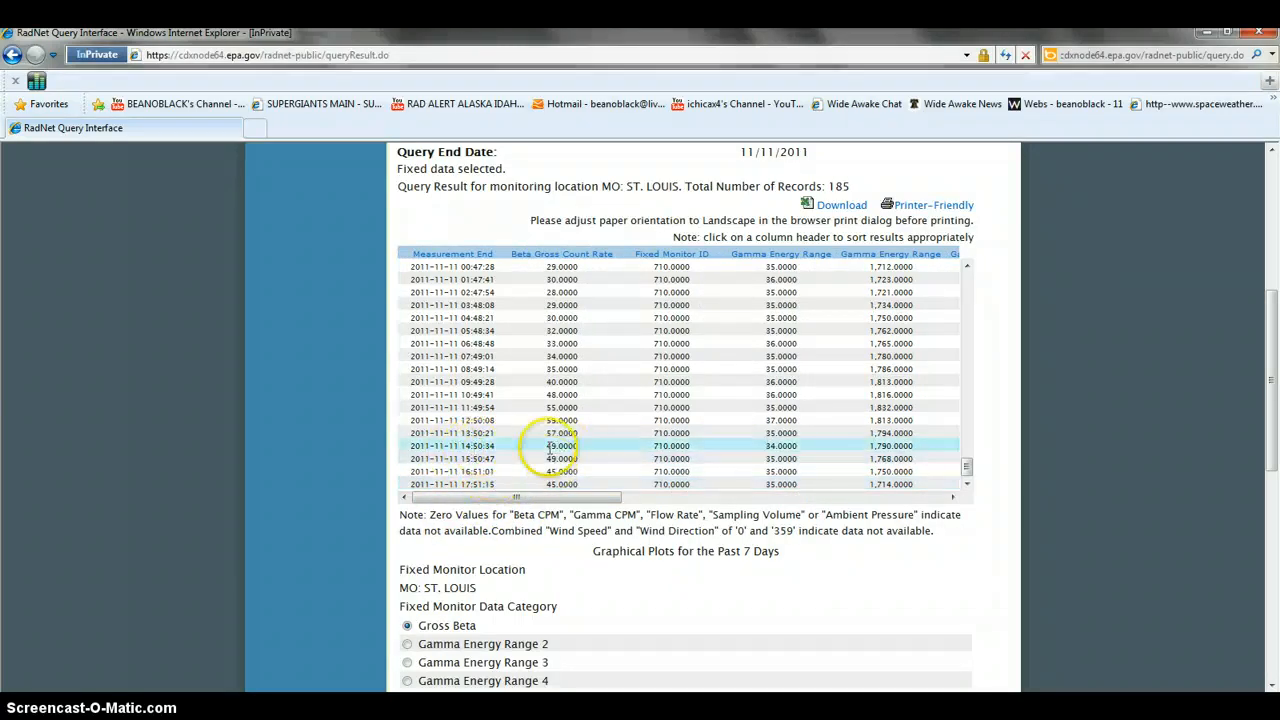
drag(516, 496, 584, 496)
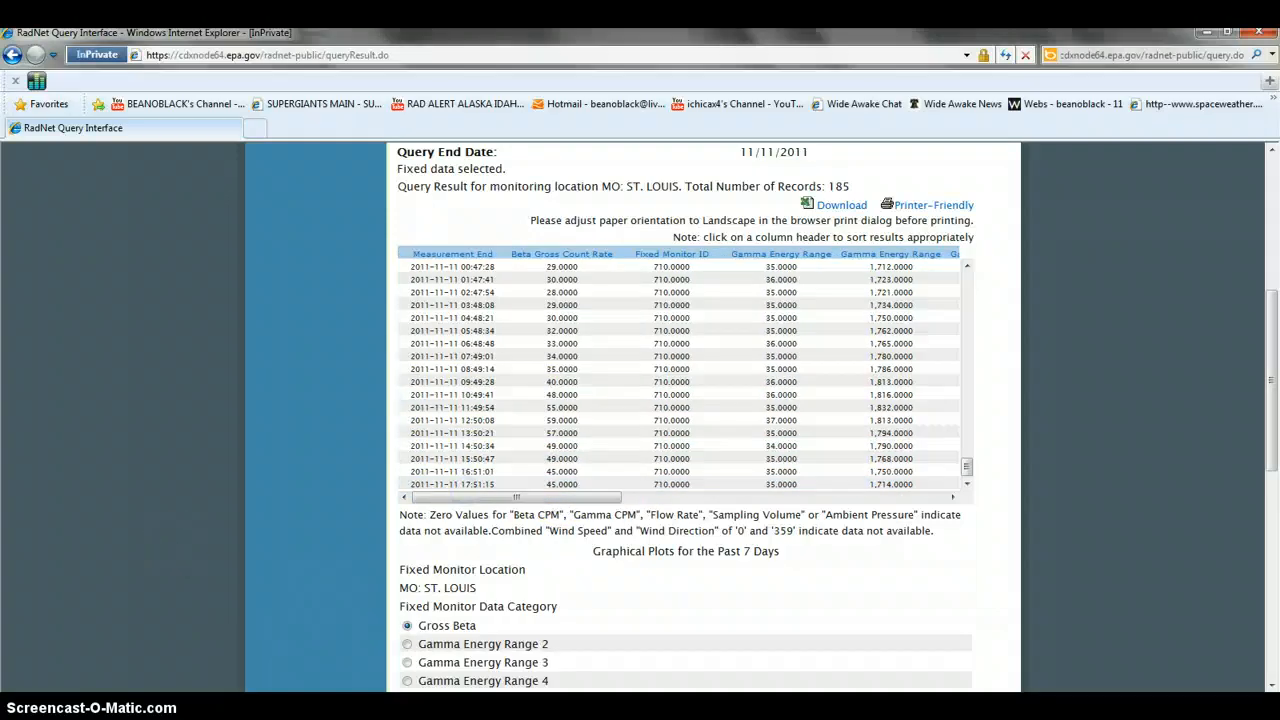
Step: Scroll the Denver 11/04–11/11/2011 results page down to the 186-record table
scroll(up, 3)
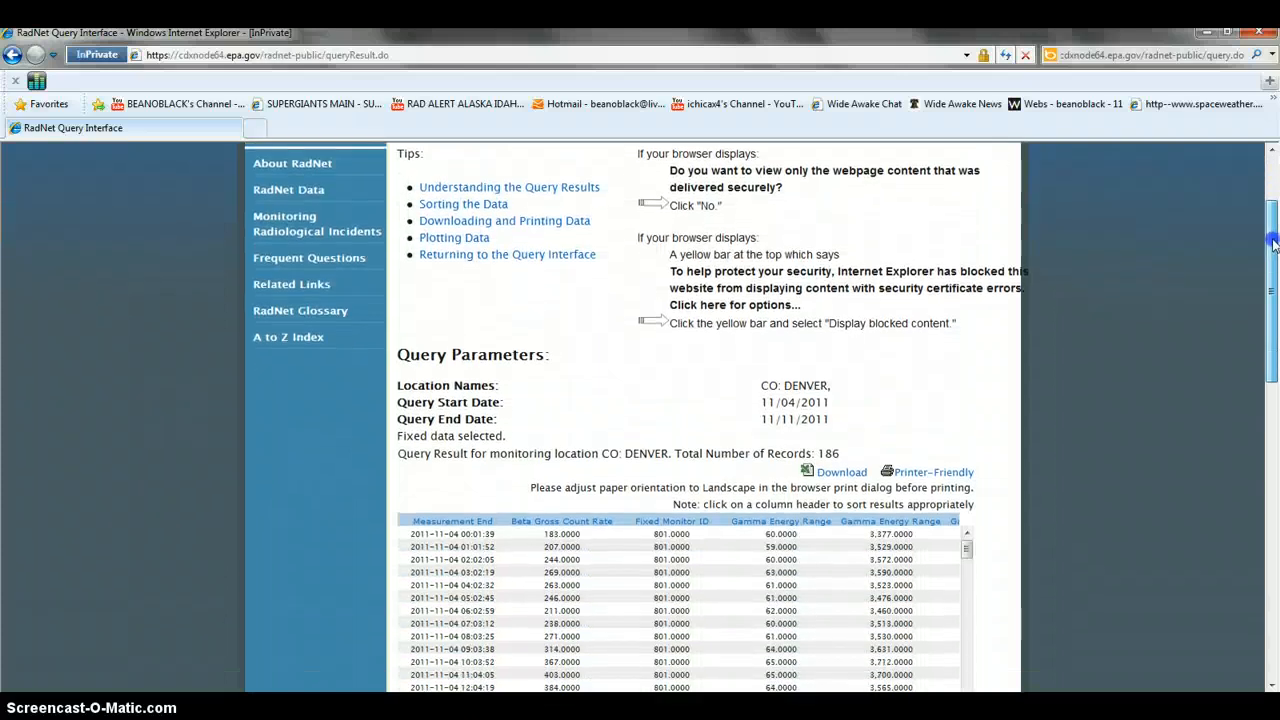
scroll(down, 3)
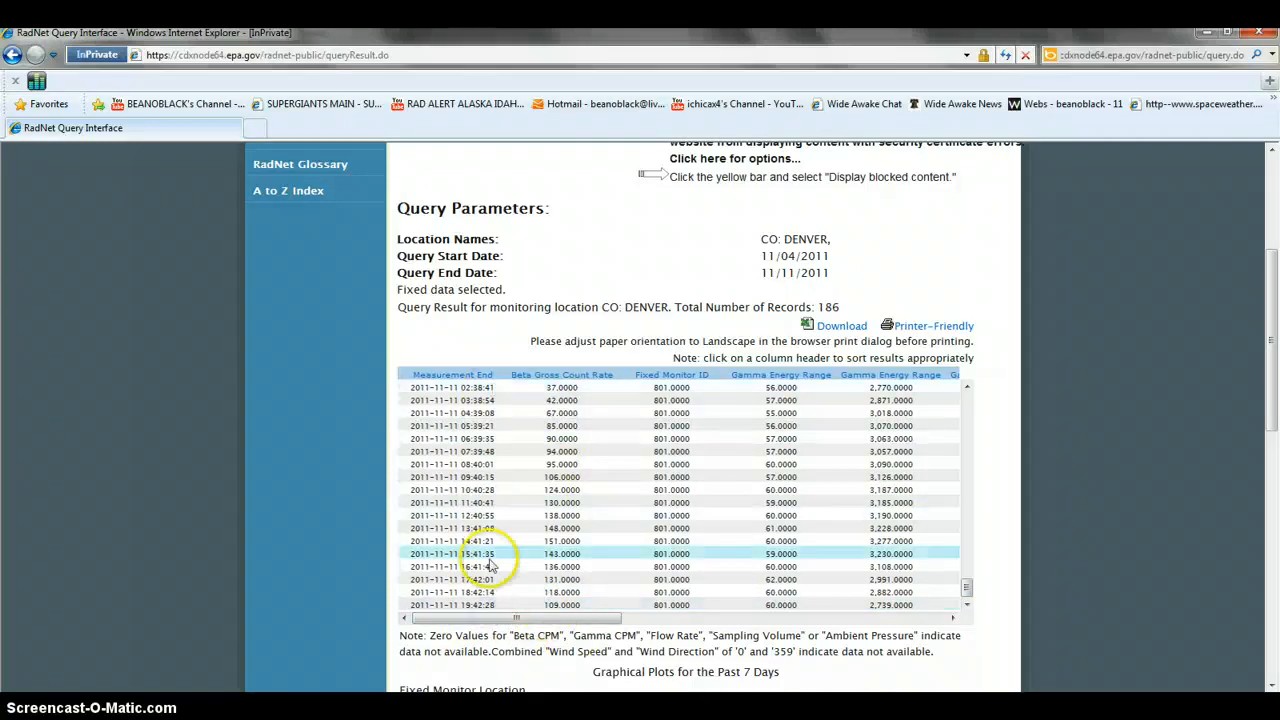
mouse_move(736, 684)
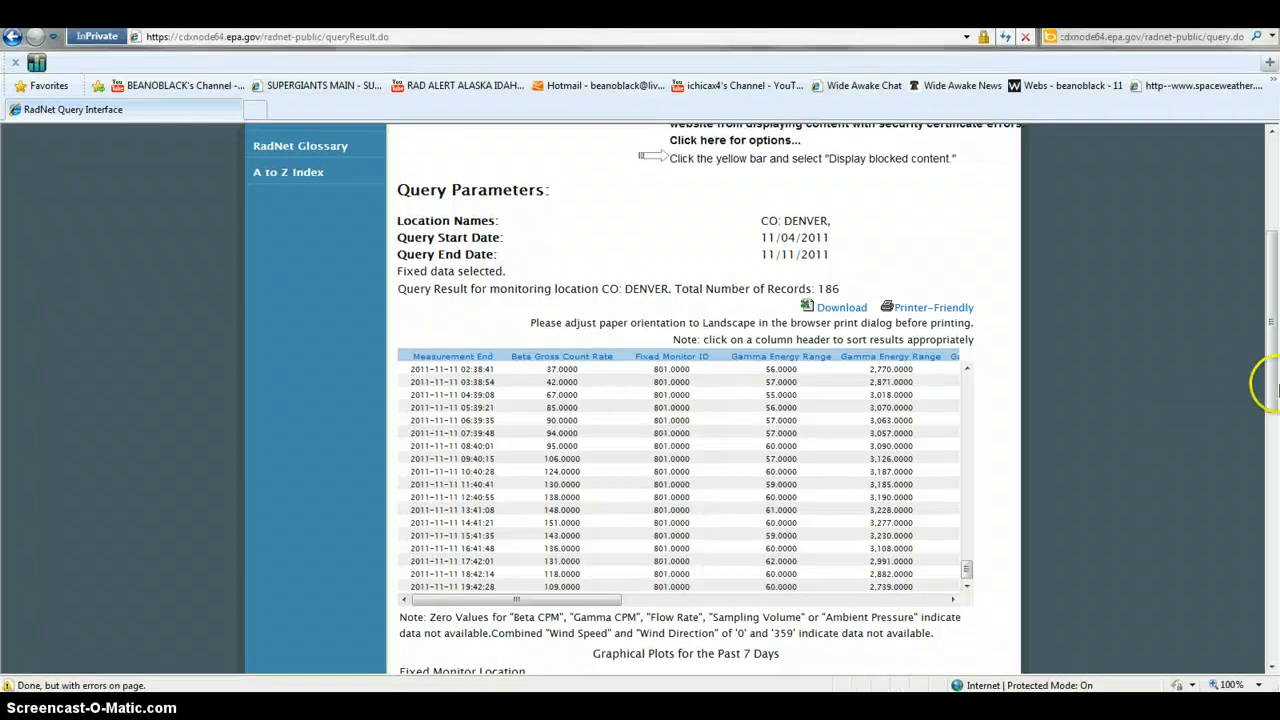
mouse_move(1270, 380)
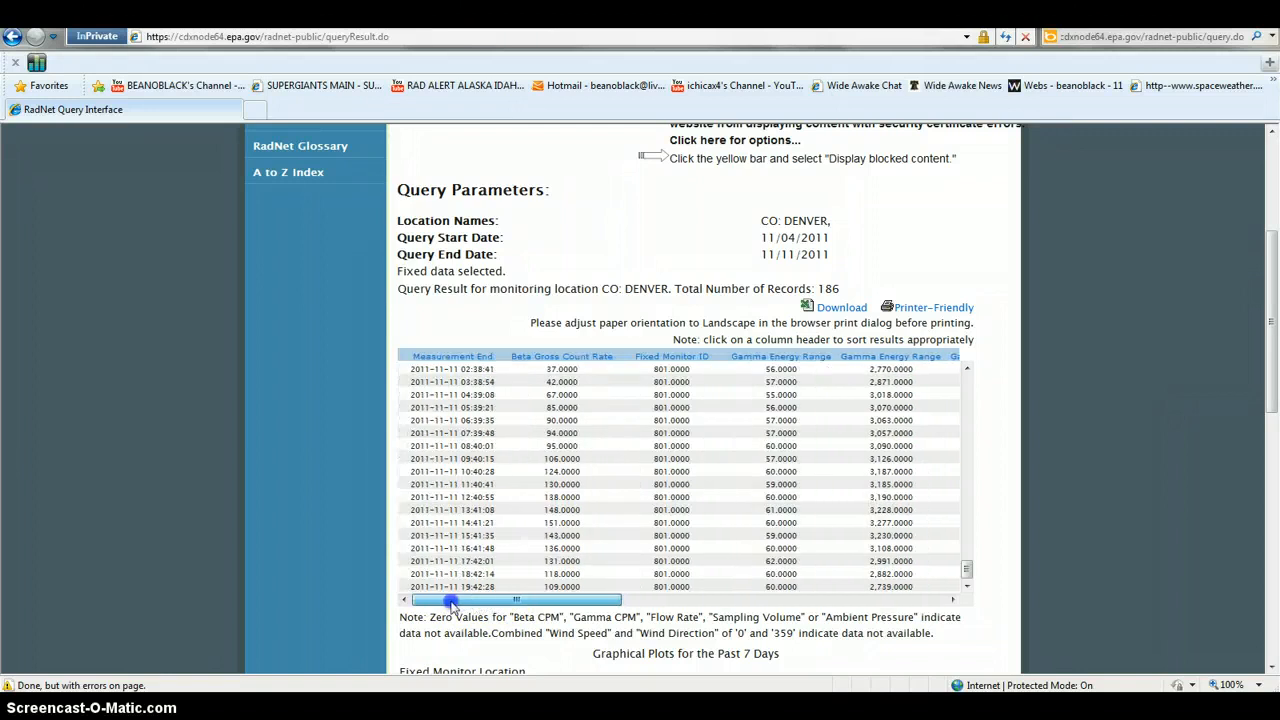
drag(450, 600, 670, 600)
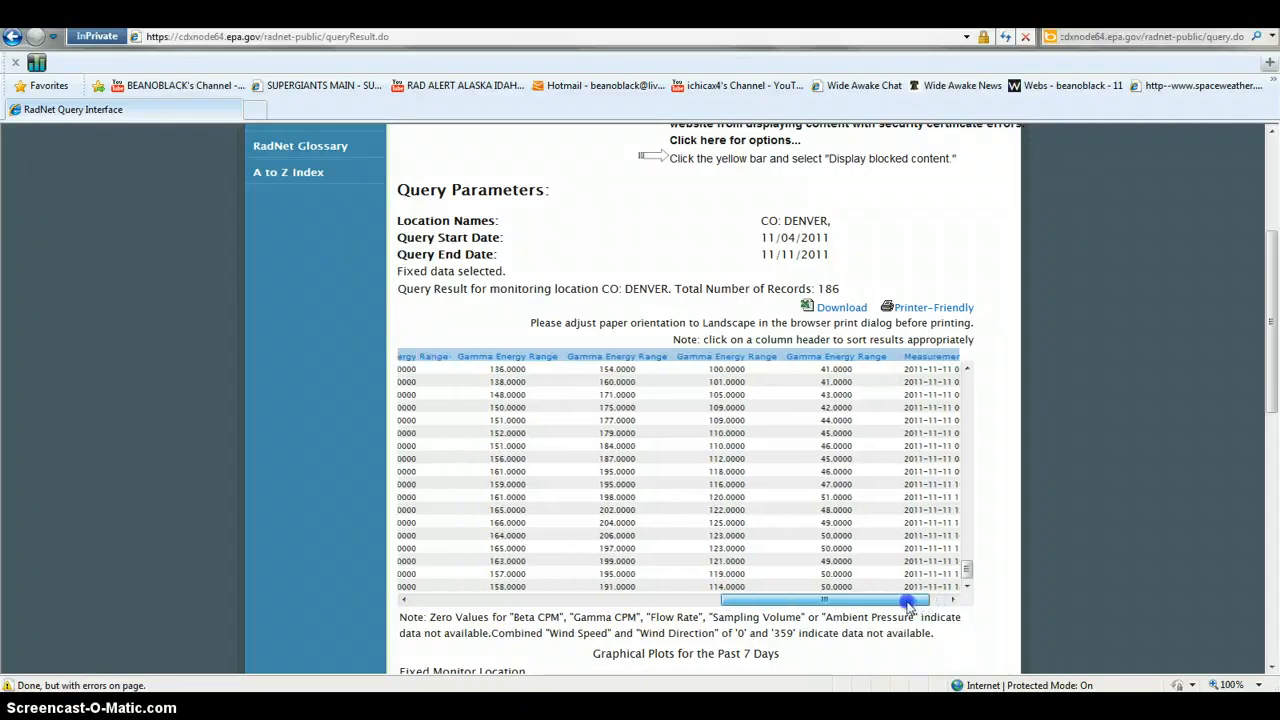
drag(904, 600, 510, 600)
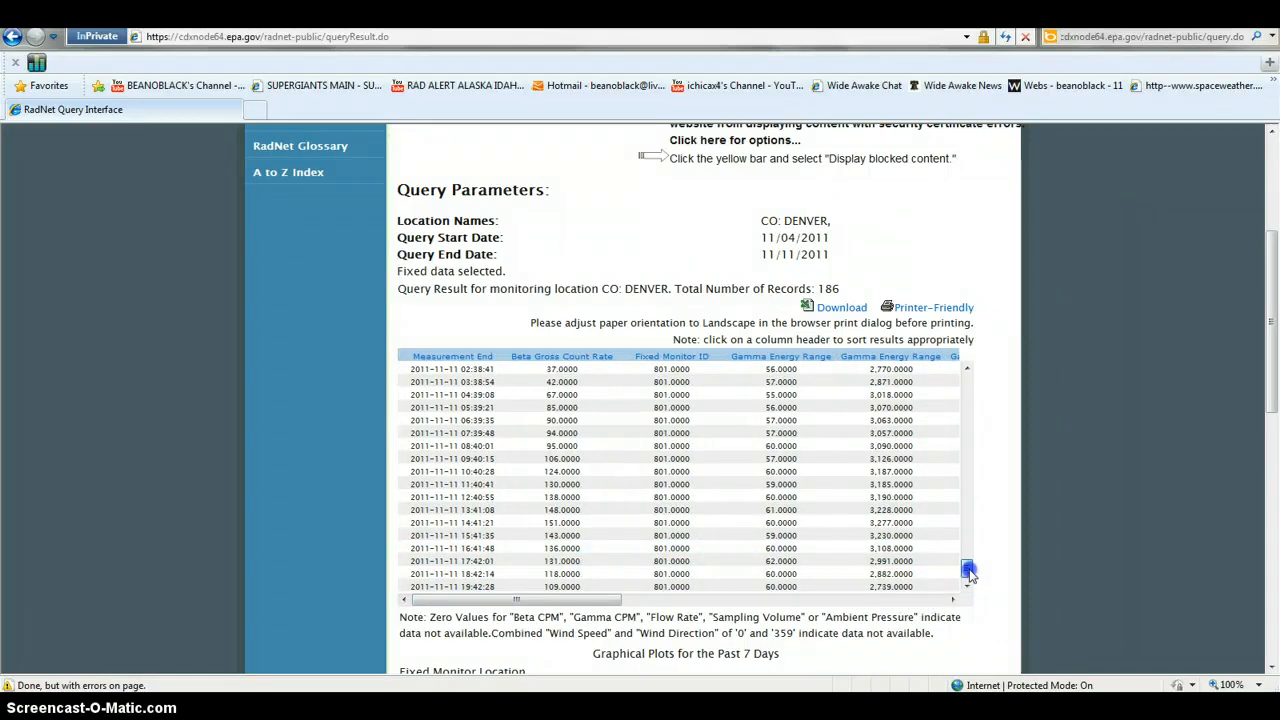
Step: Page through the Denver records between the 11/11/2011 readings and the earliest 11/04/2011 rows
scroll(up, 3)
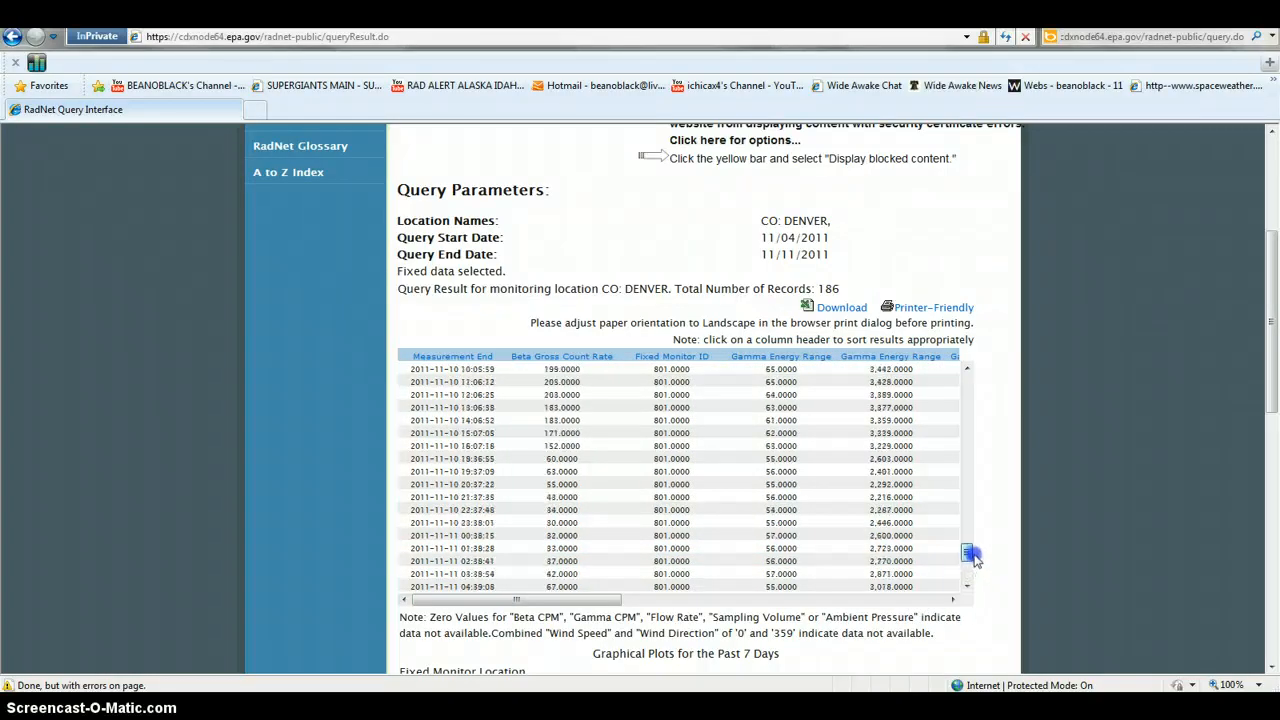
click(968, 540)
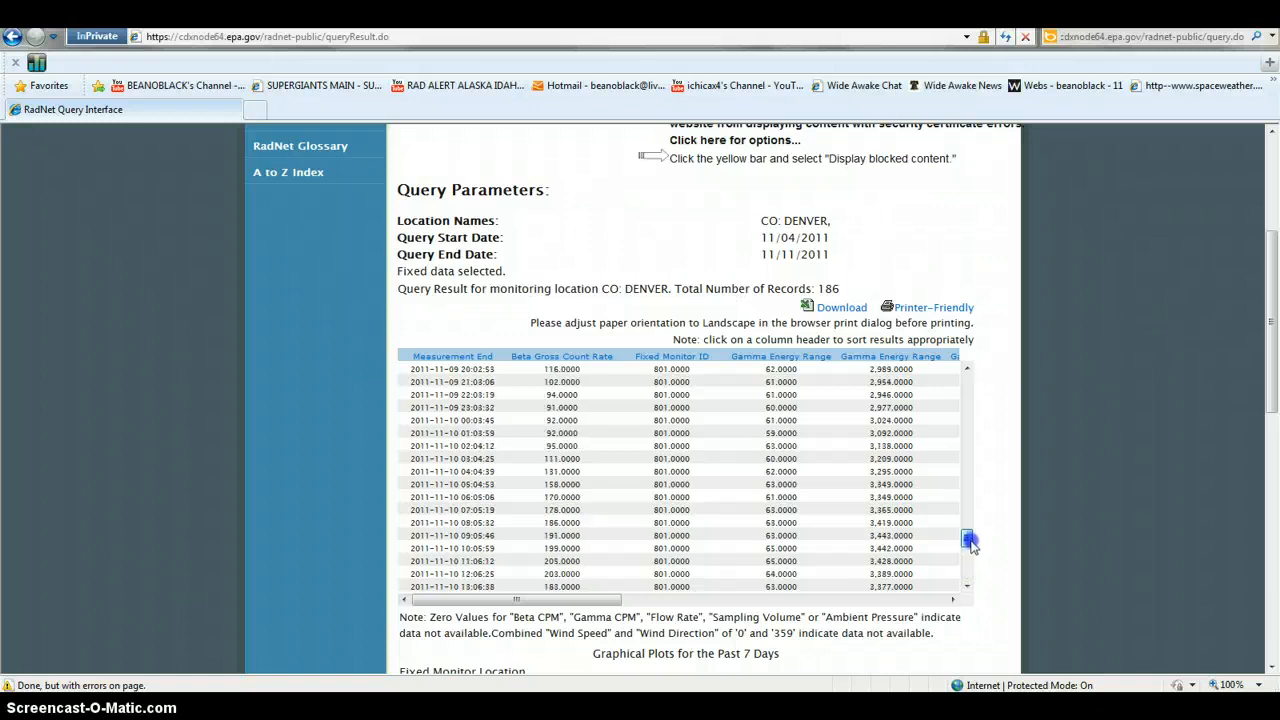
click(968, 538)
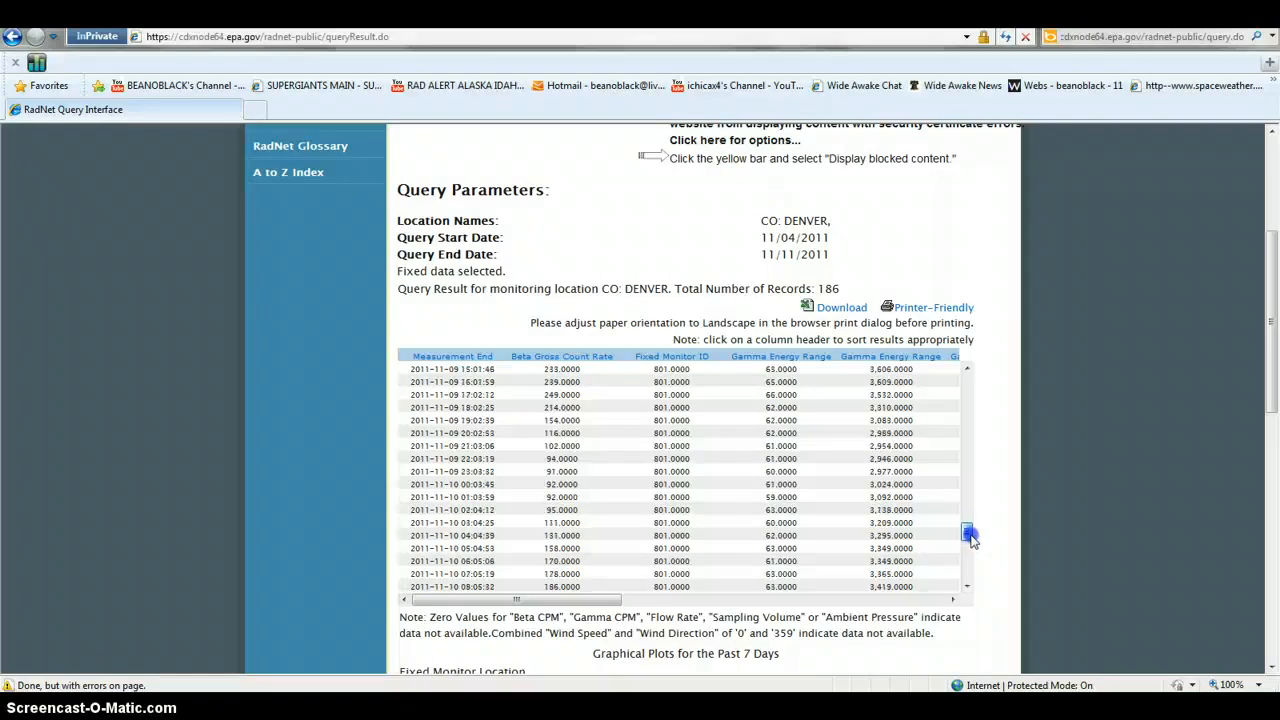
click(968, 536)
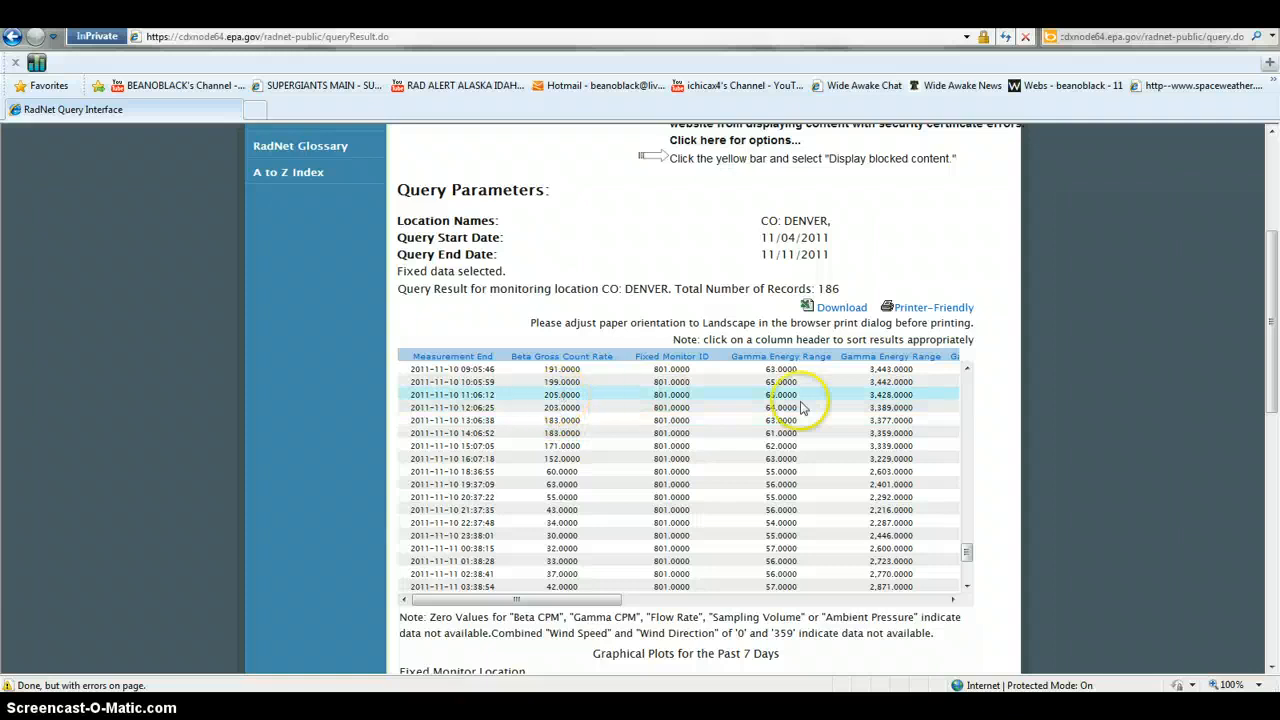
click(968, 552)
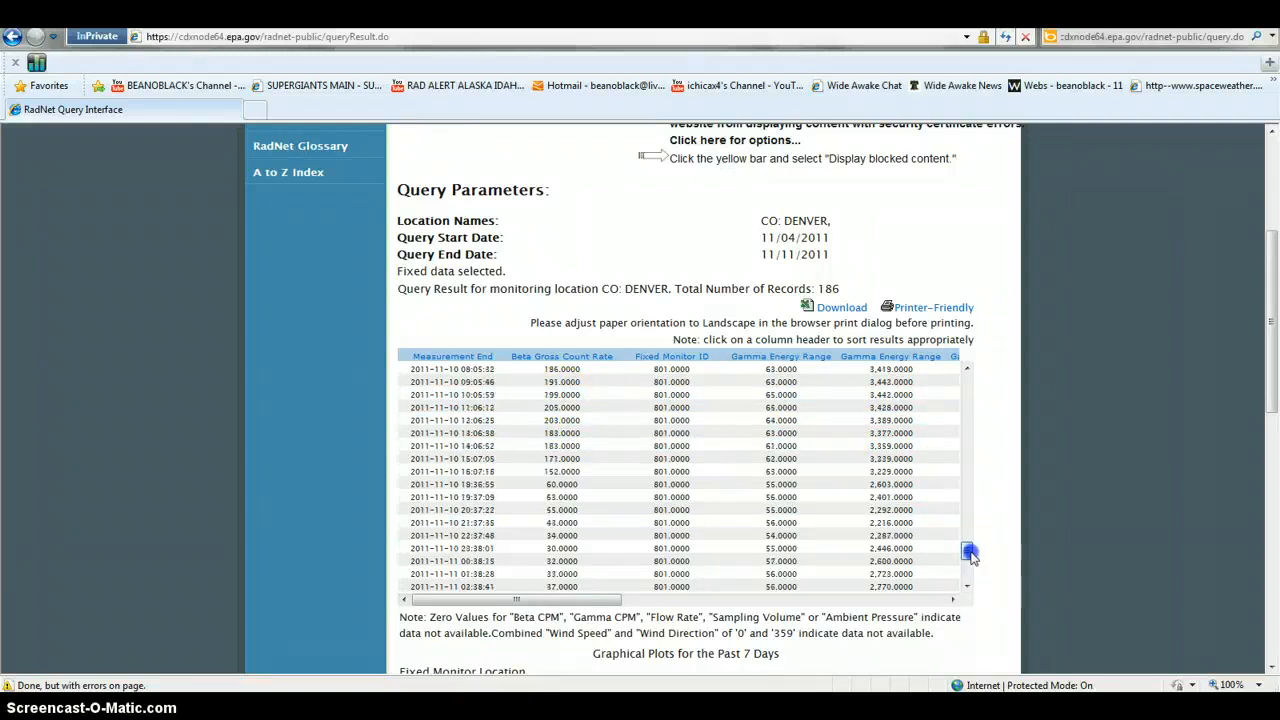
click(968, 552)
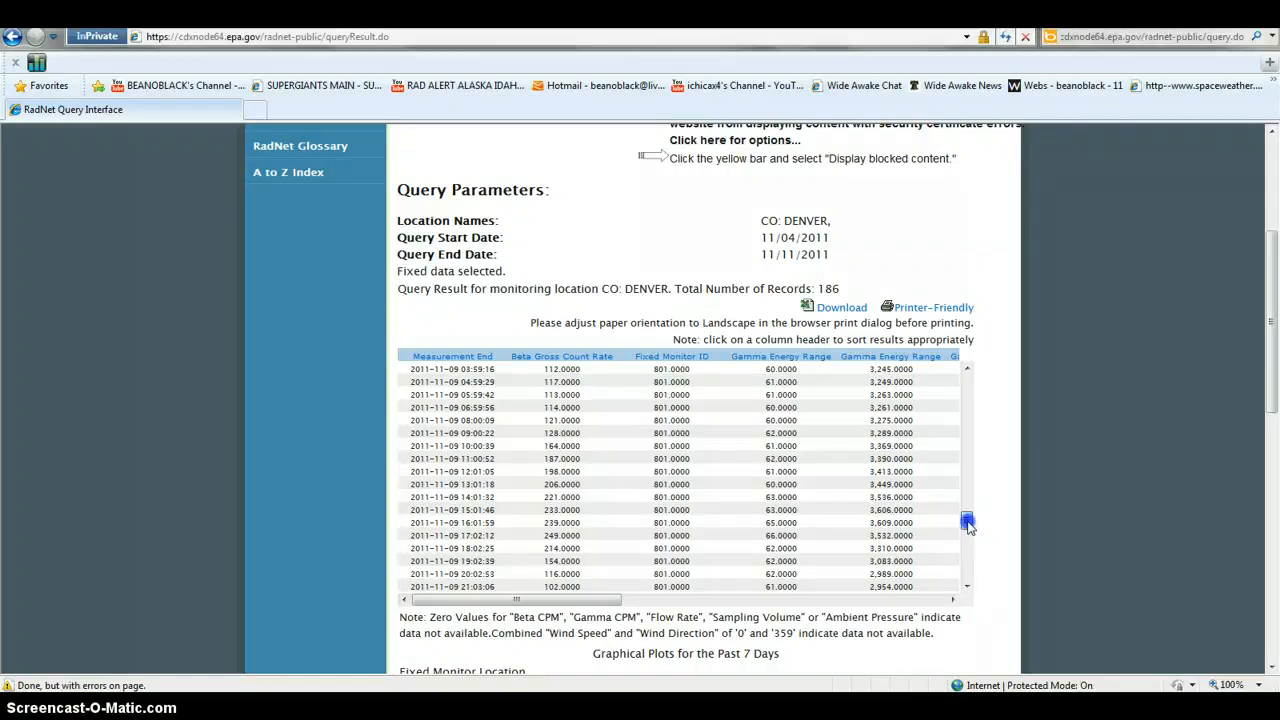
click(966, 522)
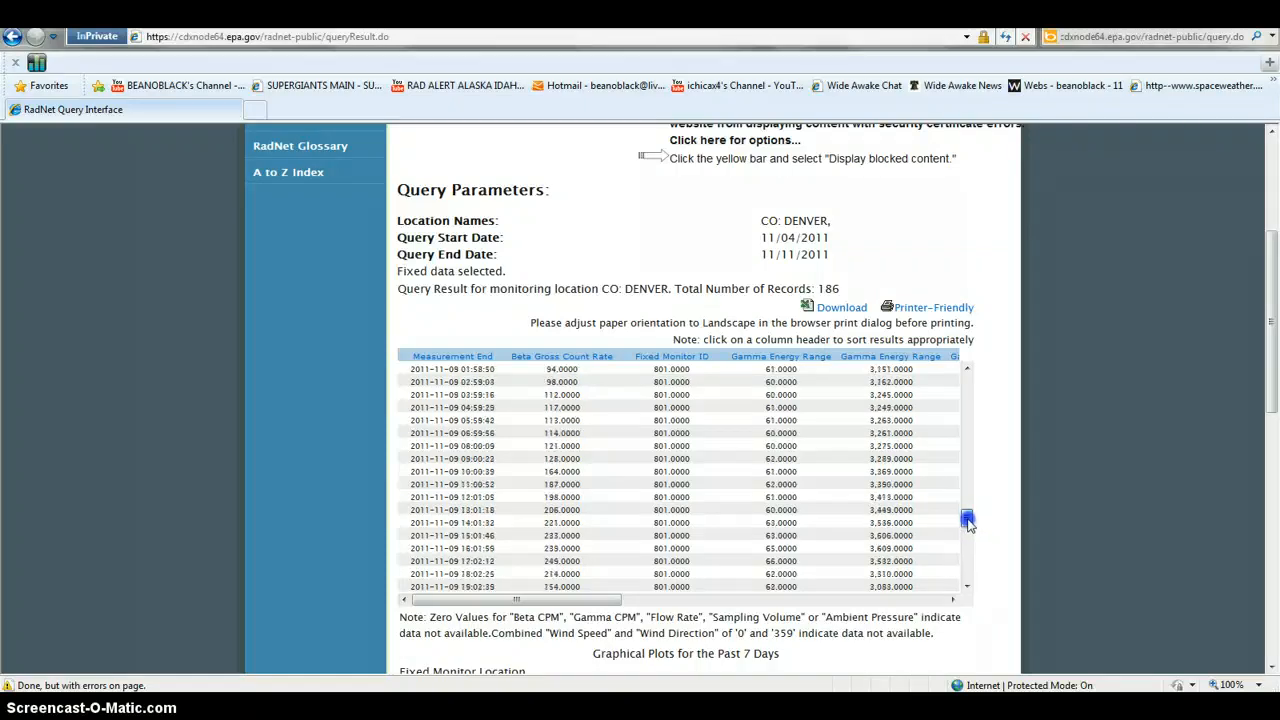
click(966, 496)
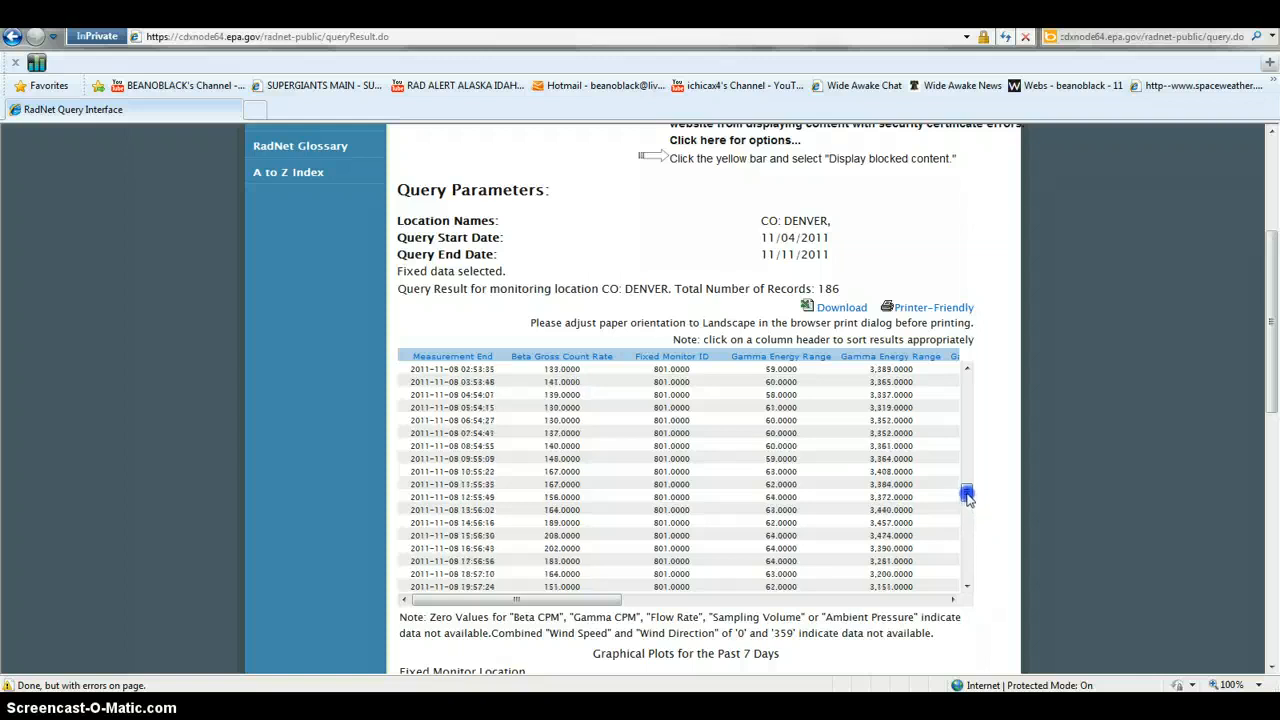
scroll(up, 3)
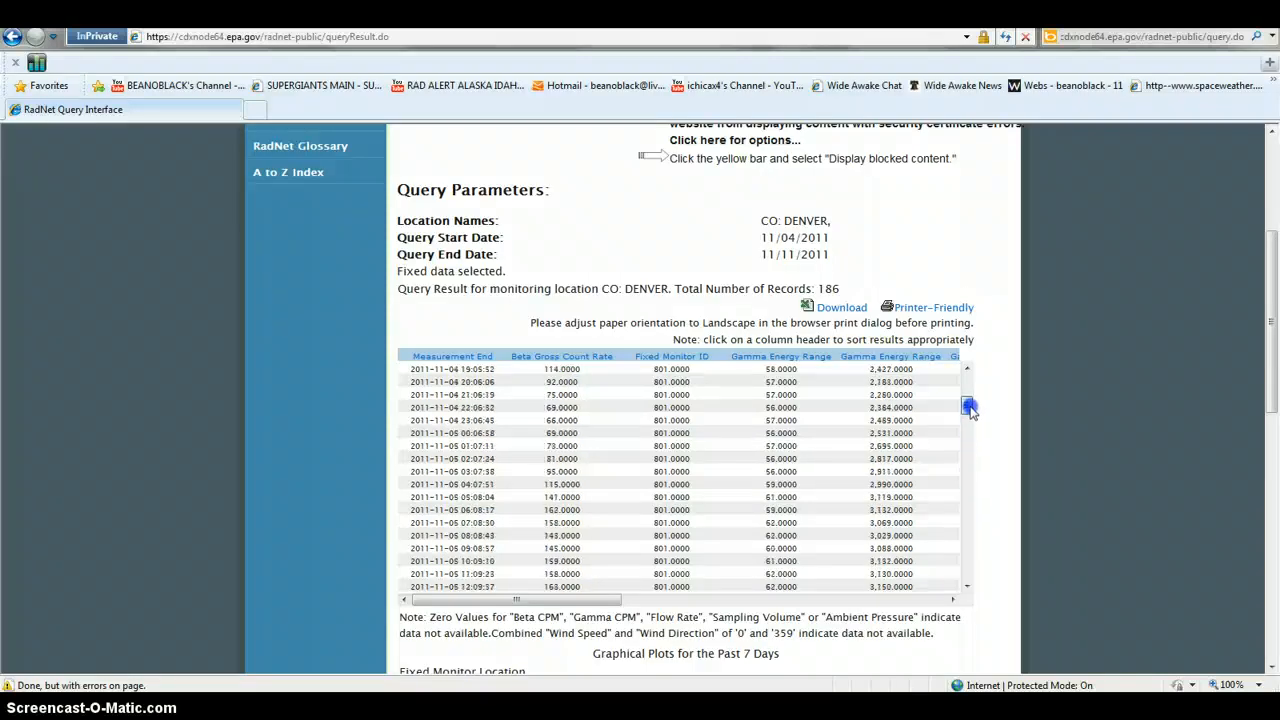
scroll(down, 3)
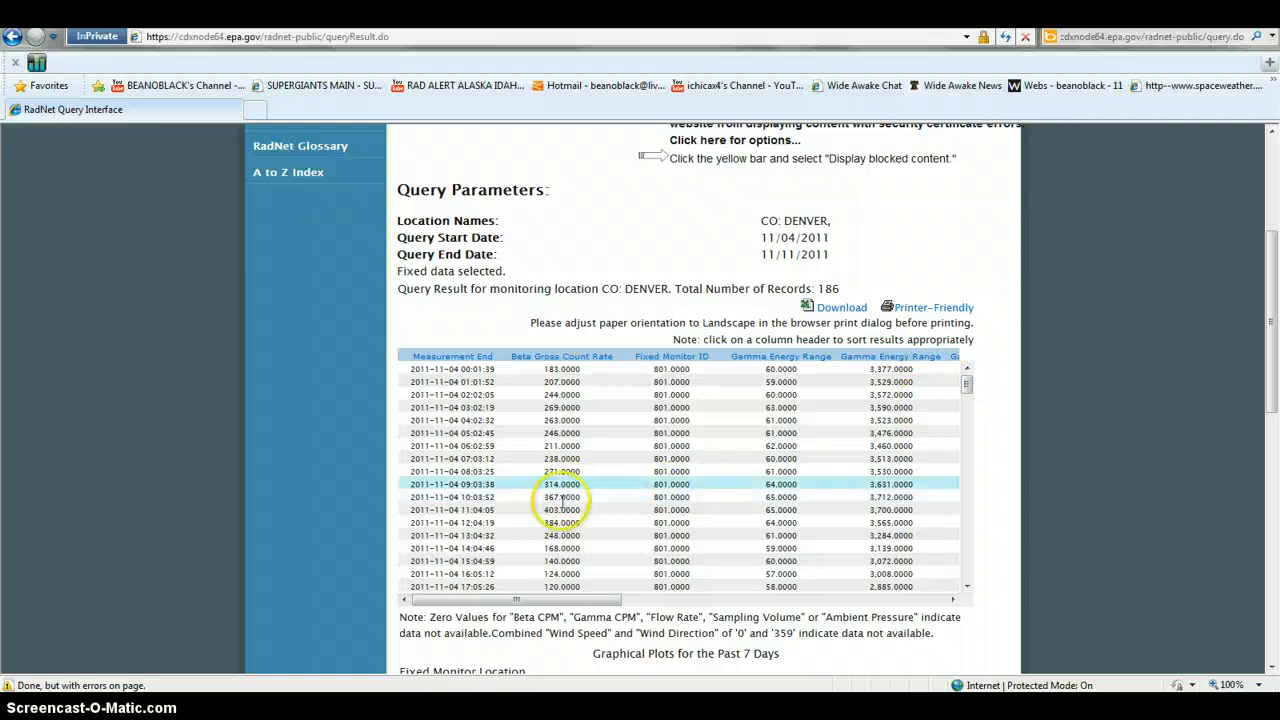
mouse_move(1004, 408)
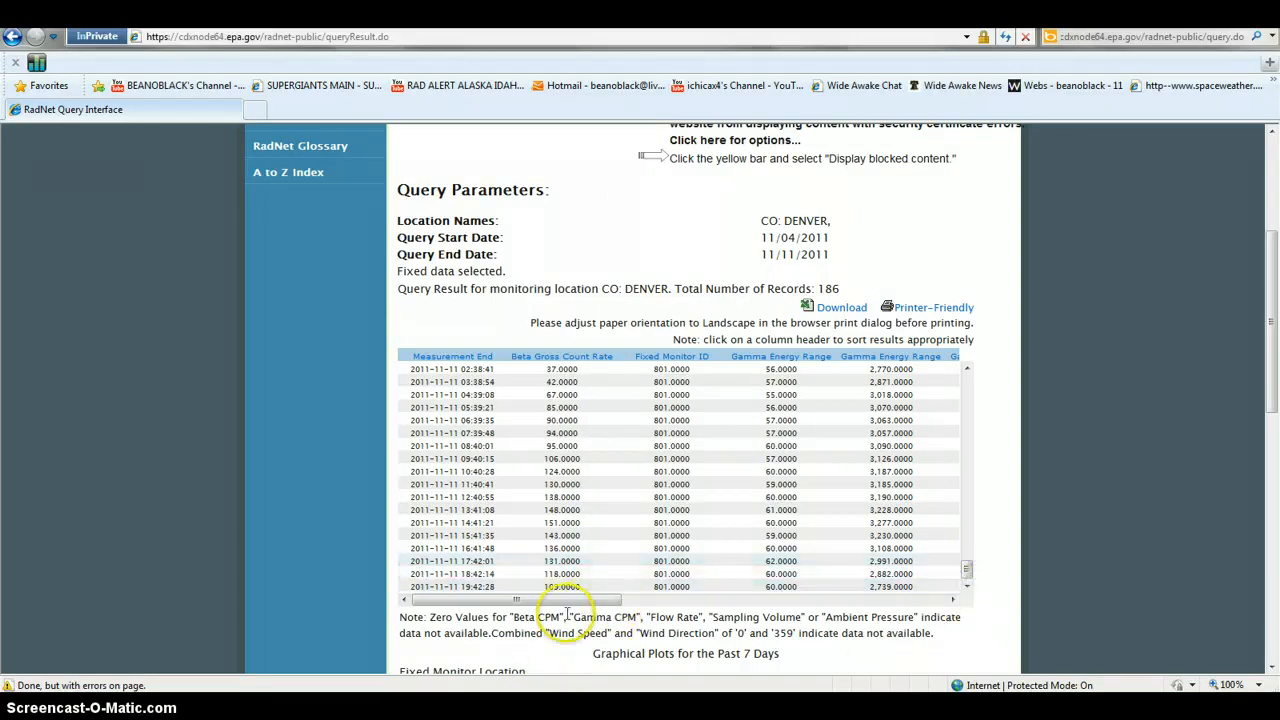
mouse_move(468, 600)
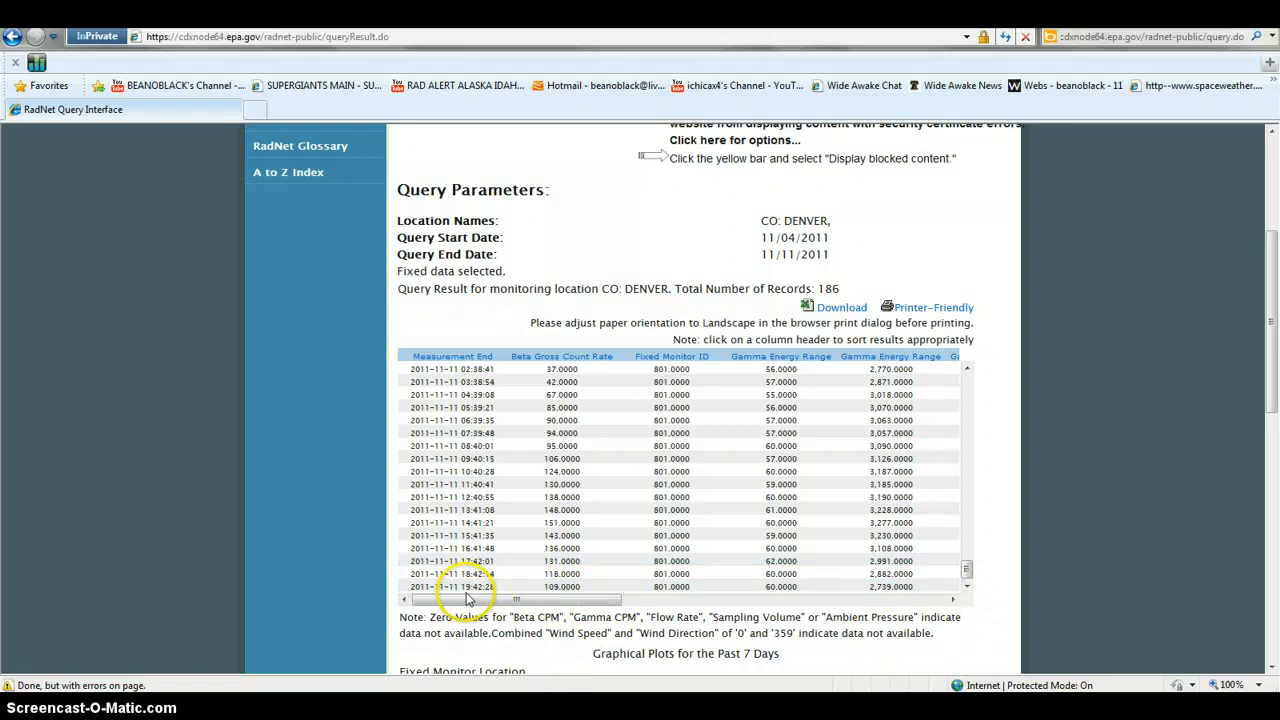
click(564, 588)
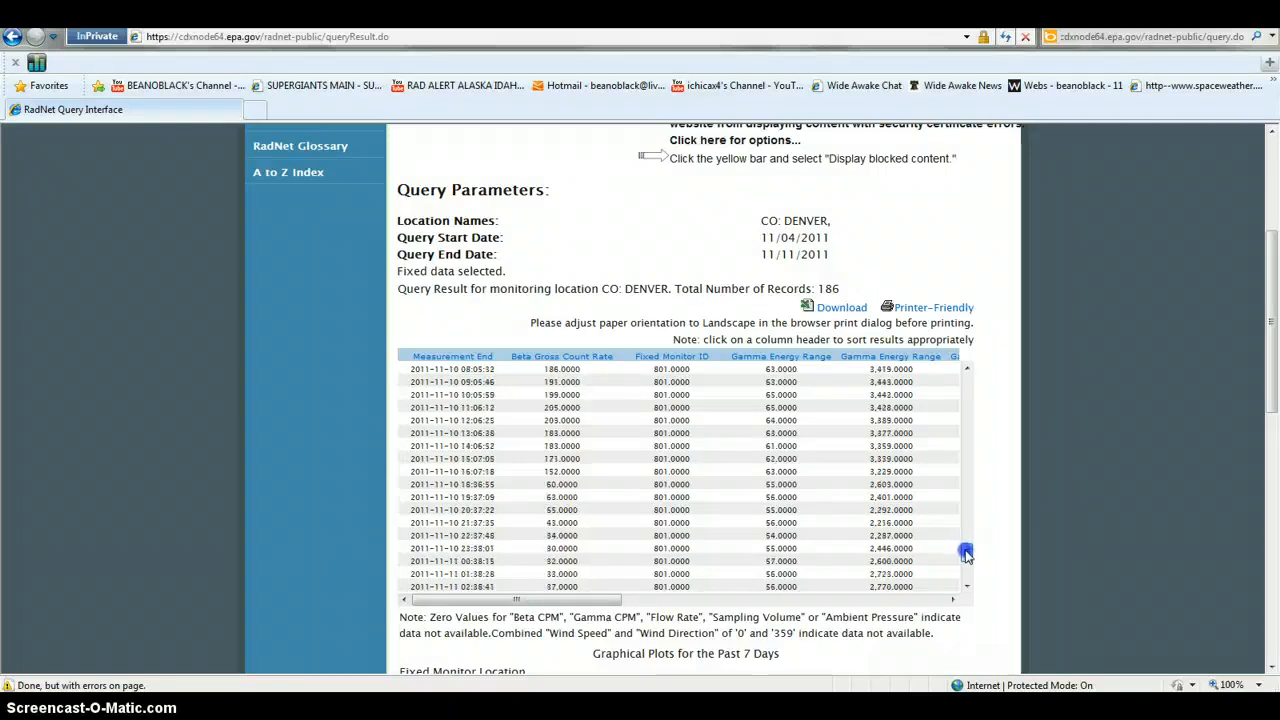
click(966, 552)
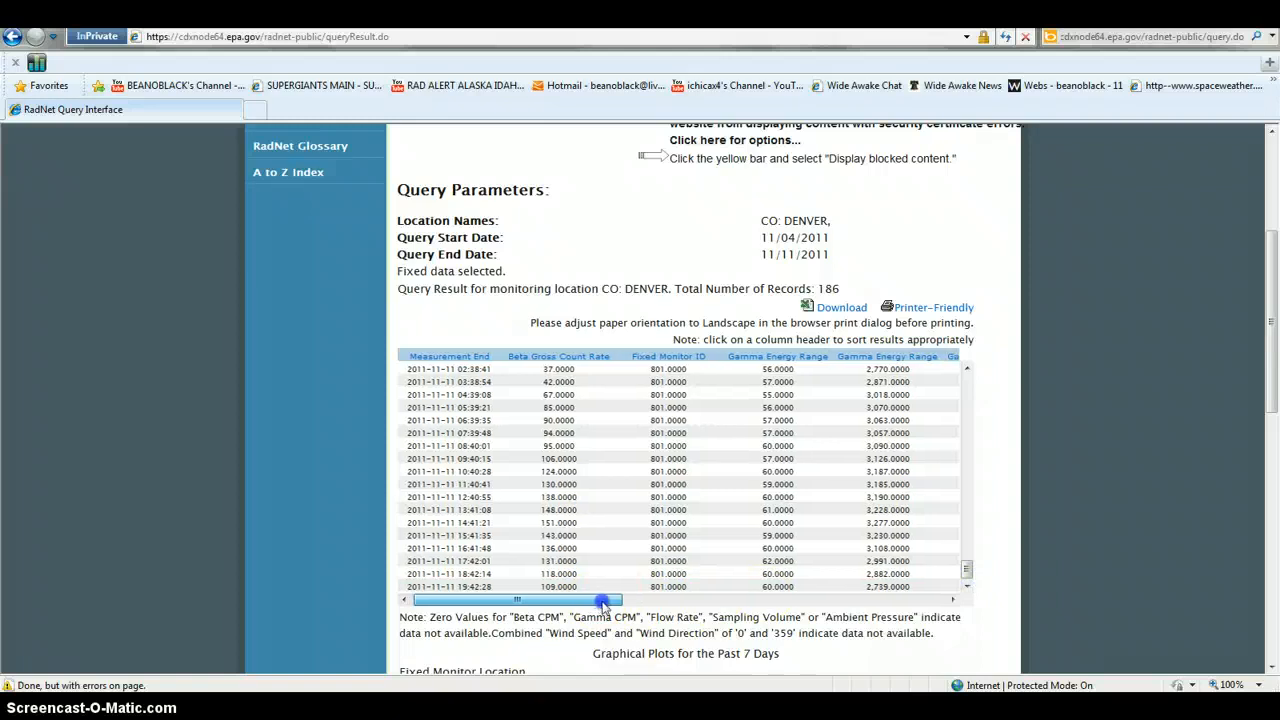
drag(602, 600, 728, 600)
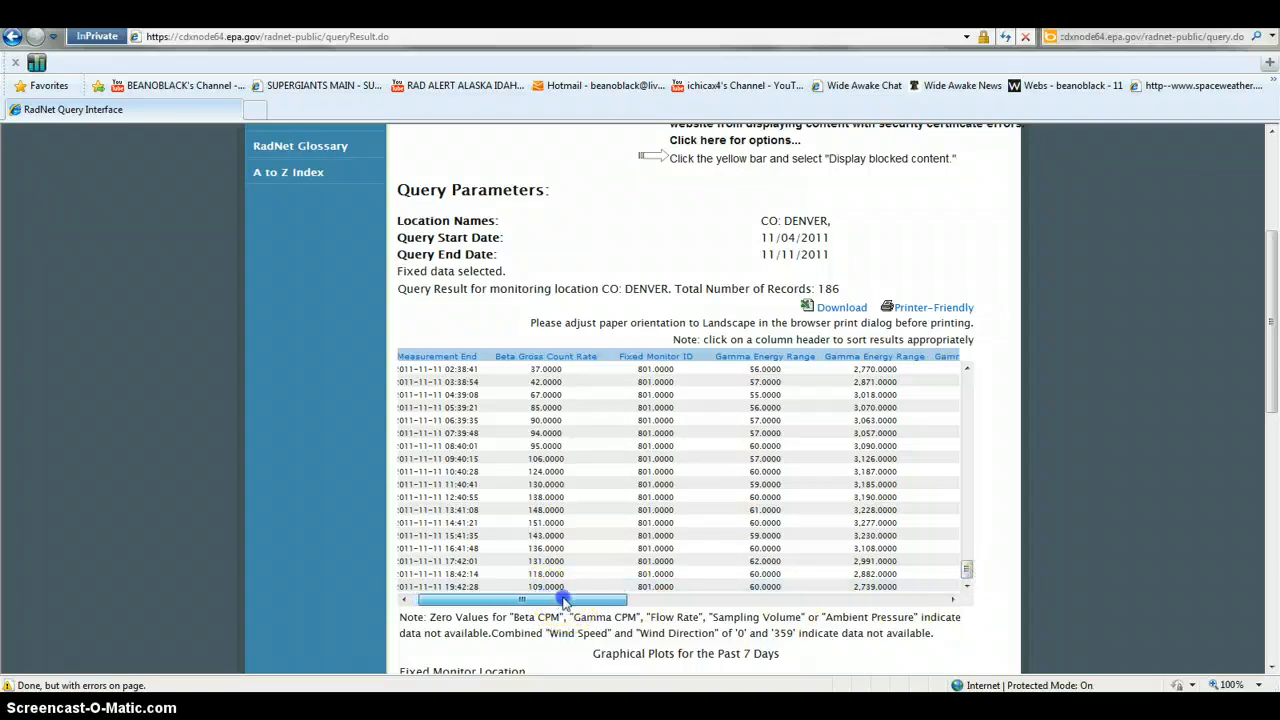
drag(560, 600, 516, 600)
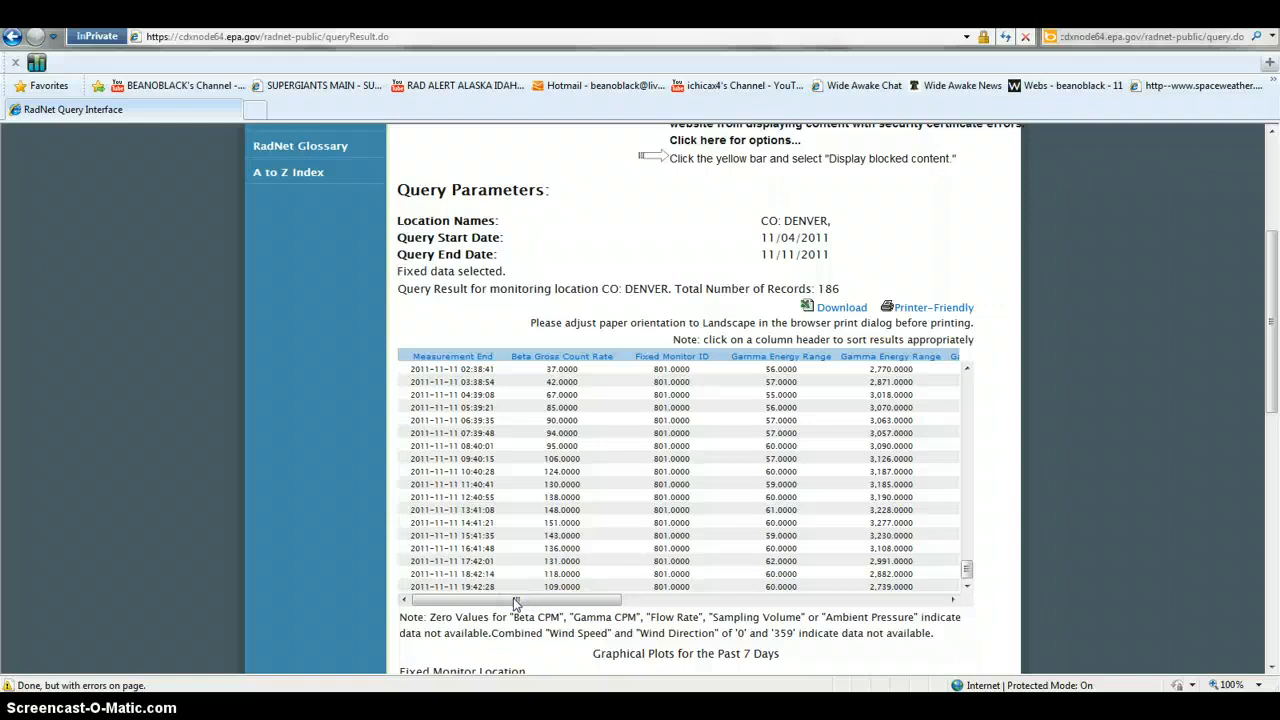
drag(516, 600, 528, 600)
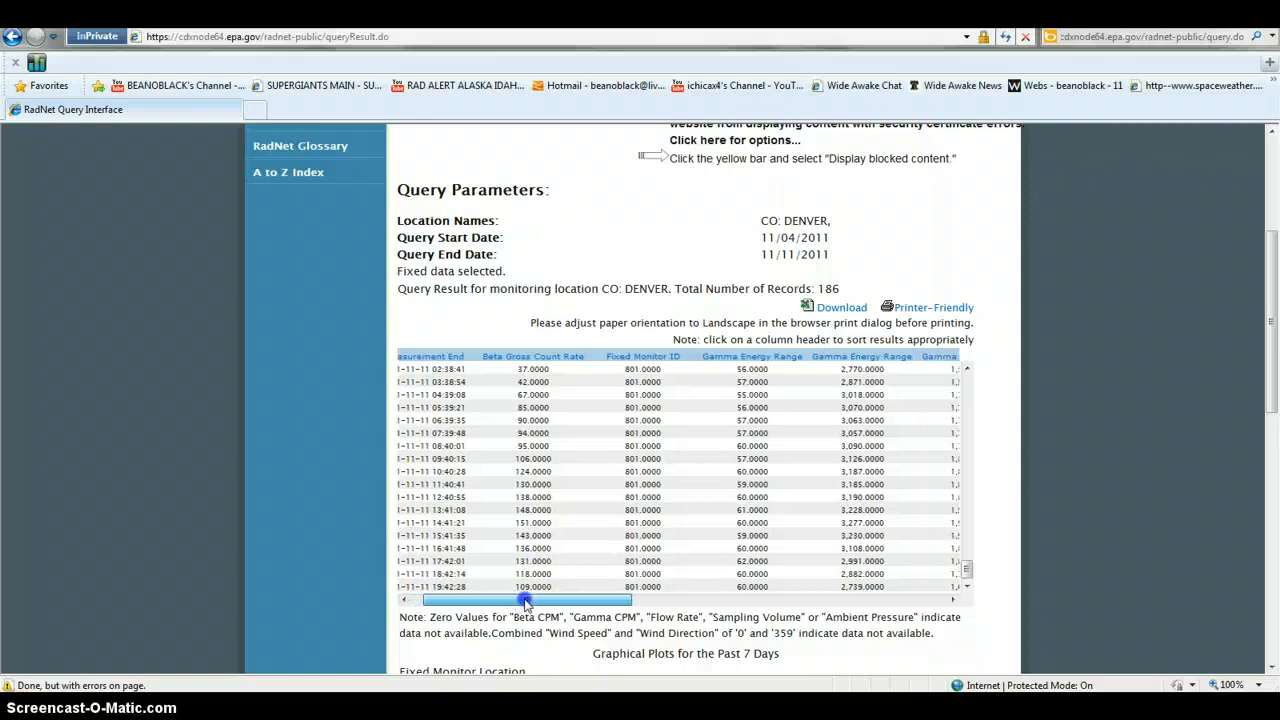
drag(524, 600, 460, 600)
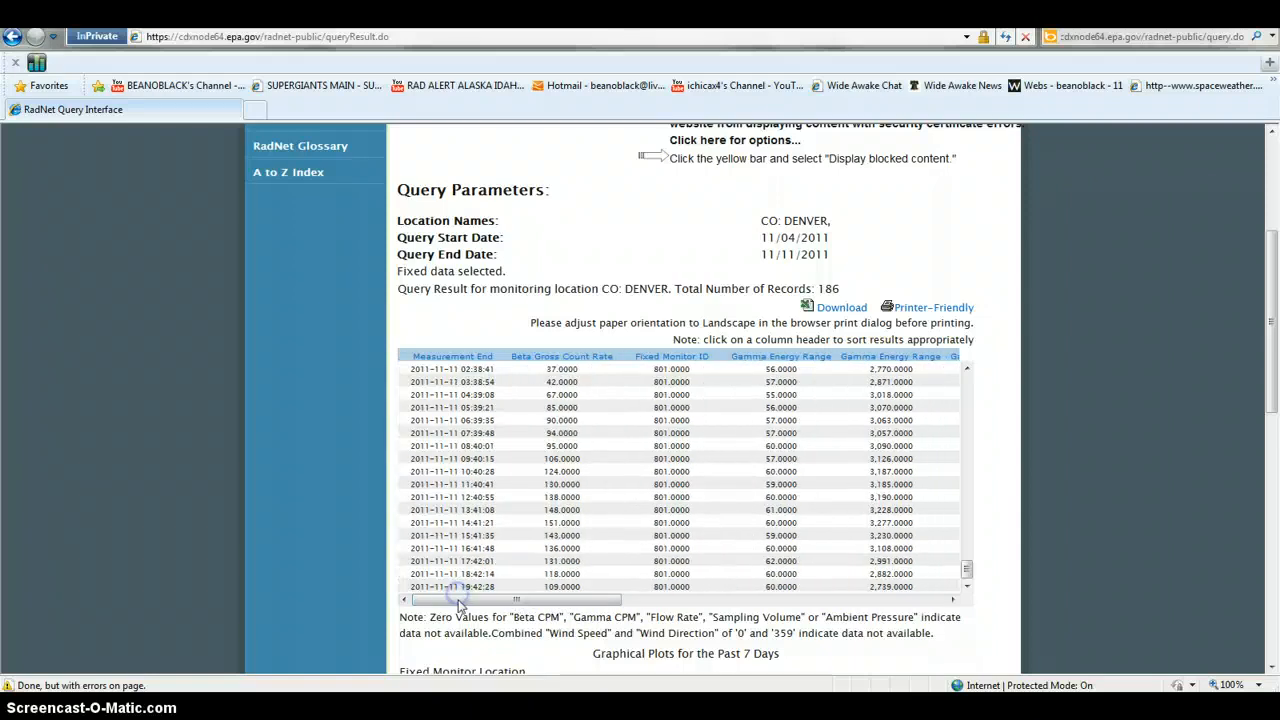
drag(456, 600, 490, 600)
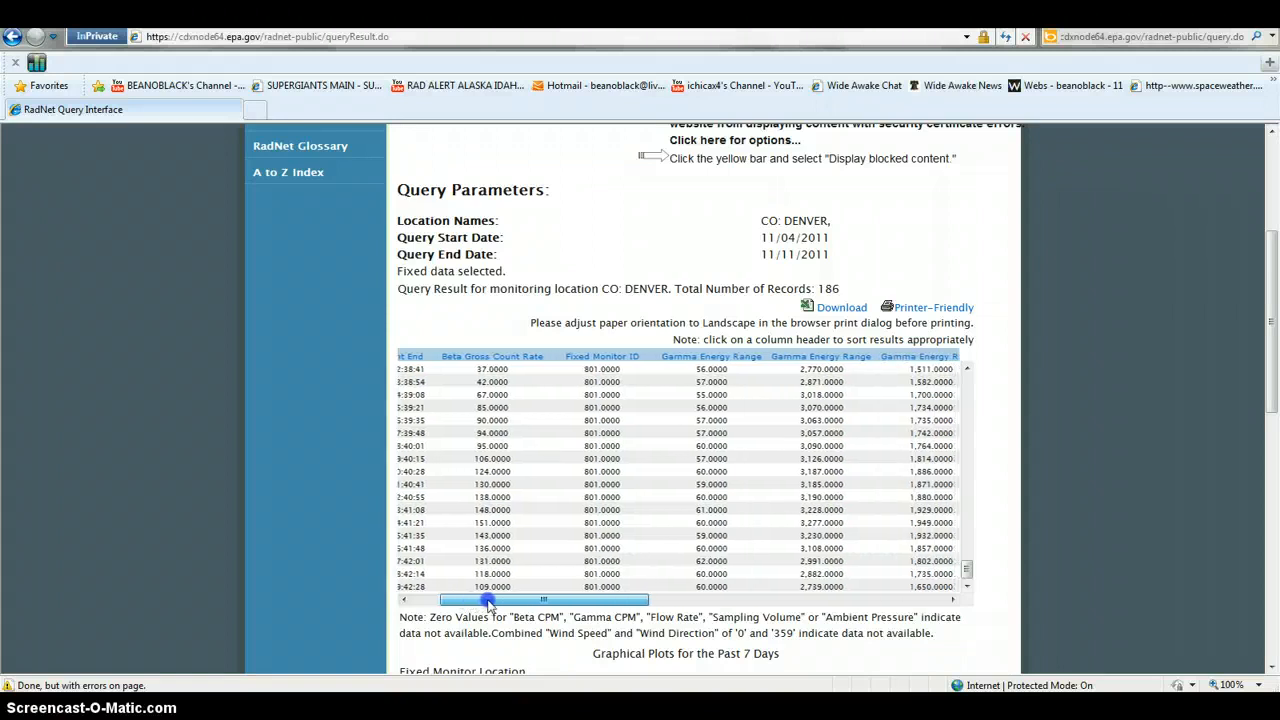
drag(488, 600, 588, 600)
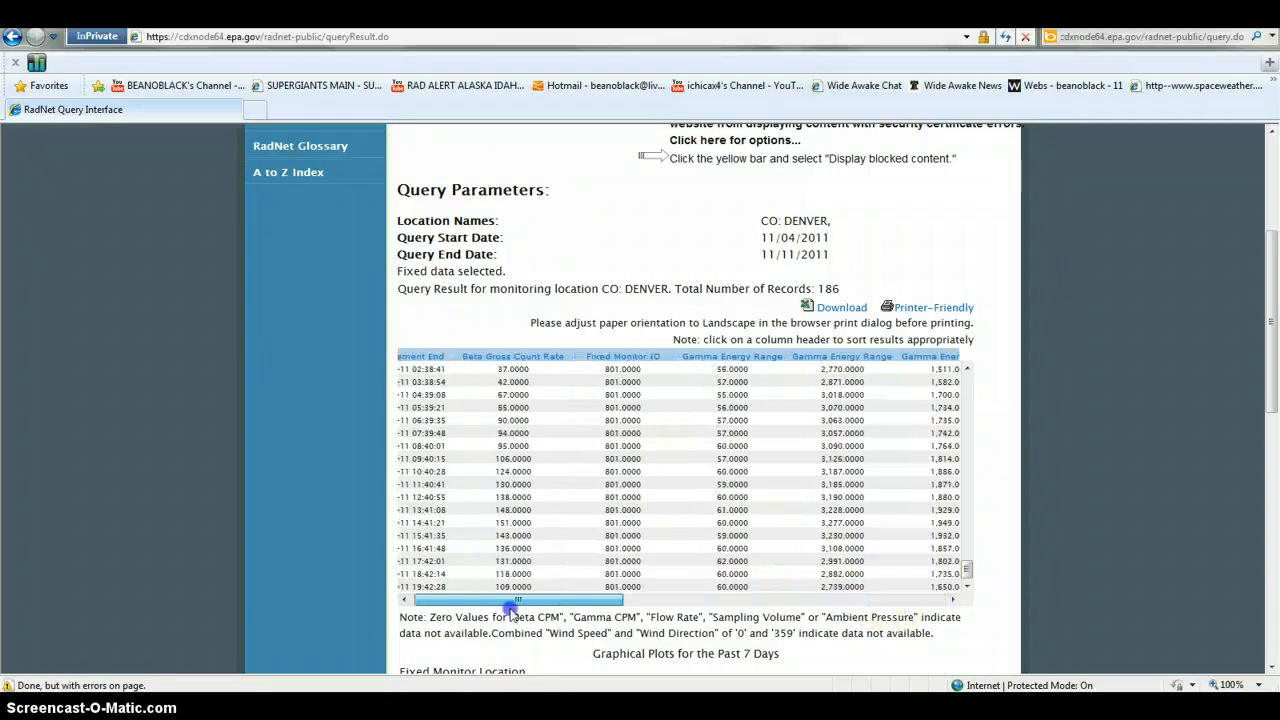
drag(516, 600, 430, 600)
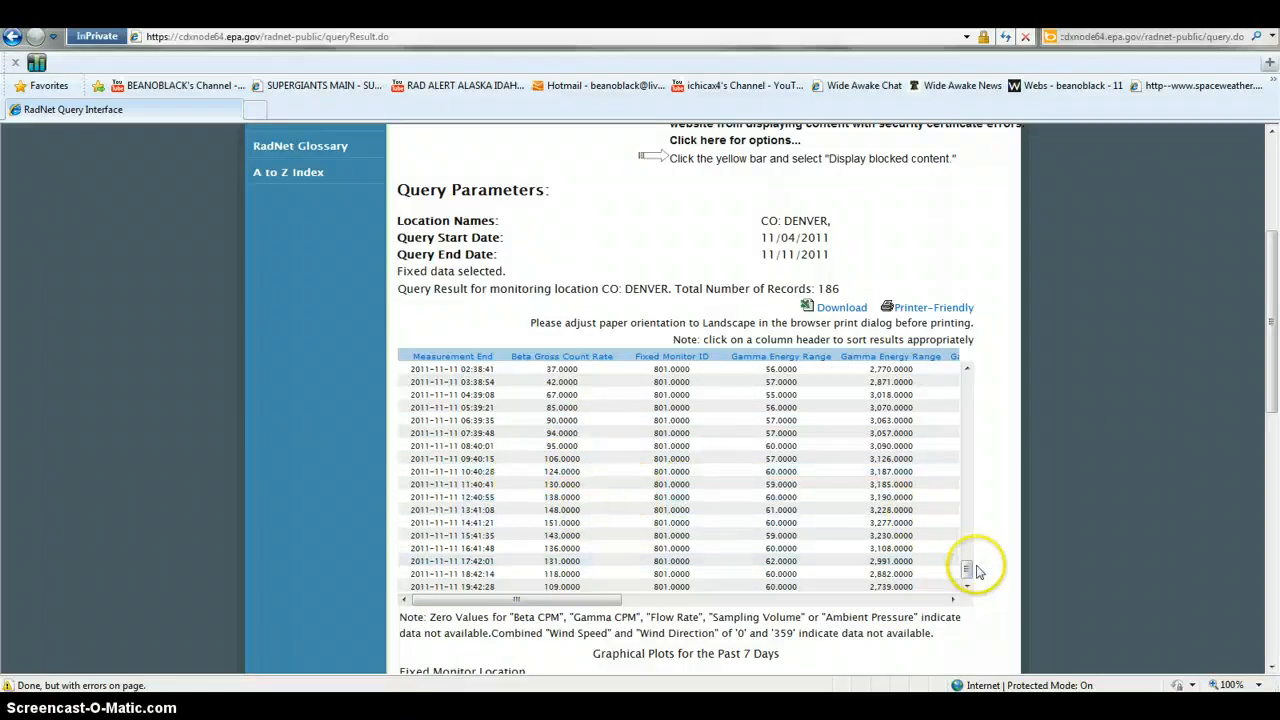
scroll(up, 3)
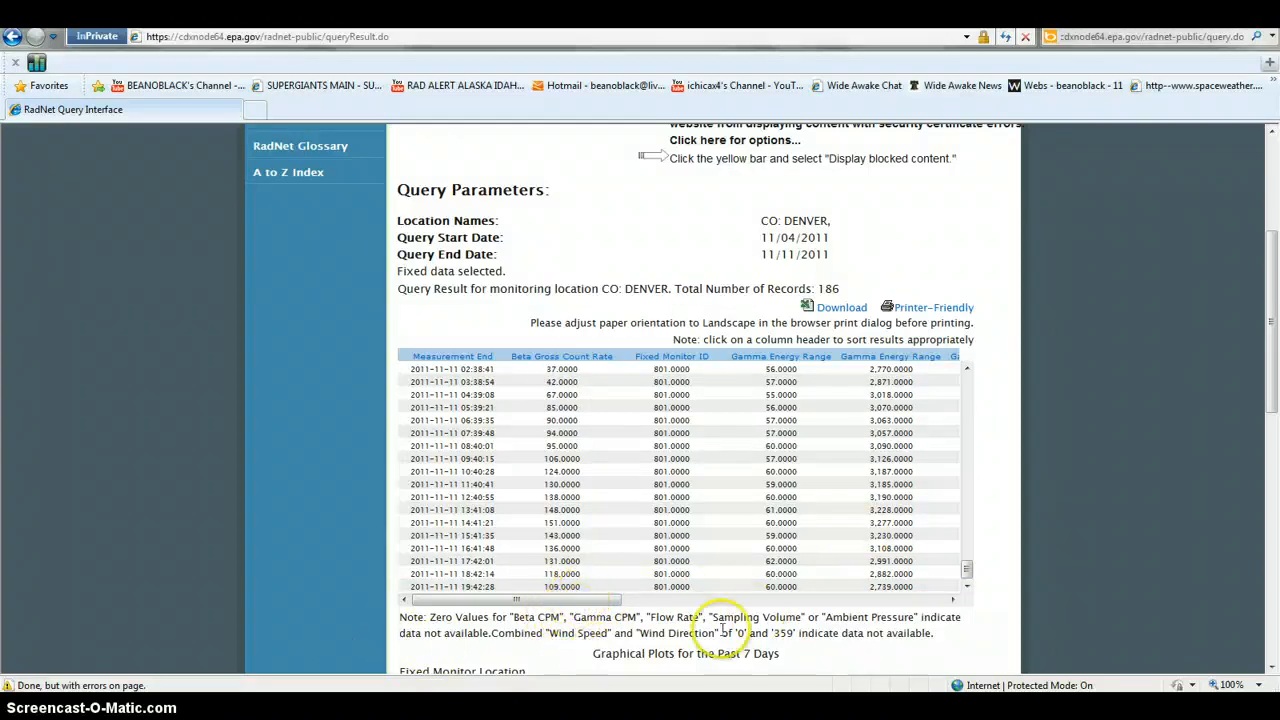
drag(516, 600, 604, 604)
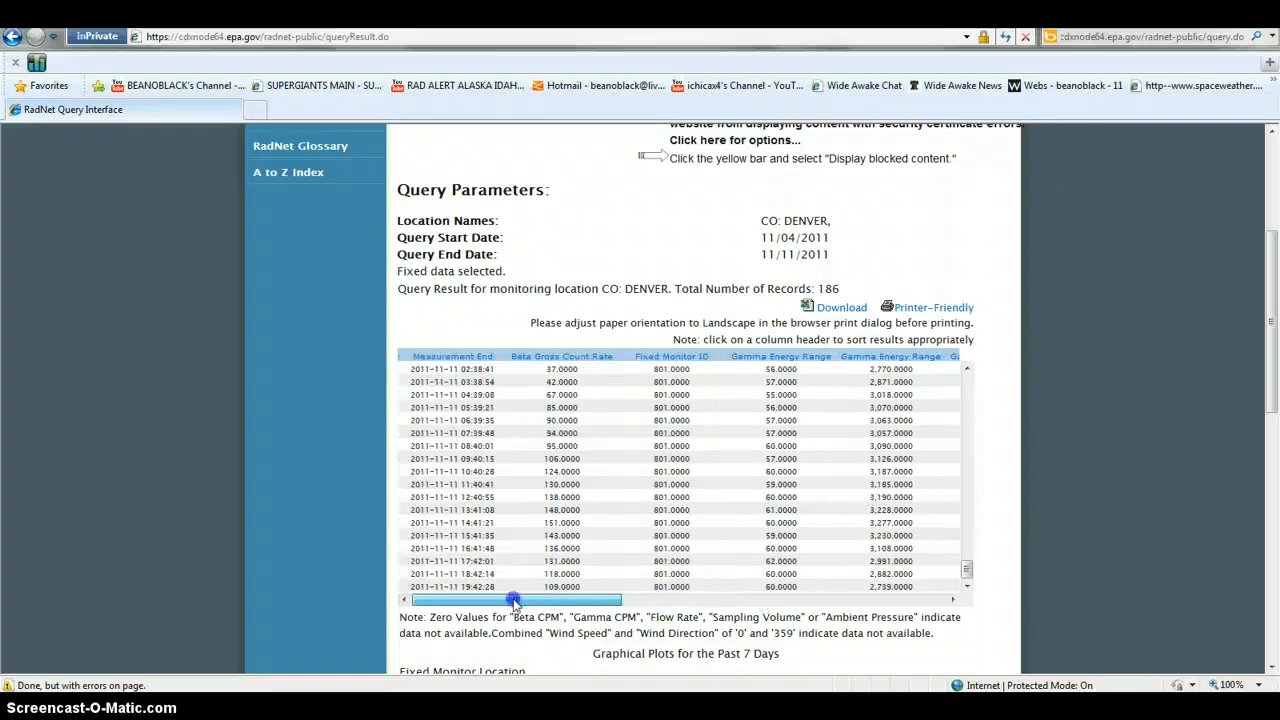
drag(512, 600, 536, 600)
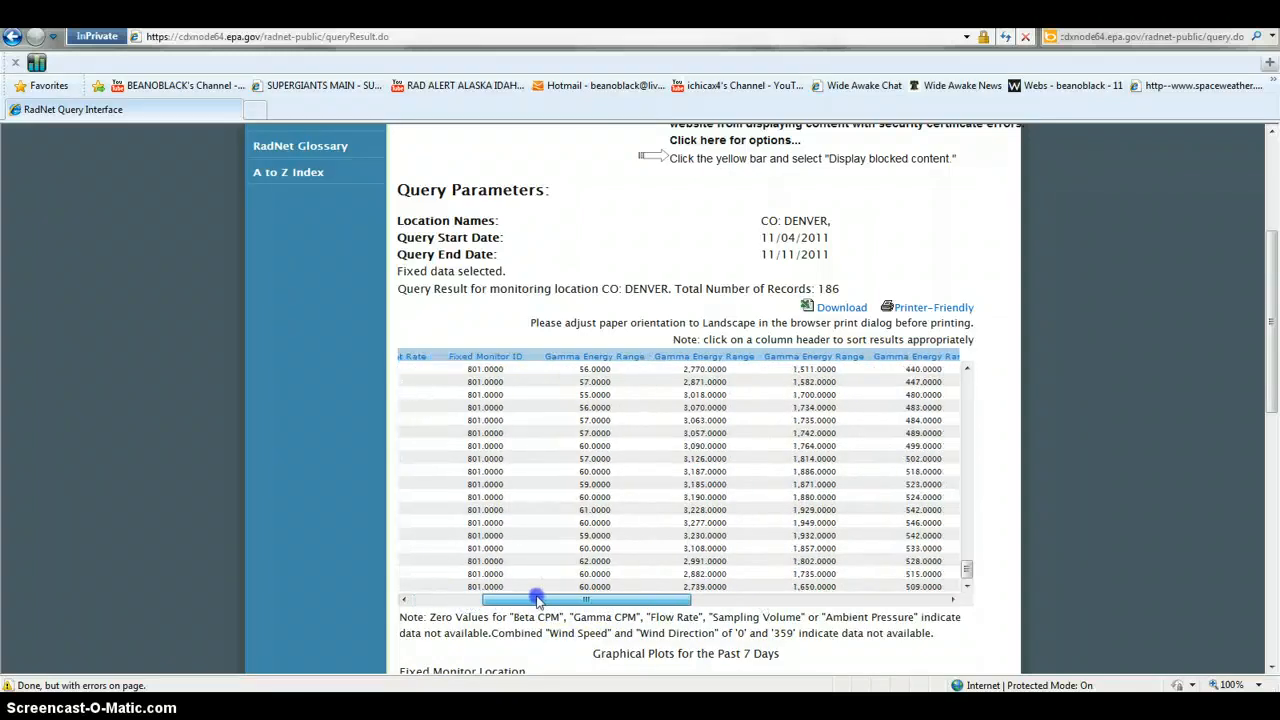
drag(536, 600, 764, 600)
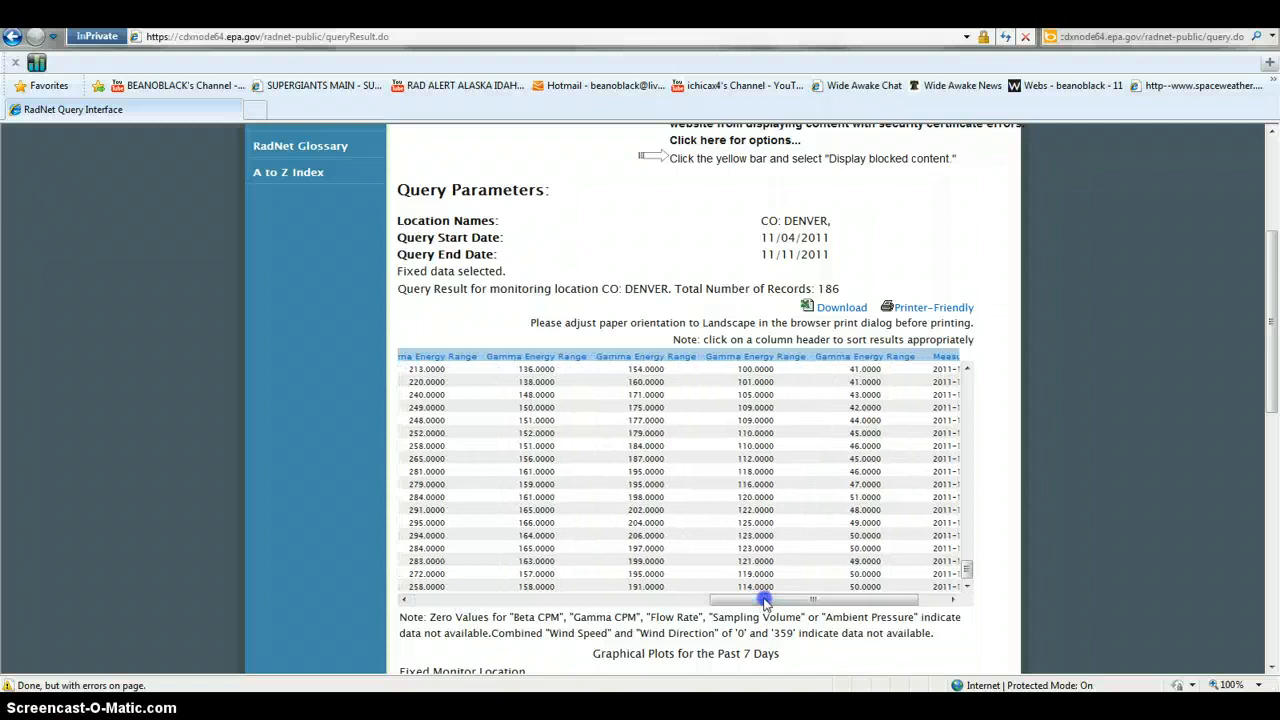
drag(764, 600, 516, 600)
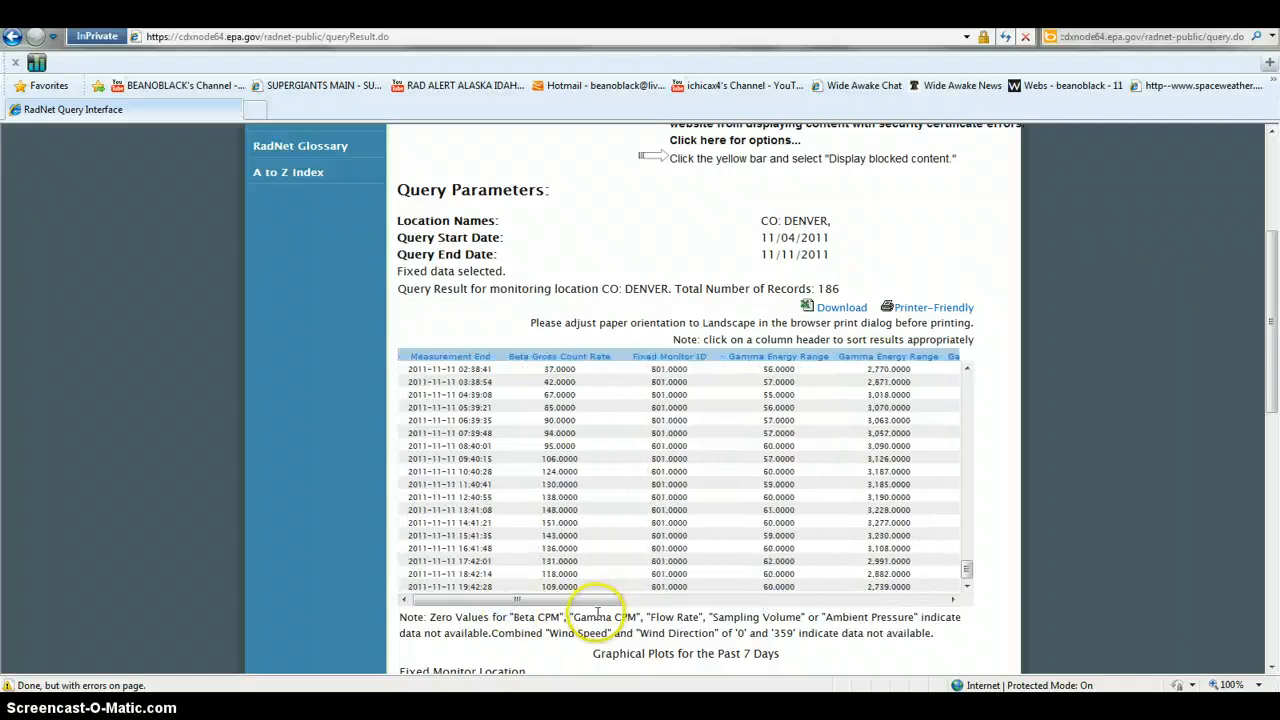
drag(516, 600, 612, 600)
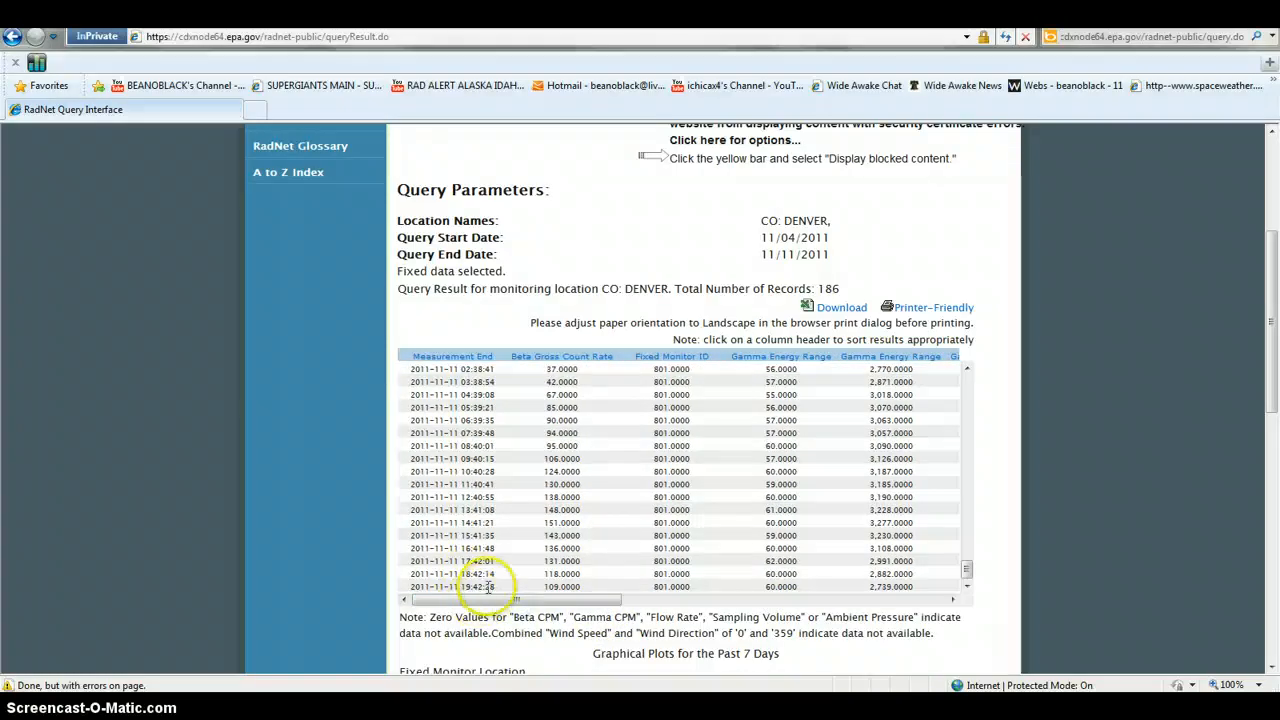
mouse_move(1070, 430)
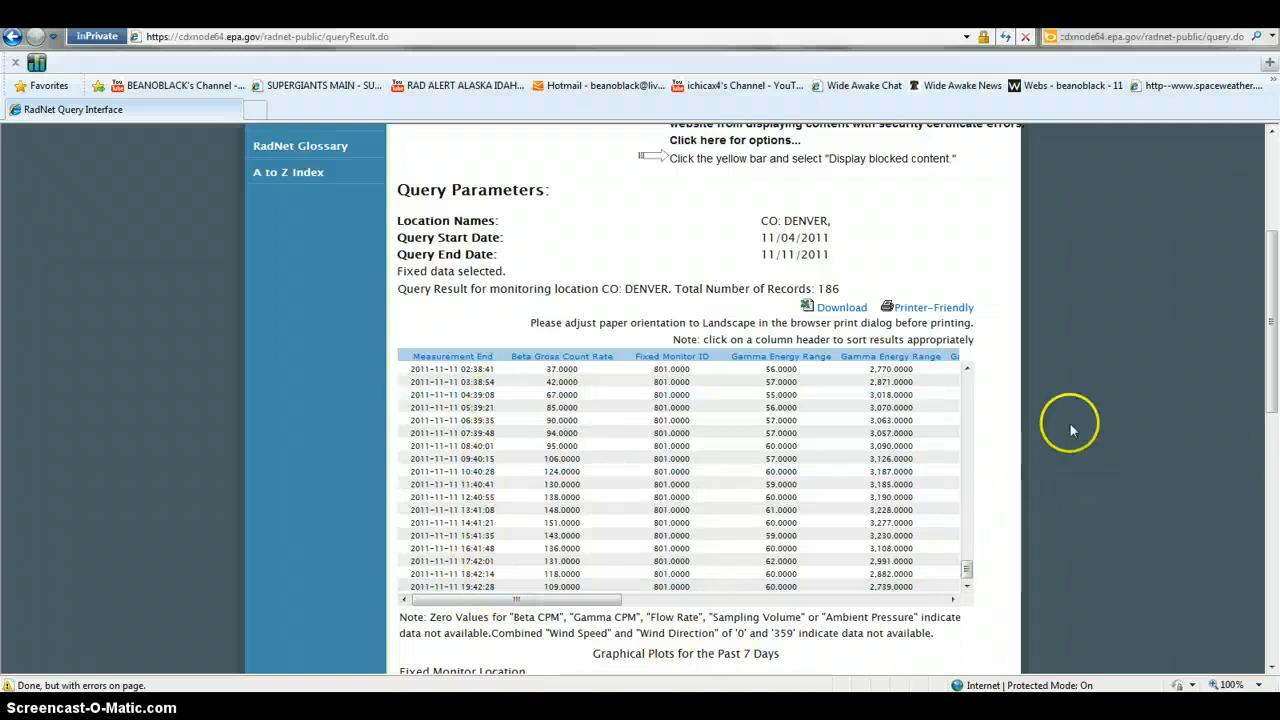